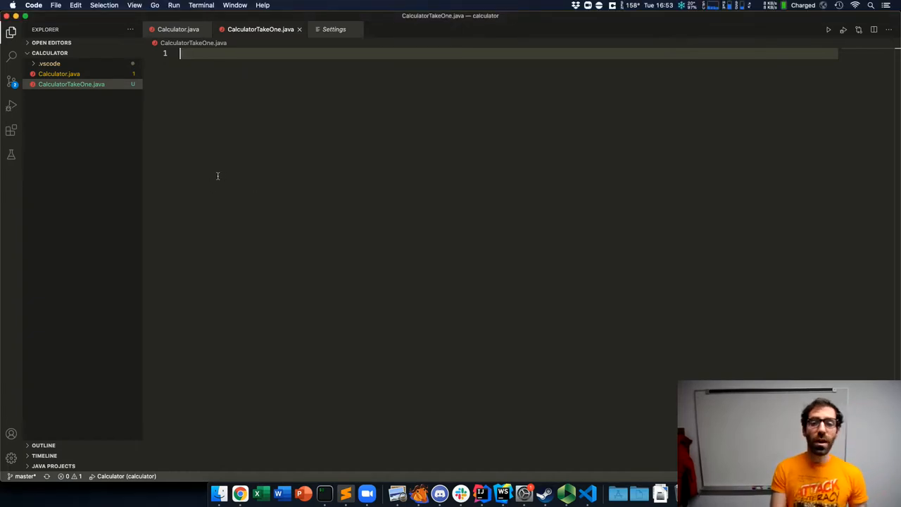
# Add a blank first line to the empty CalculatorTakeOne.java file
pyautogui.press('enter')
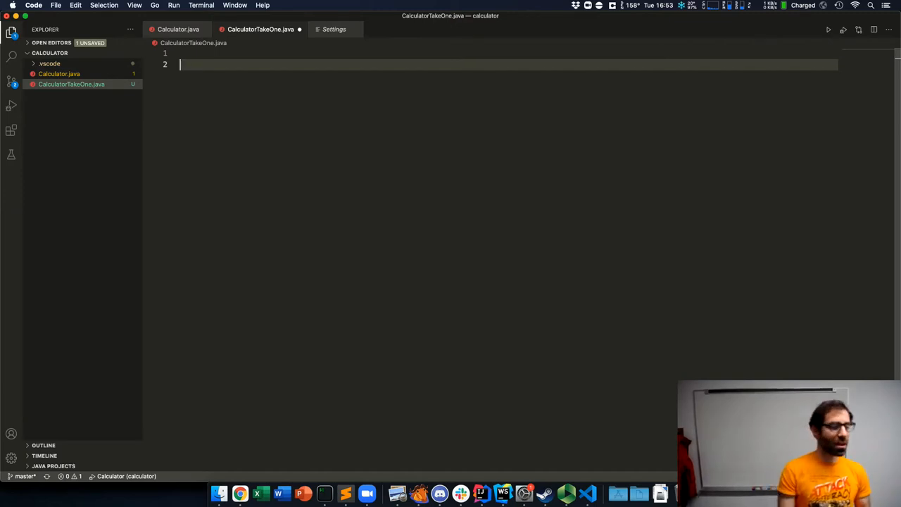
# Declare 'class CalculatorTakeOne' with opening and closing braces
pyautogui.write('class')
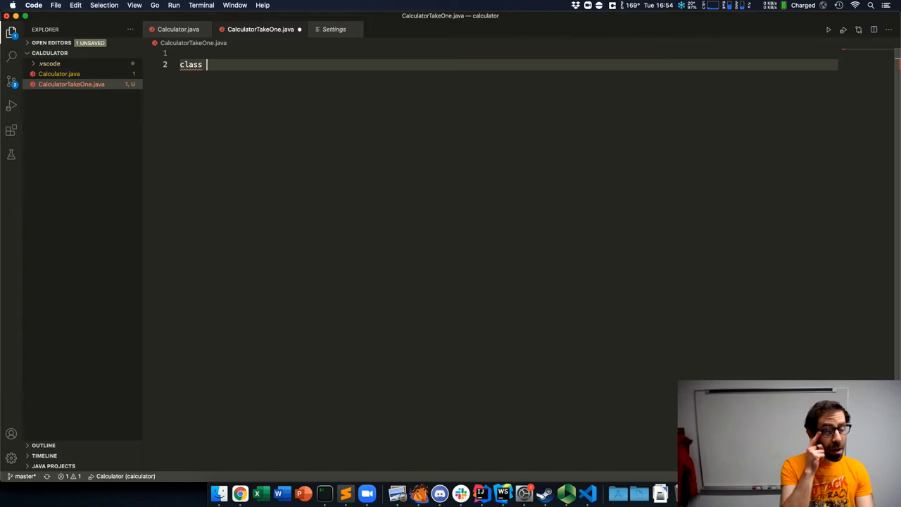
pyautogui.write('C')
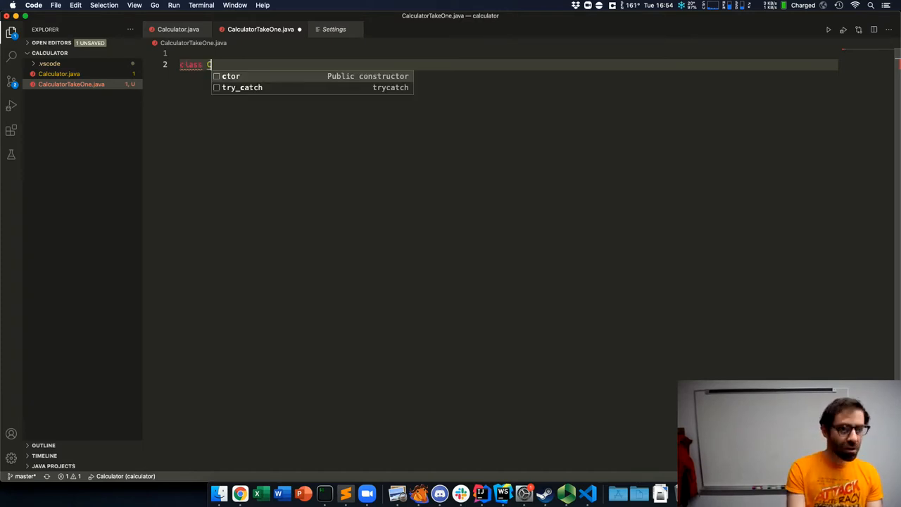
pyautogui.write('alculatorTakeOne {')
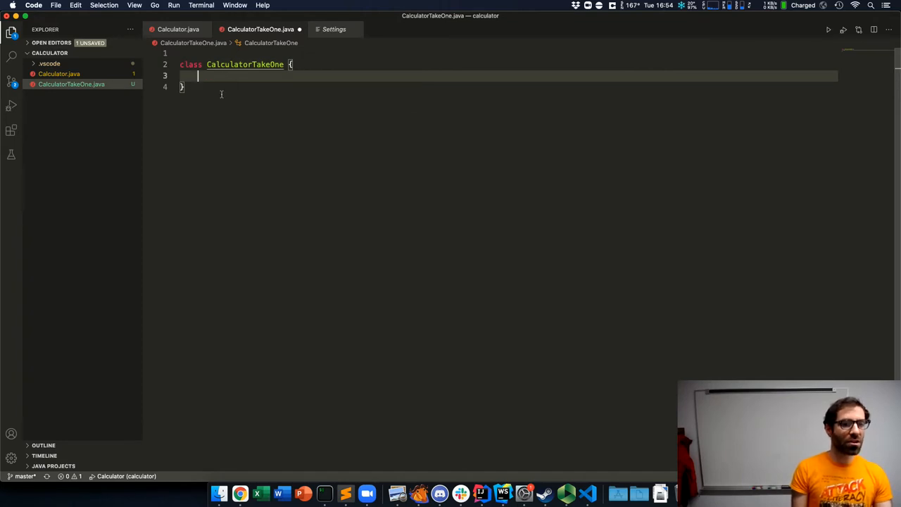
pyautogui.moveTo(325, 79)
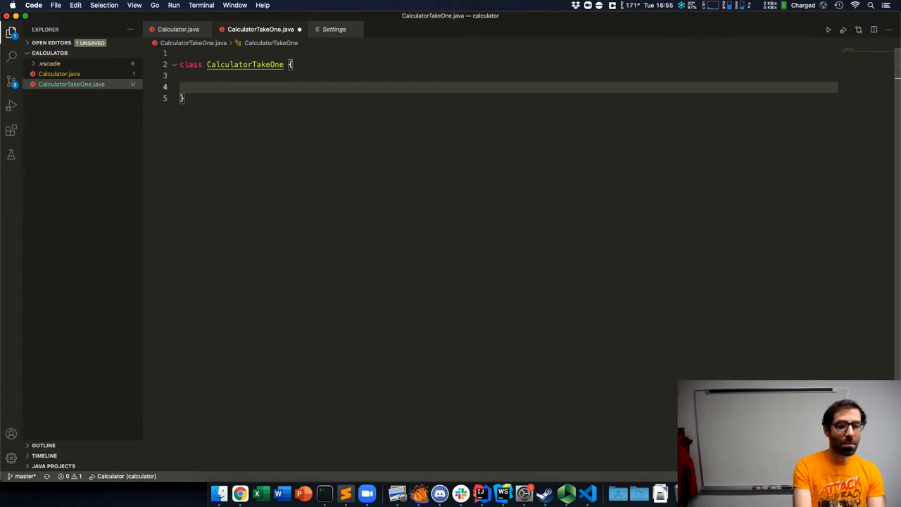
# Add 'public static void main(String[] args)' with an empty body inside the class
pyautogui.write('public')
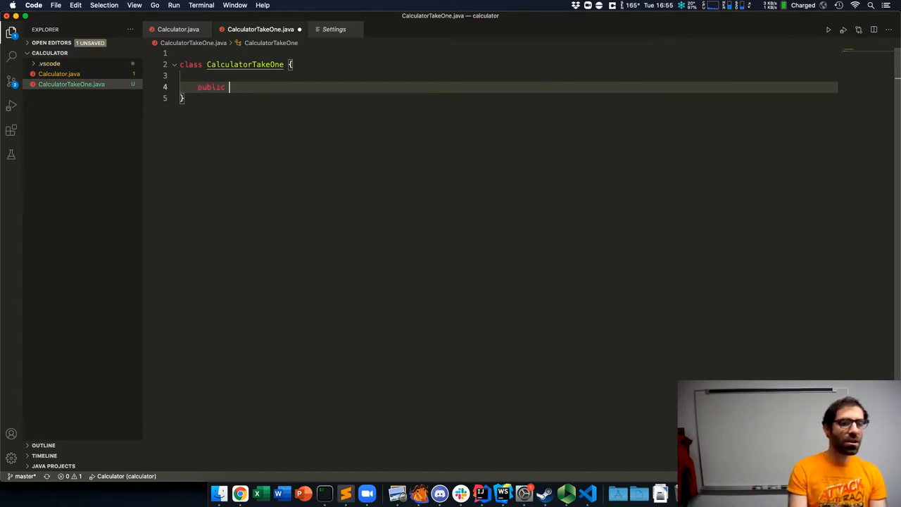
pyautogui.write('st')
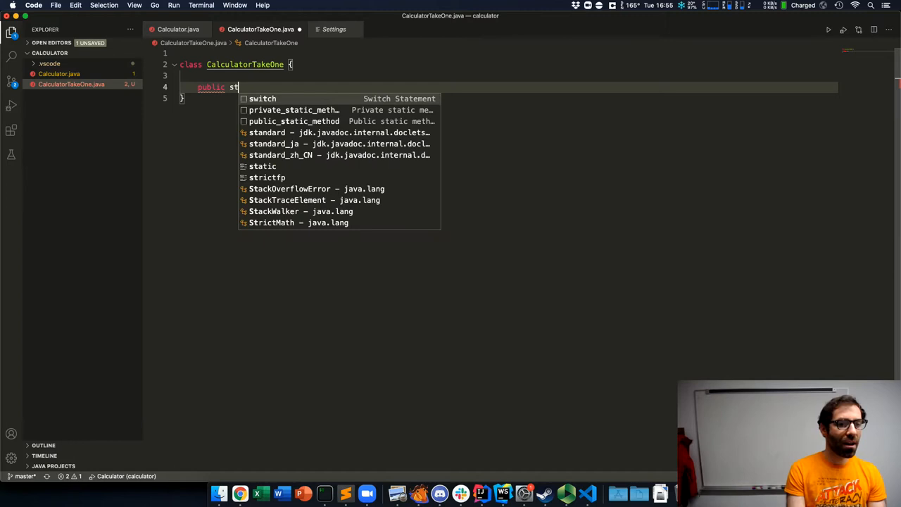
pyautogui.write('atic')
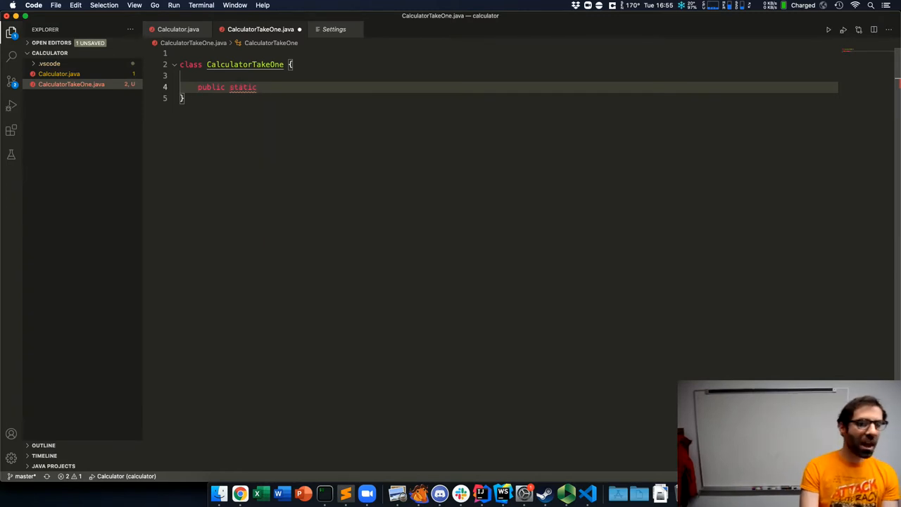
pyautogui.write('void main(S')
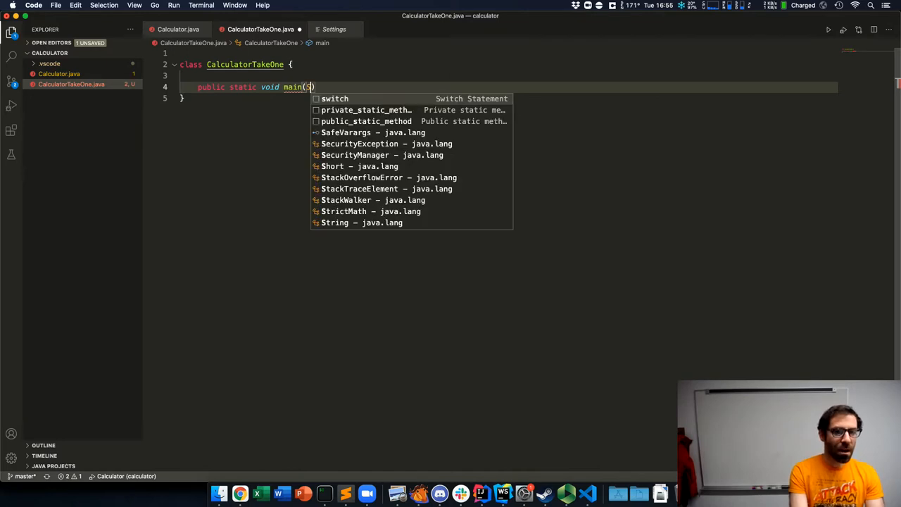
pyautogui.write('String[] arg')
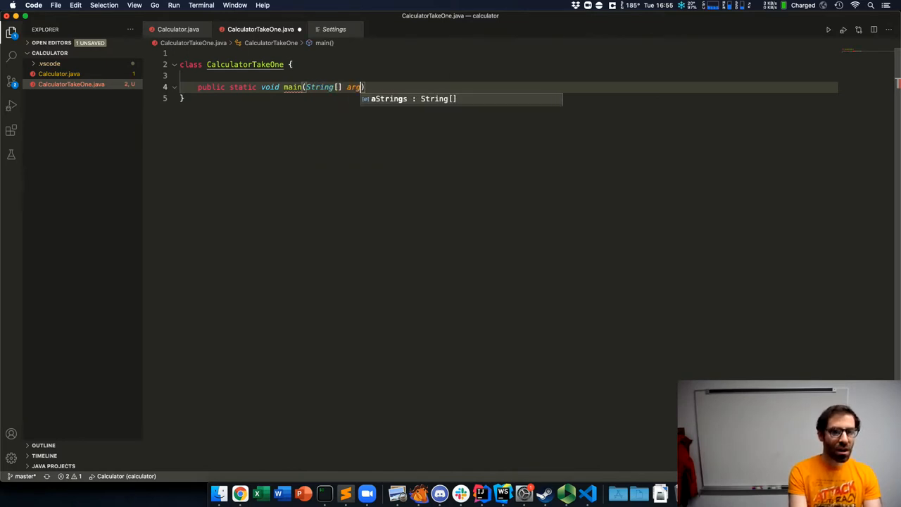
pyautogui.write('s')
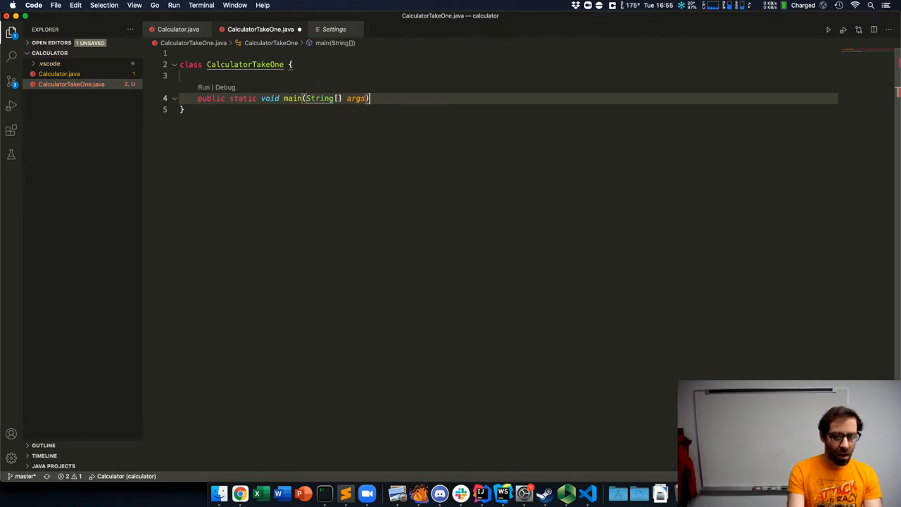
pyautogui.write('{')
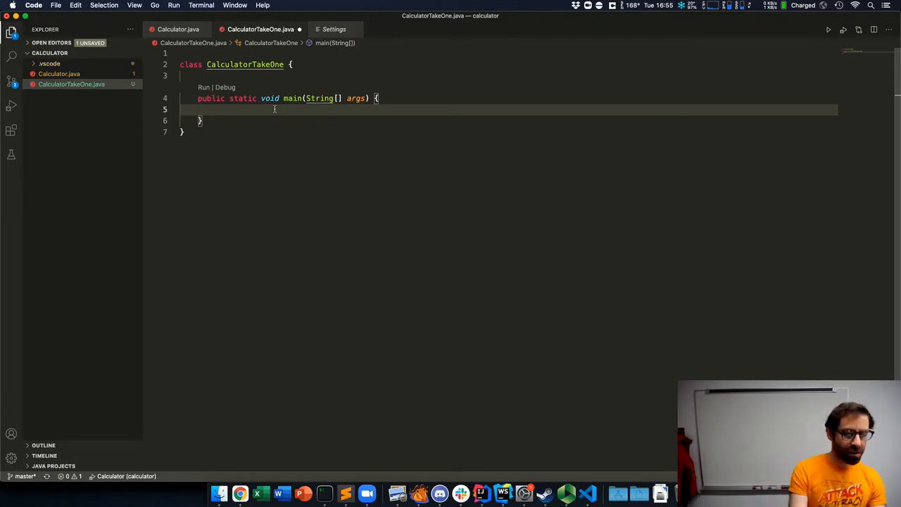
# Add System.out.print("Input your expression: "); to main and dismiss the documentation popup
pyautogui.write('System.out.p')
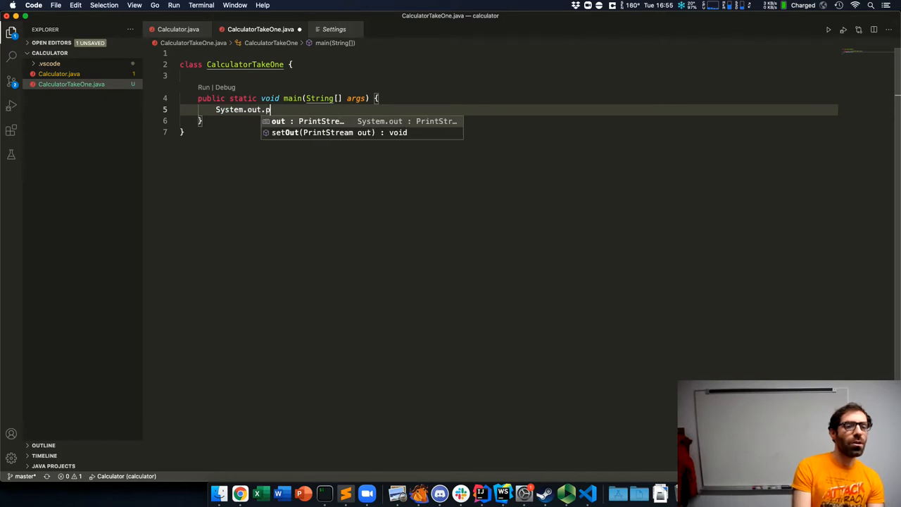
pyautogui.write('rint("")')
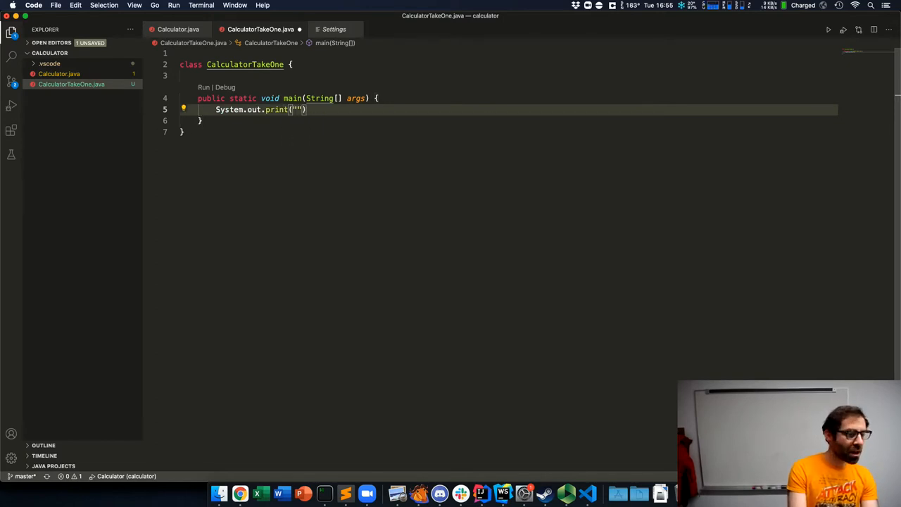
pyautogui.write('Input the')
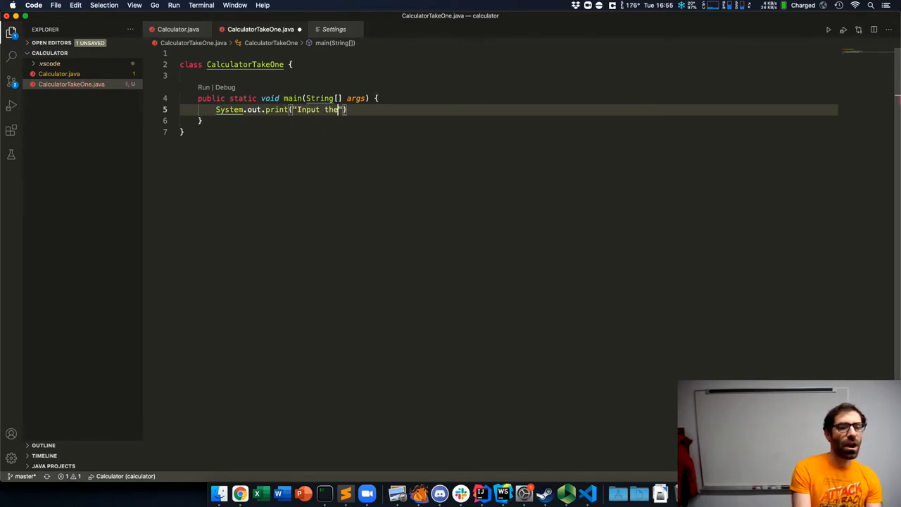
pyautogui.write('your expression')
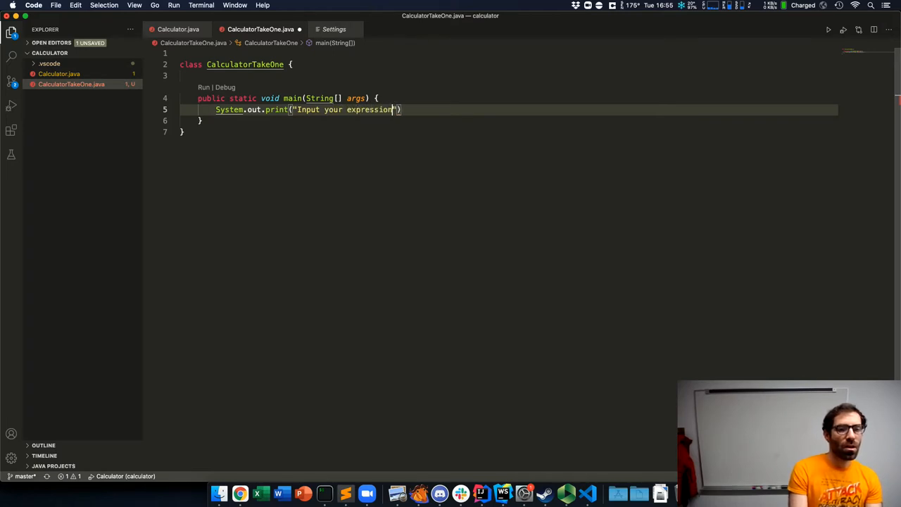
pyautogui.write(':')
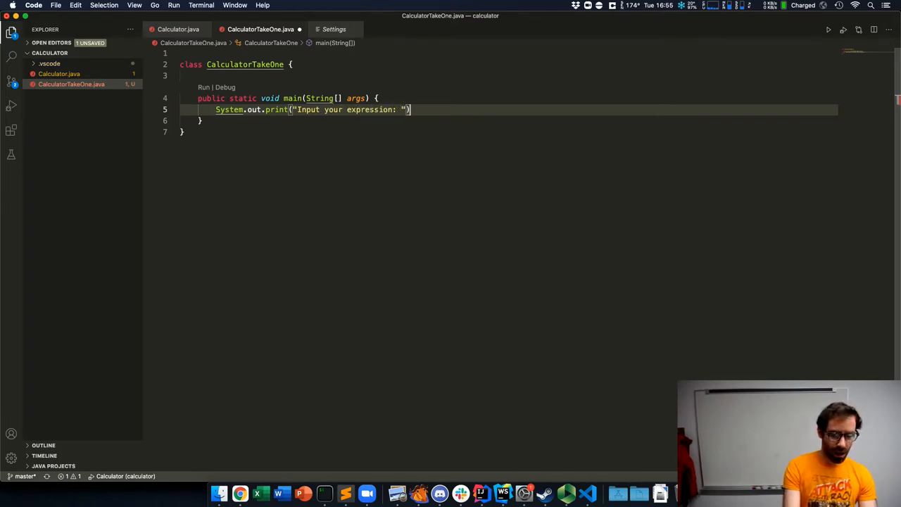
pyautogui.write(';')
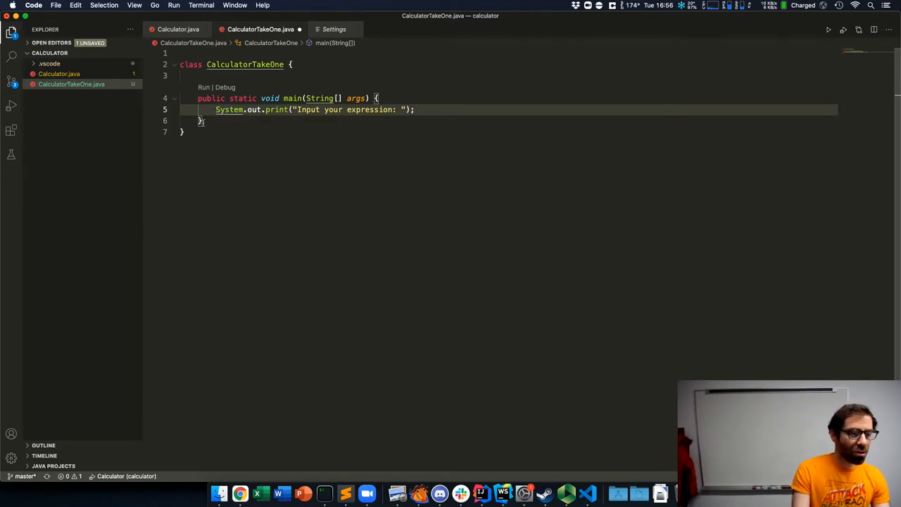
pyautogui.moveTo(229, 109)
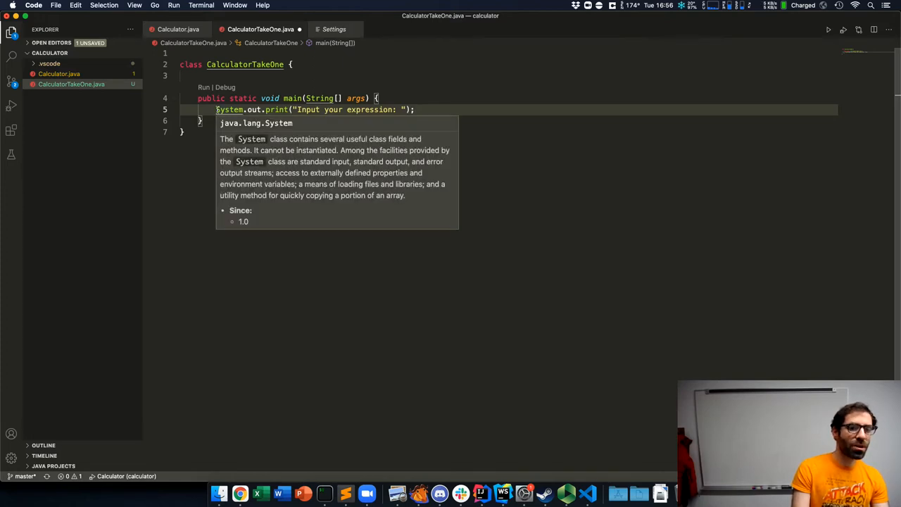
pyautogui.click(239, 109)
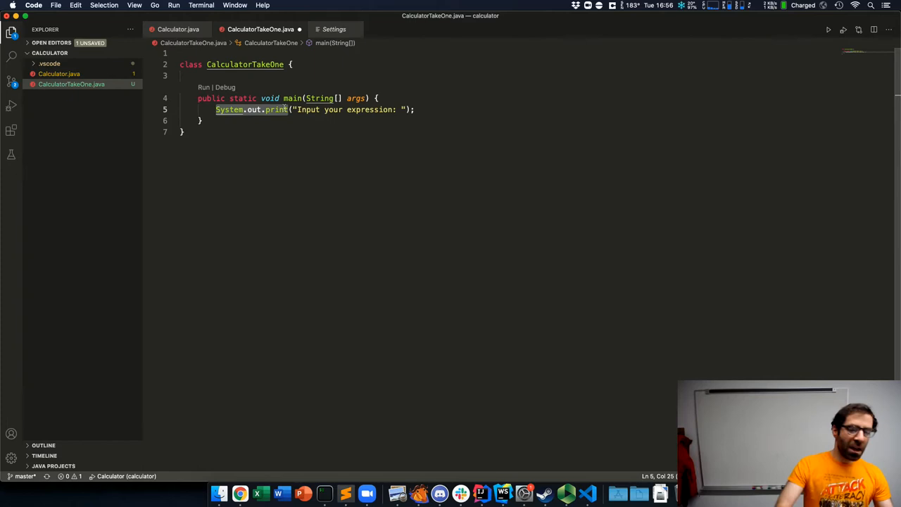
pyautogui.moveTo(277, 109)
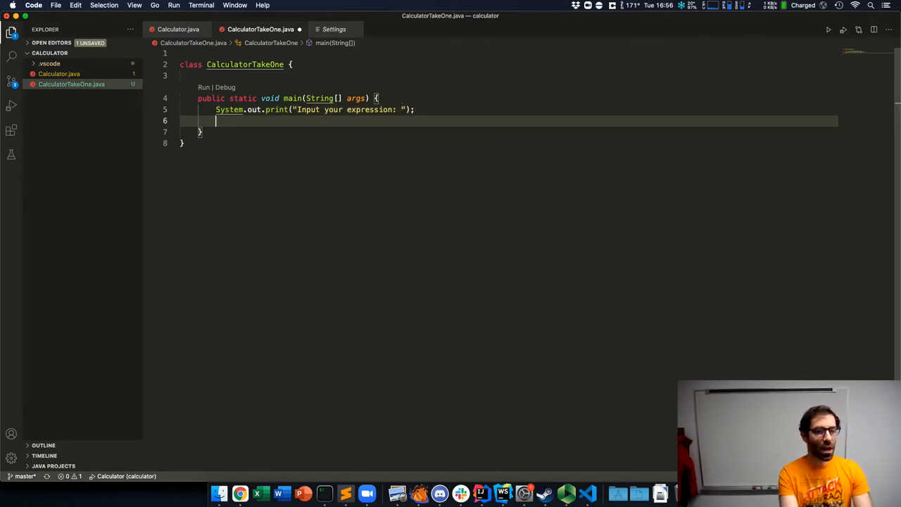
# Declare 'Scanner scanner = new Scanner(System.in);' in main with autocomplete
pyautogui.write('Scanner s')
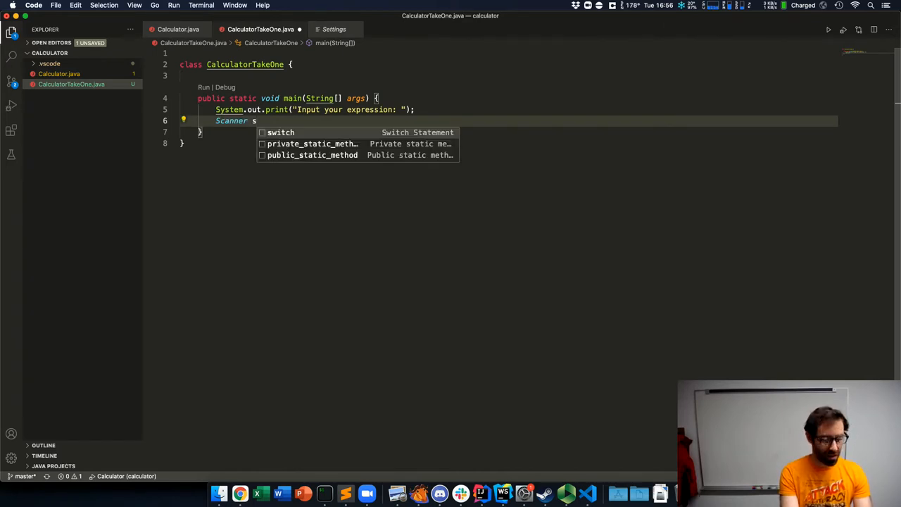
pyautogui.write('canner')
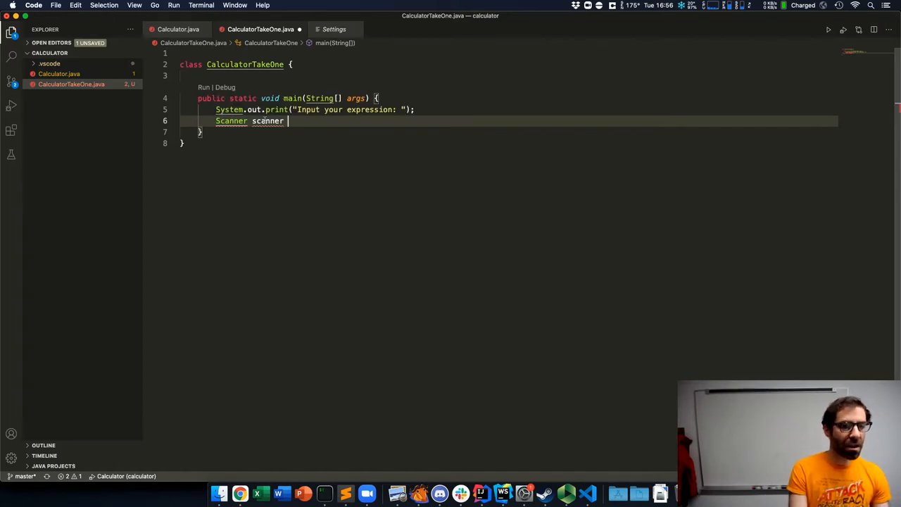
pyautogui.moveTo(231, 120)
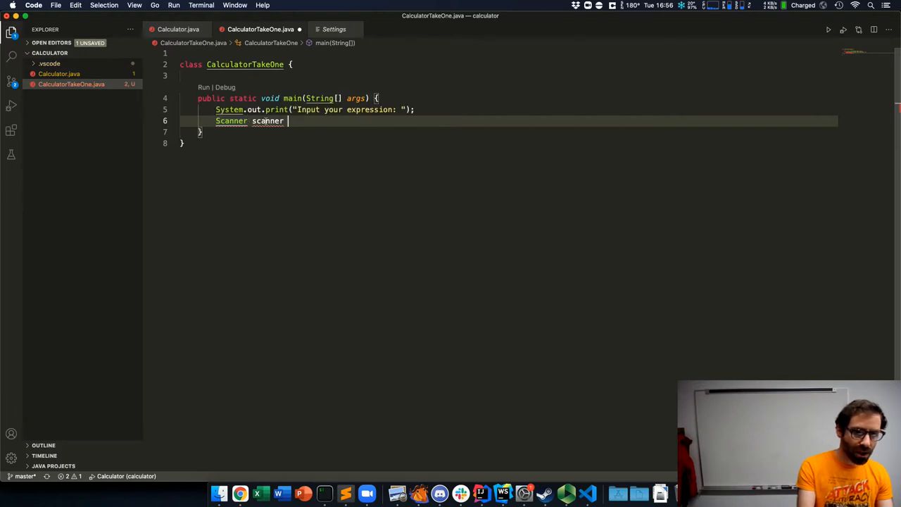
pyautogui.moveTo(268, 120)
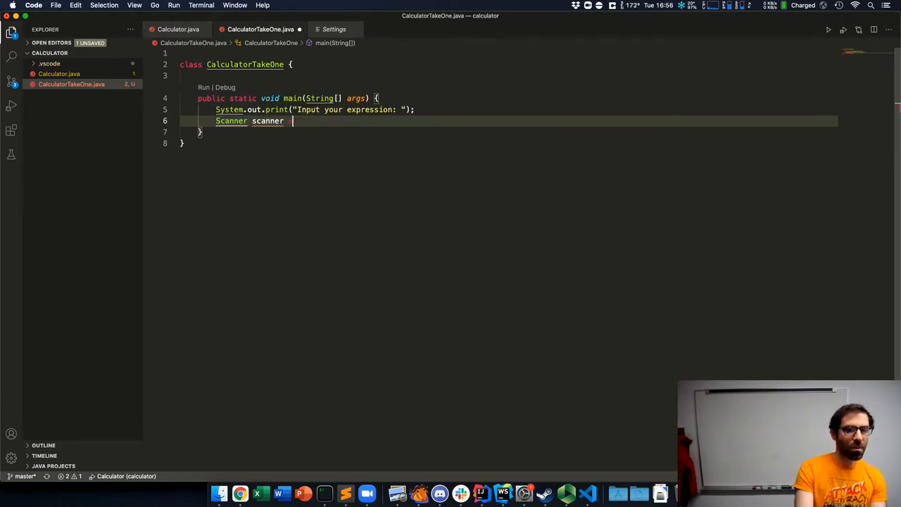
pyautogui.write('= new')
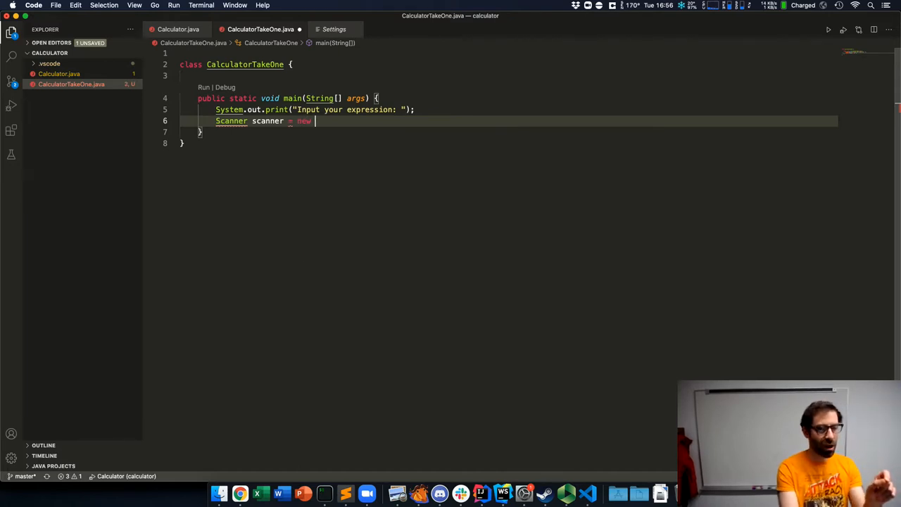
pyautogui.write('Scanner')
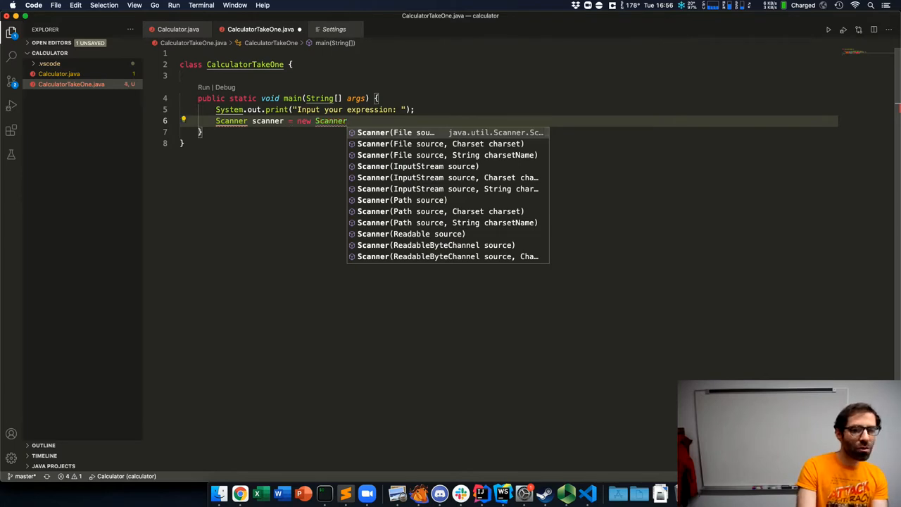
pyautogui.write('(System')
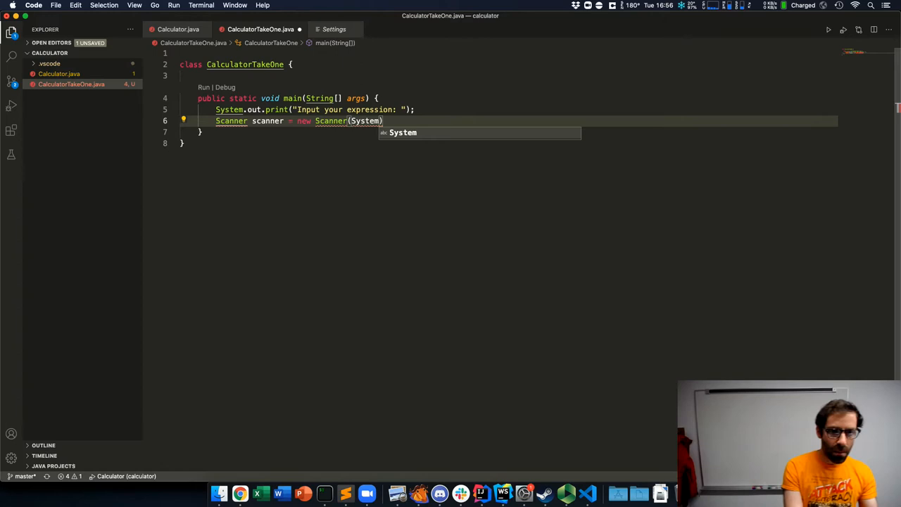
pyautogui.write('.in')
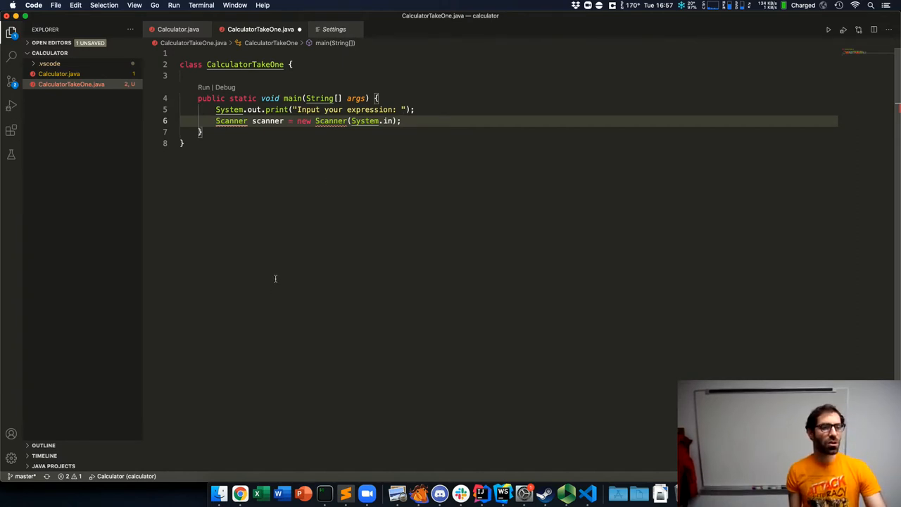
pyautogui.moveTo(330, 120)
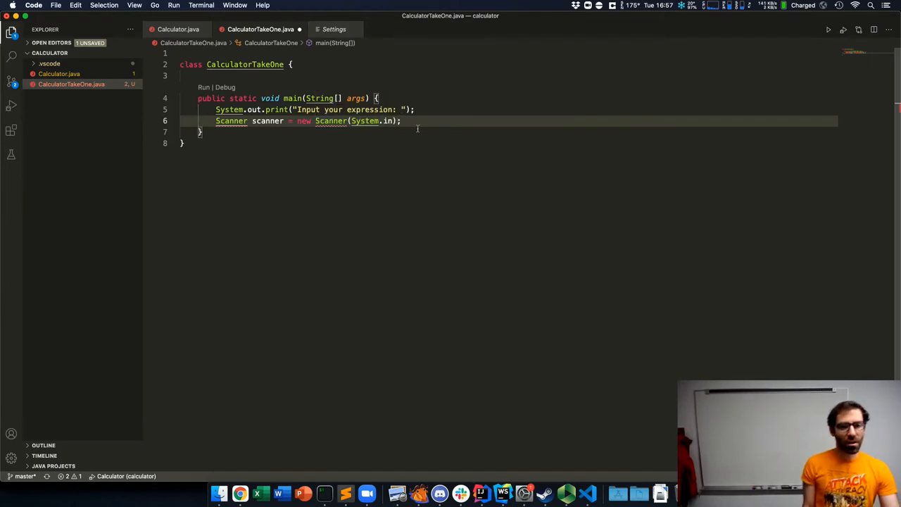
pyautogui.moveTo(418, 129)
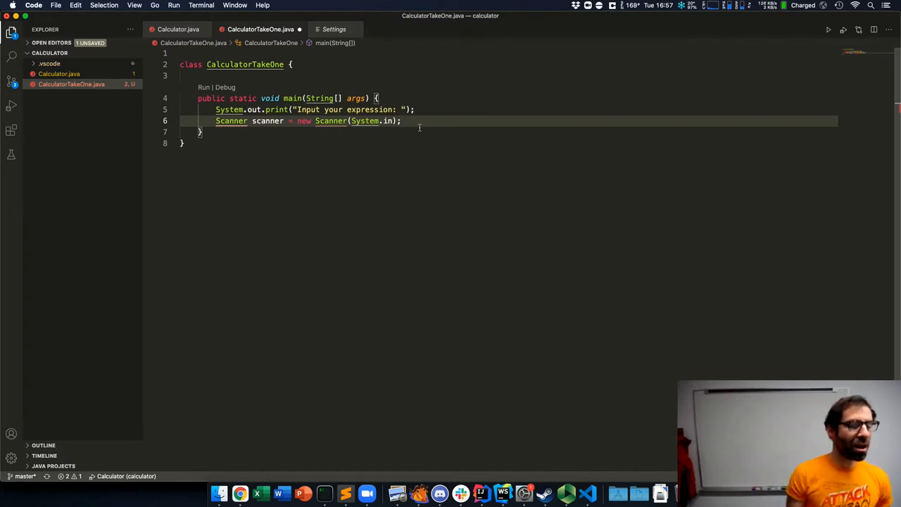
pyautogui.moveTo(231, 316)
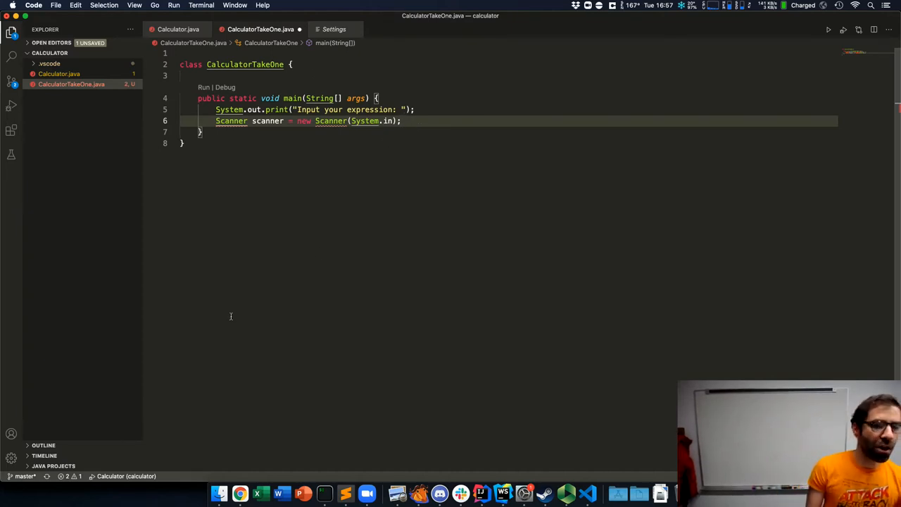
pyautogui.moveTo(447, 307)
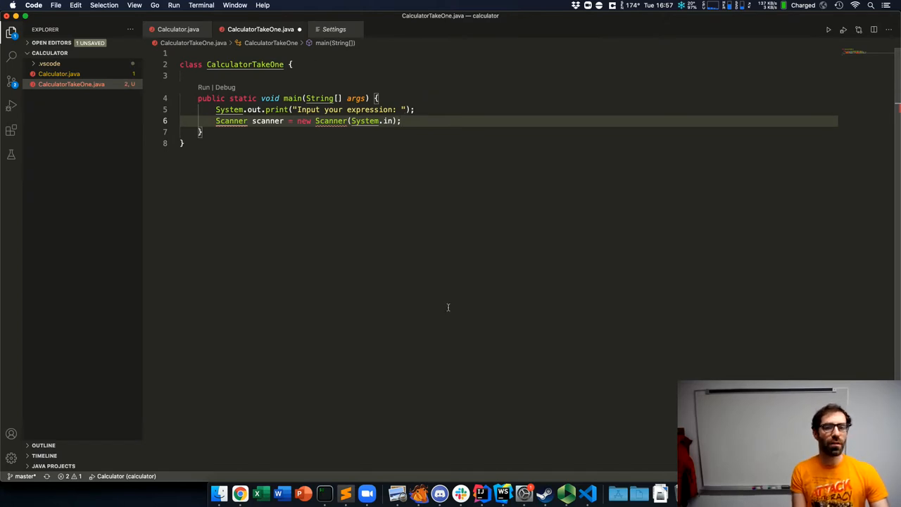
pyautogui.moveTo(420, 223)
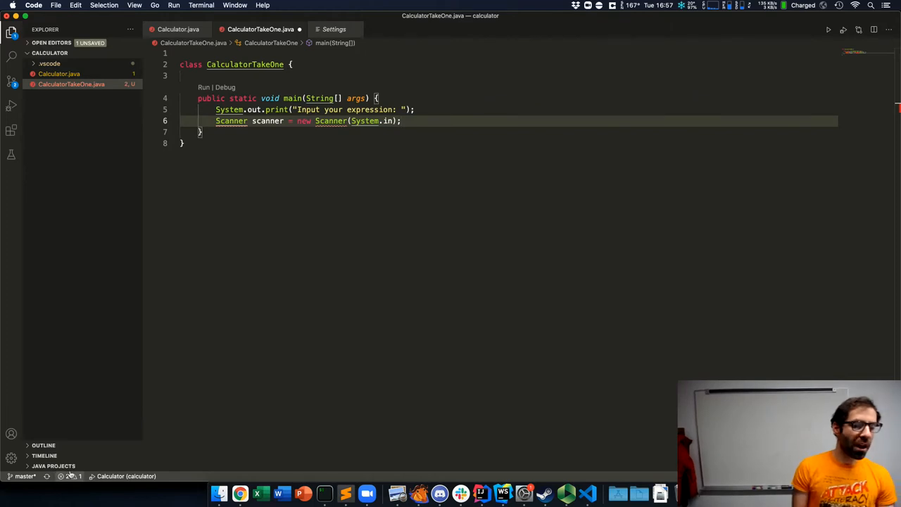
pyautogui.moveTo(188, 294)
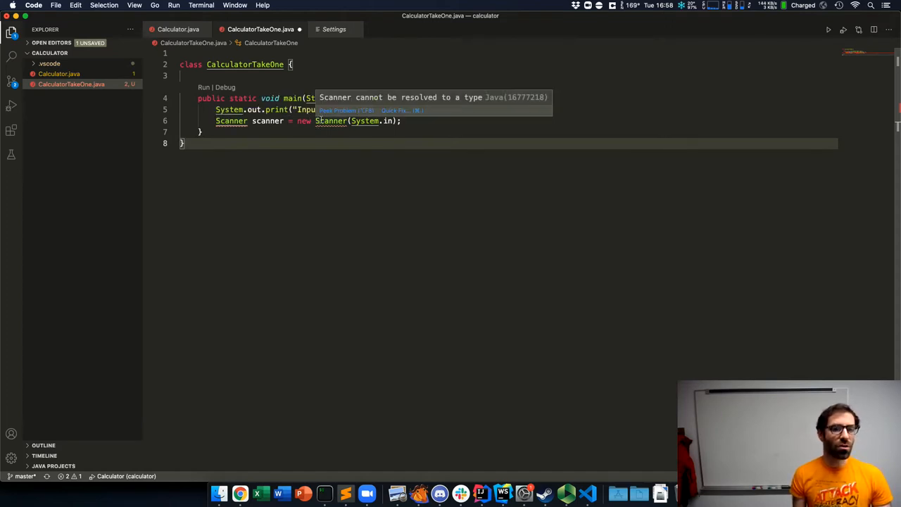
pyautogui.moveTo(352, 104)
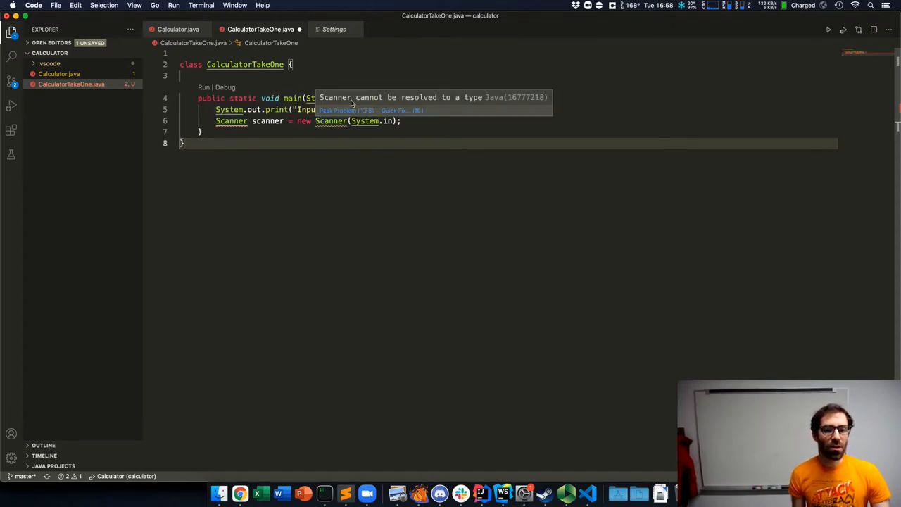
pyautogui.moveTo(488, 102)
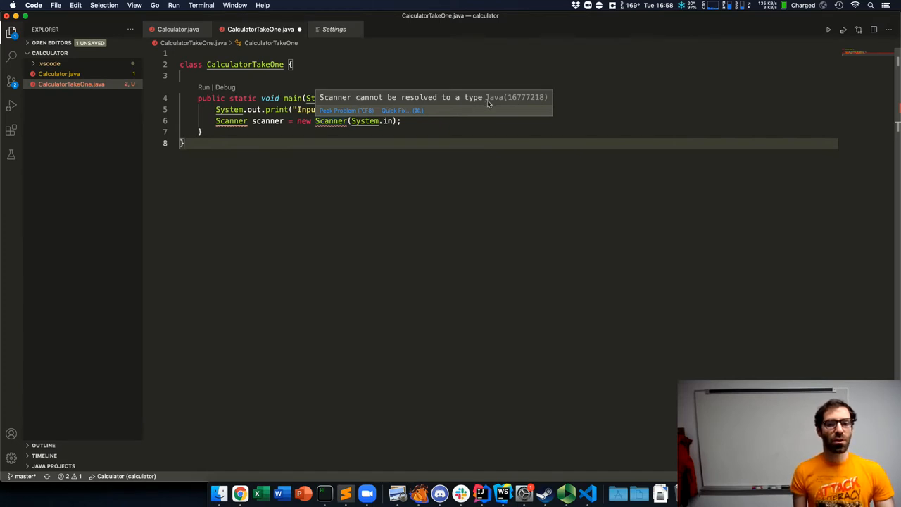
pyautogui.moveTo(480, 111)
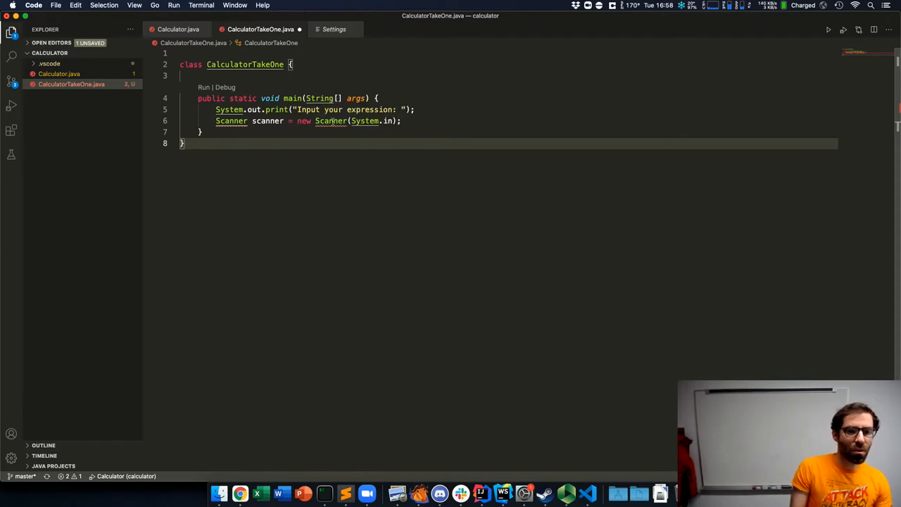
pyautogui.moveTo(331, 121)
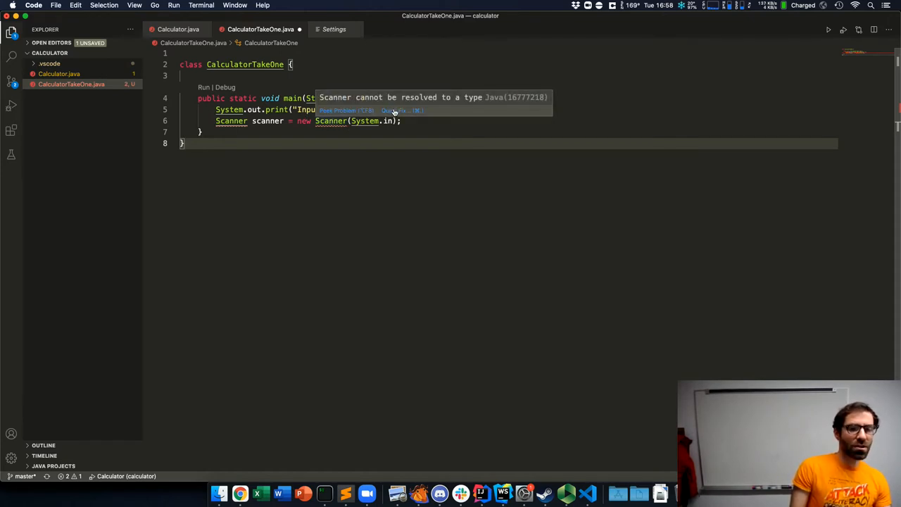
# Show Quick Fix suggestions for the underlined Scanner type
pyautogui.click(394, 111)
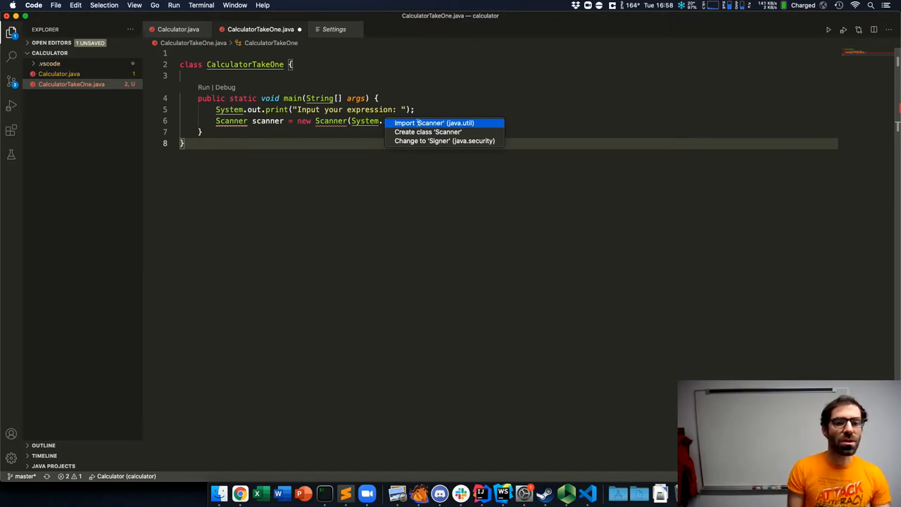
# Apply the Import 'Scanner' (java.util) quick fix
pyautogui.click(434, 122)
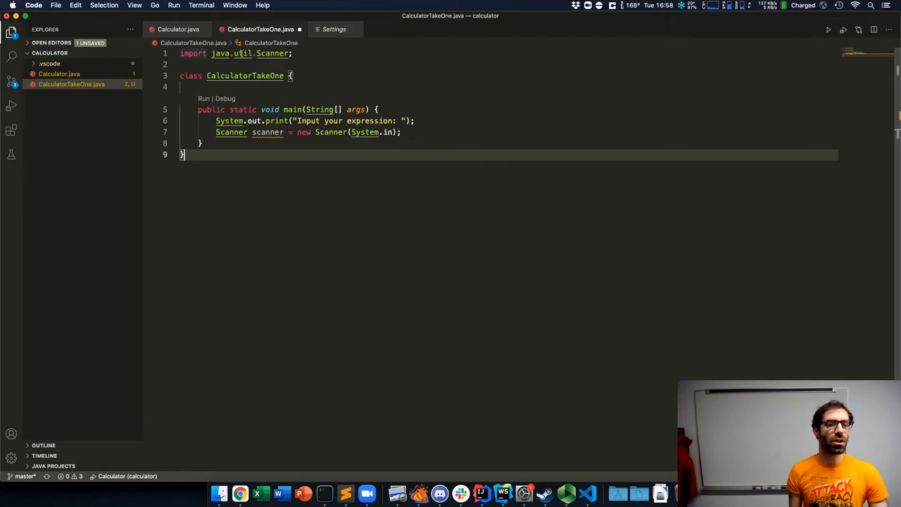
pyautogui.moveTo(273, 53)
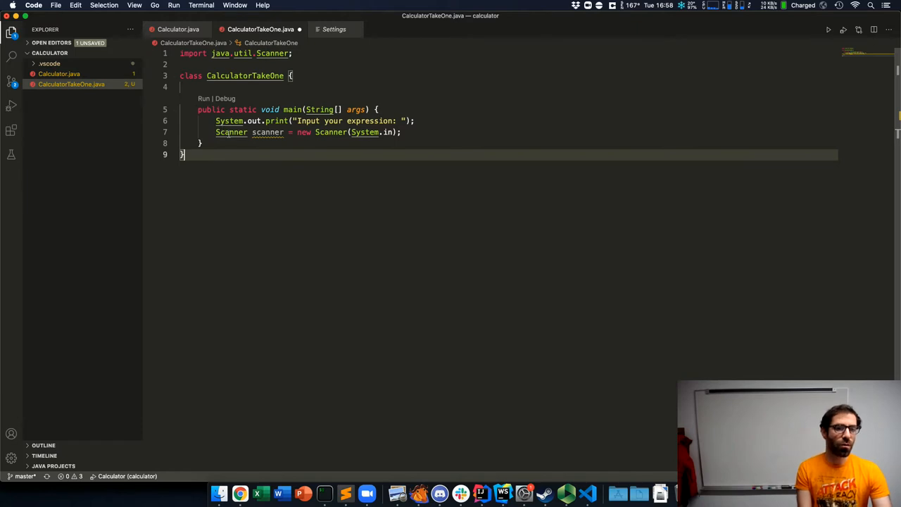
pyautogui.moveTo(346, 141)
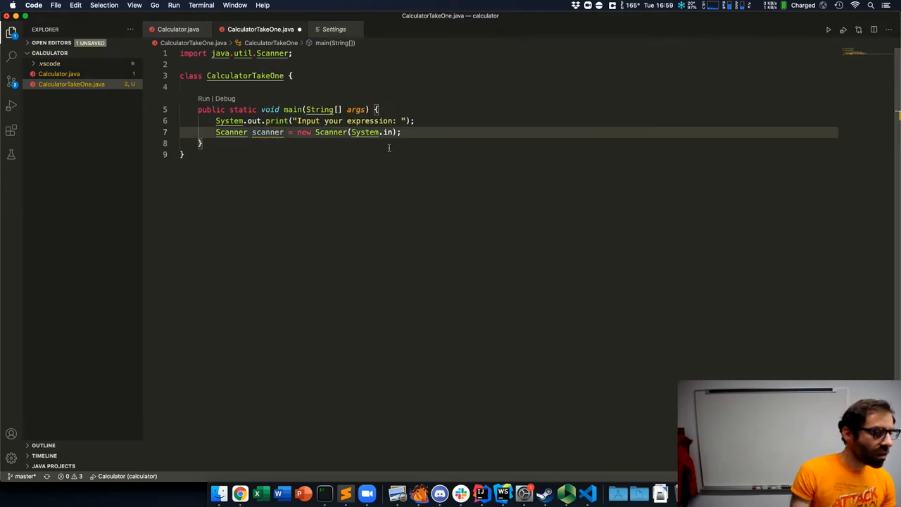
# Add lines reading double left, String operator and double right from the scanner
pyautogui.press('enter')
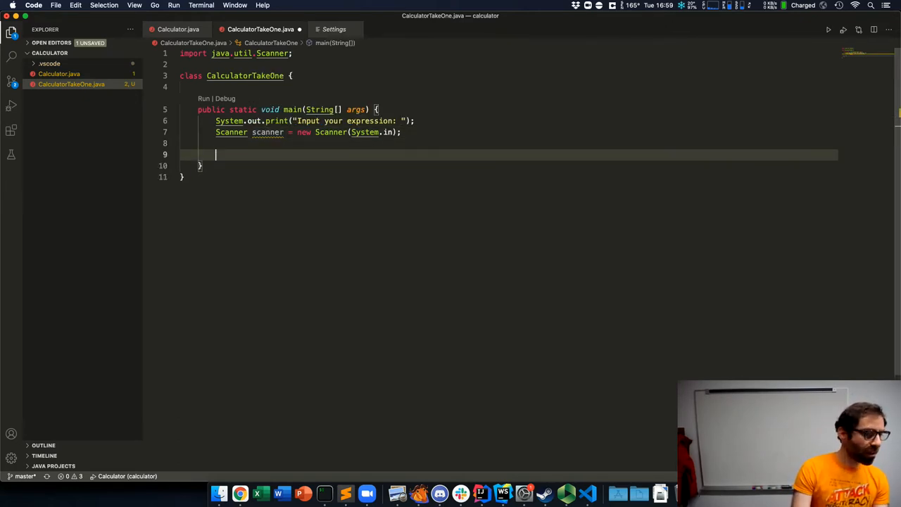
pyautogui.write('double')
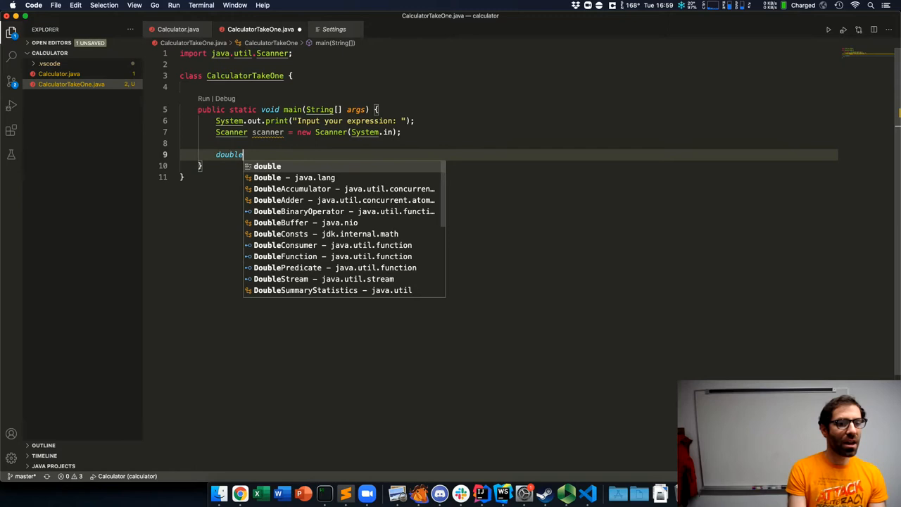
pyautogui.write('left = scanner.nextDouble();')
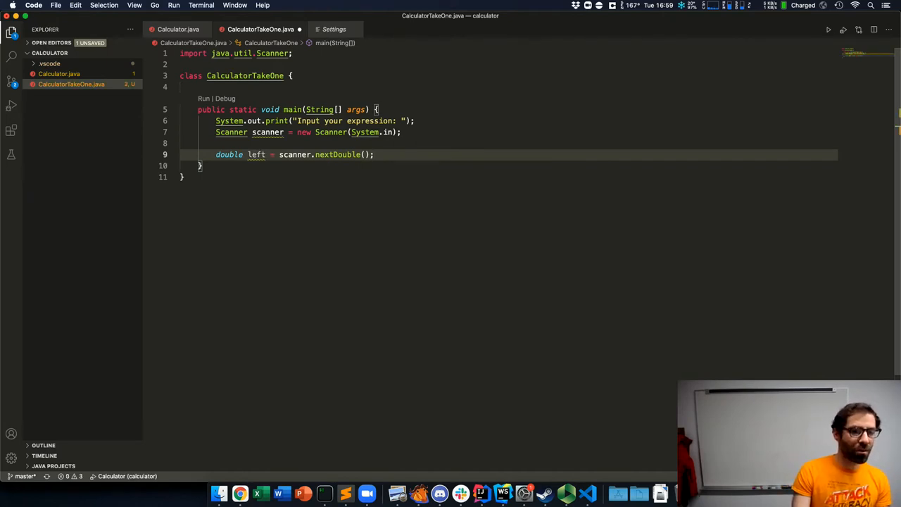
pyautogui.write('Str')
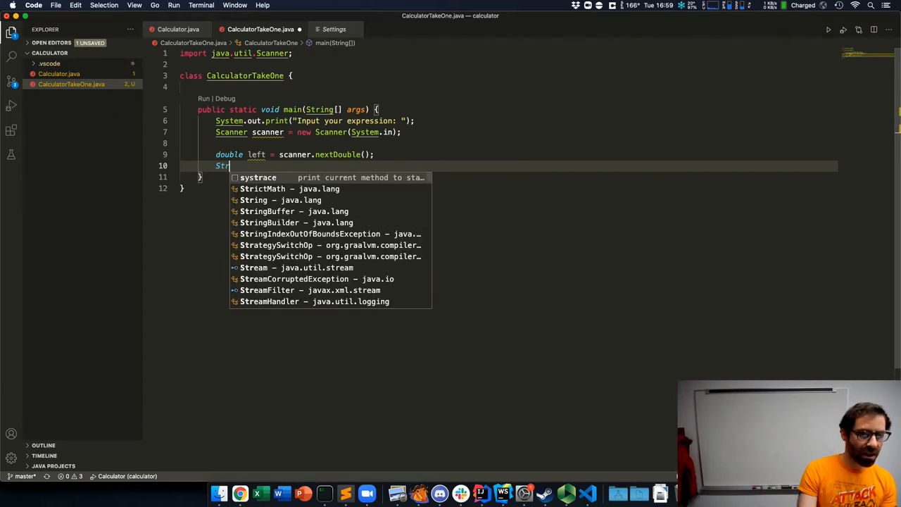
pyautogui.write('ing operator')
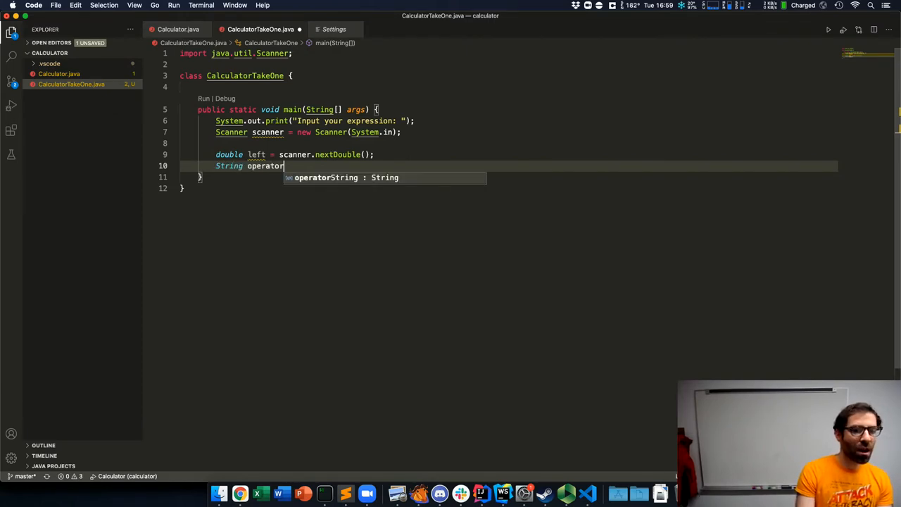
pyautogui.write('= scanner.re')
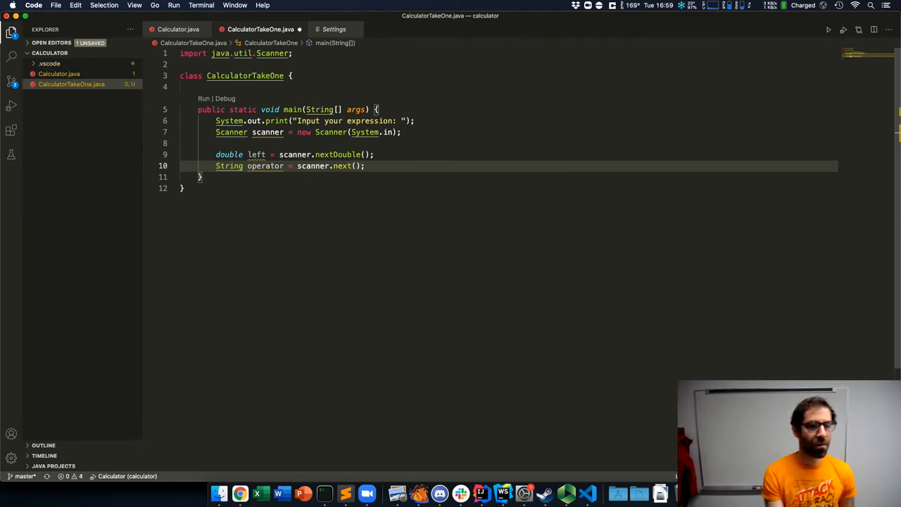
pyautogui.write('double right')
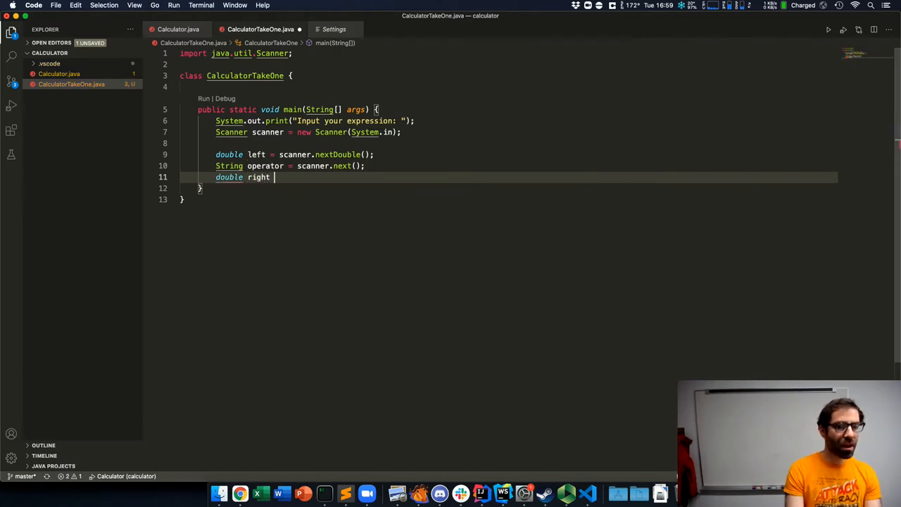
pyautogui.write('scanne')
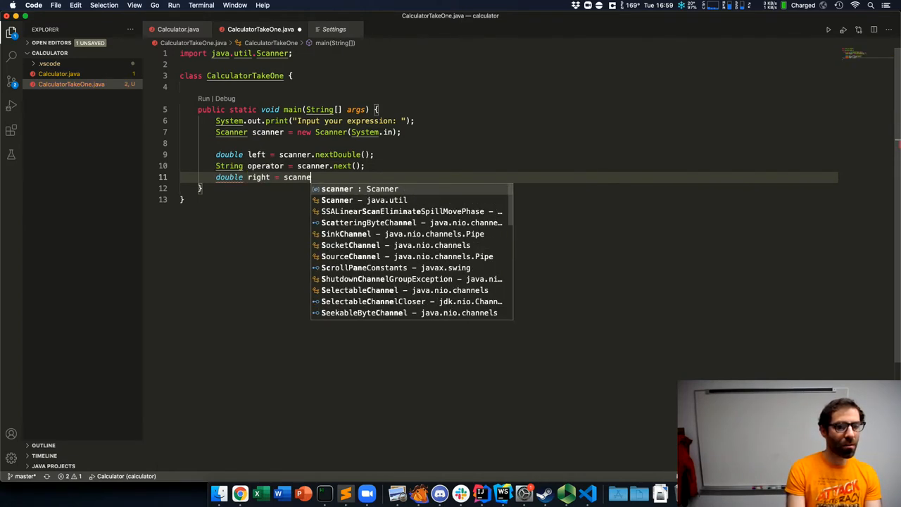
pyautogui.write('r.nextDouble();')
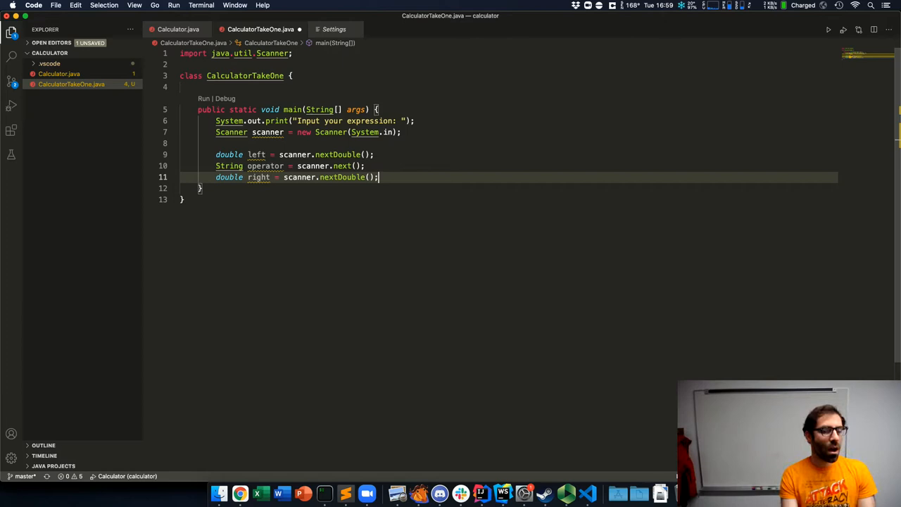
# Add an if block testing operator == "+" below the input lines
pyautogui.press('enter')
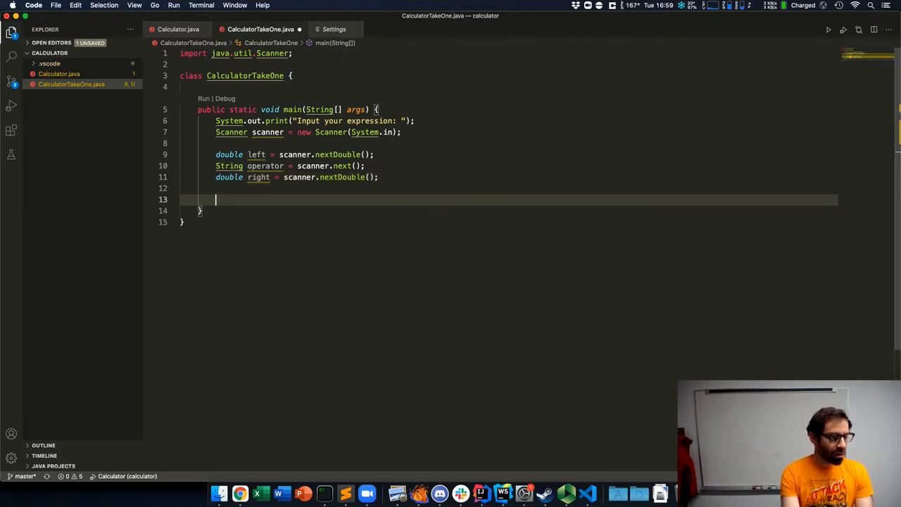
pyautogui.write('if (operat')
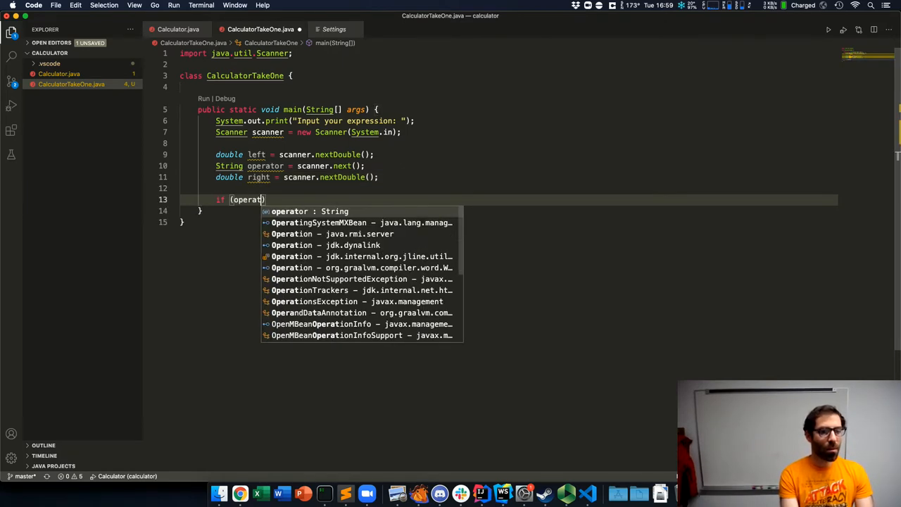
pyautogui.write('==')
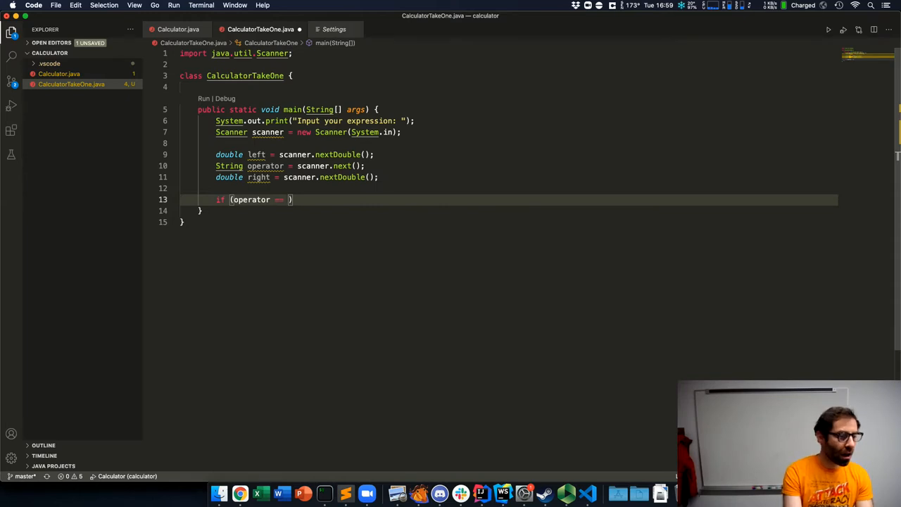
pyautogui.write('"+")')
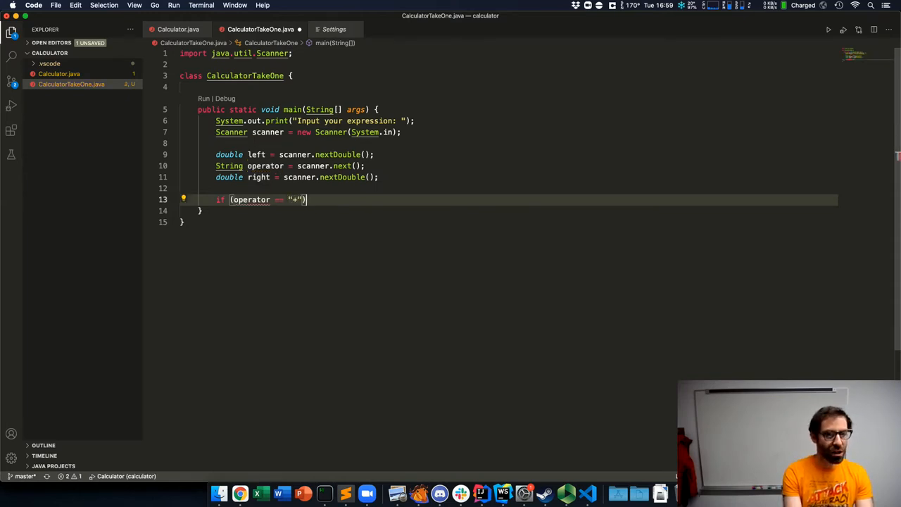
pyautogui.write('{')
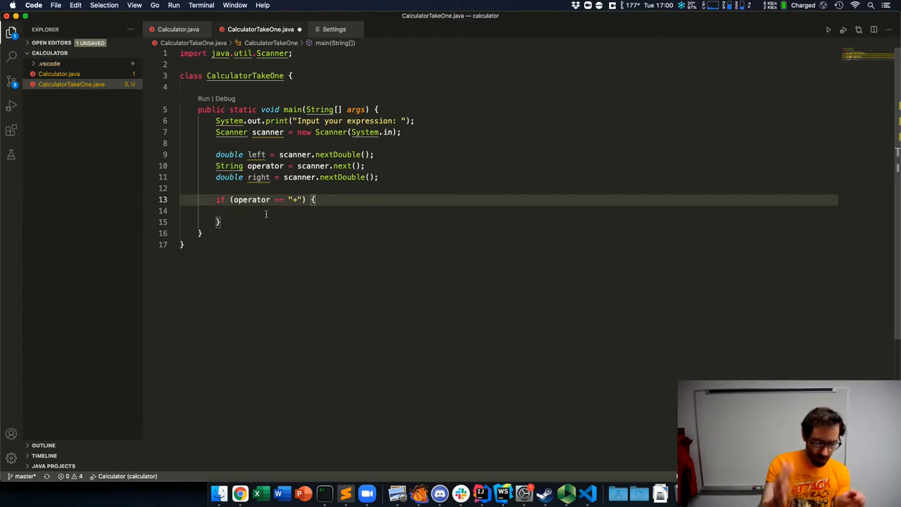
# Inside the if block, write System.out.println(left + right);
pyautogui.click(266, 211)
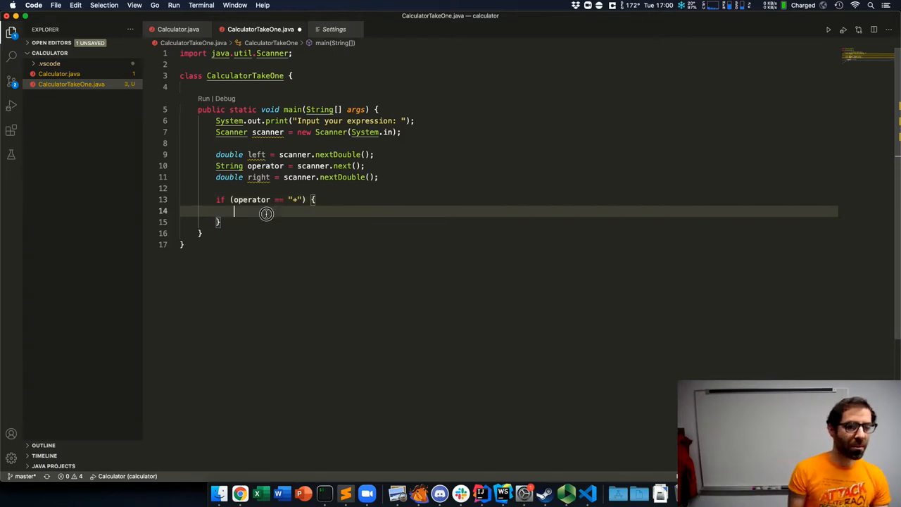
pyautogui.write('System')
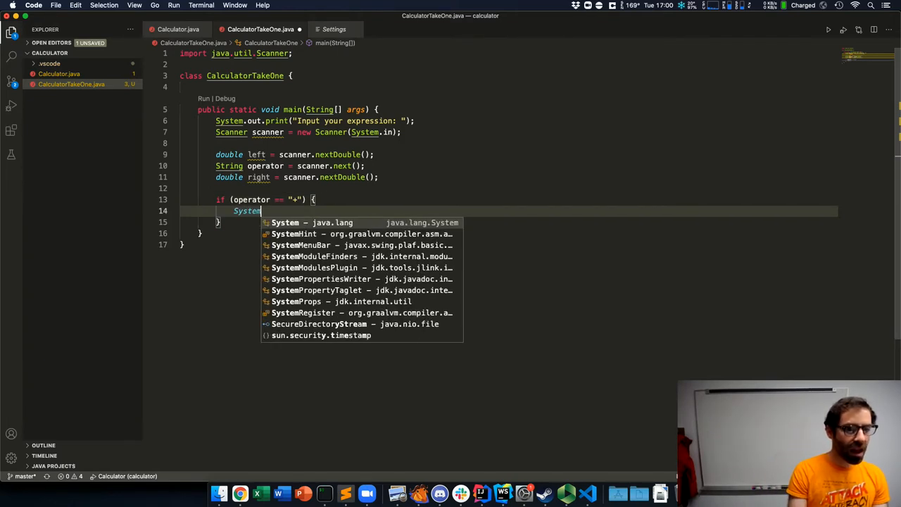
pyautogui.write('.out.println')
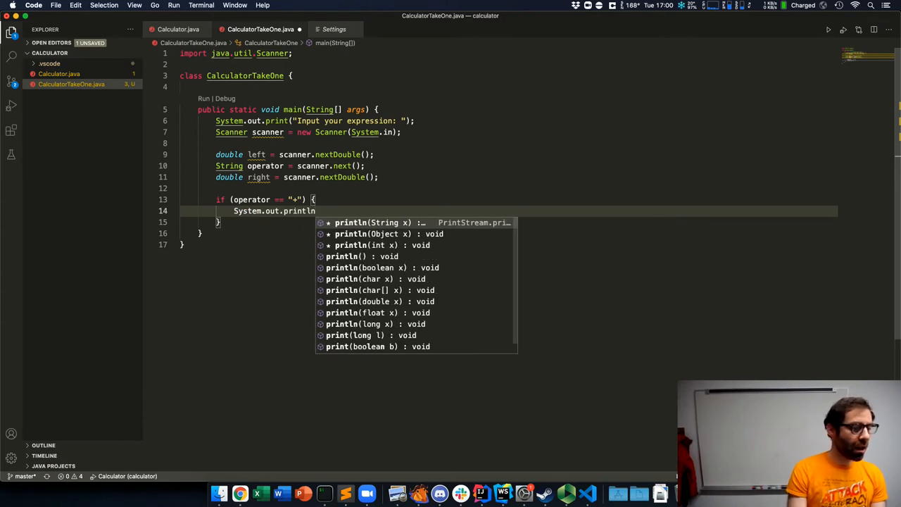
pyautogui.write('(')
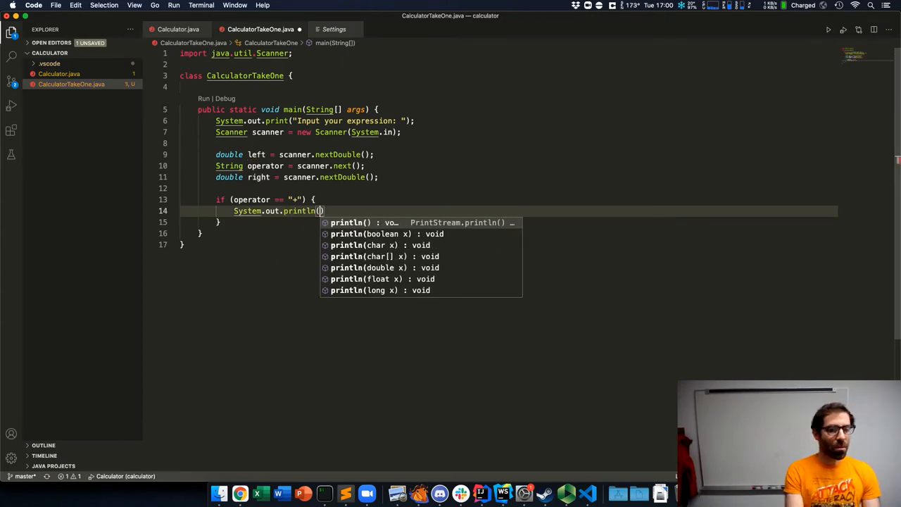
pyautogui.write('left')
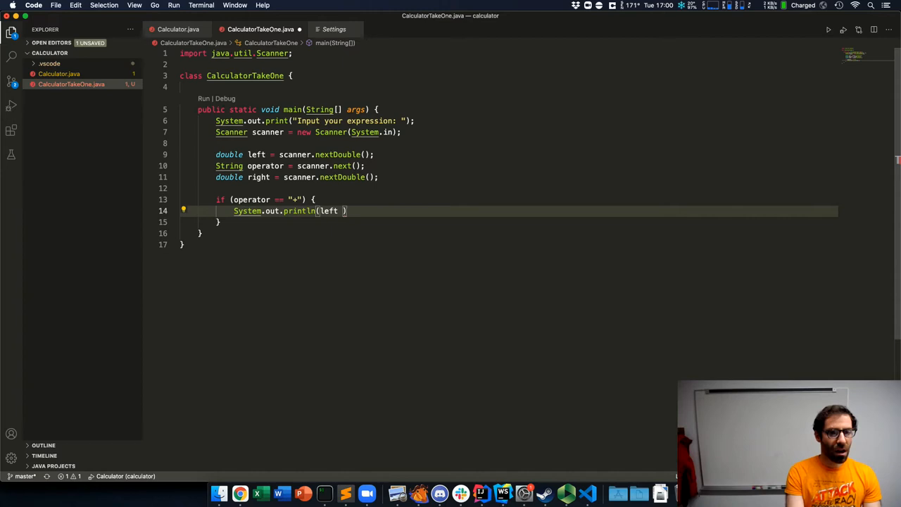
pyautogui.write('+ right);')
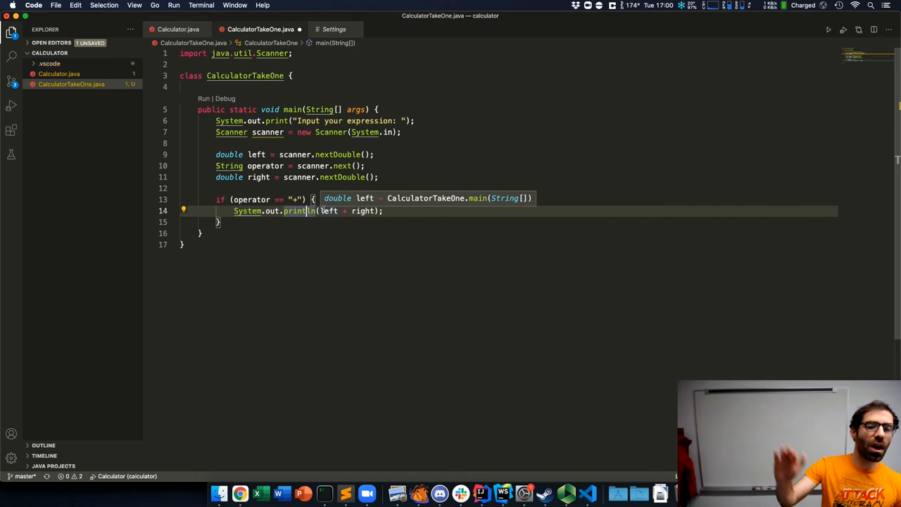
pyautogui.moveTo(447, 134)
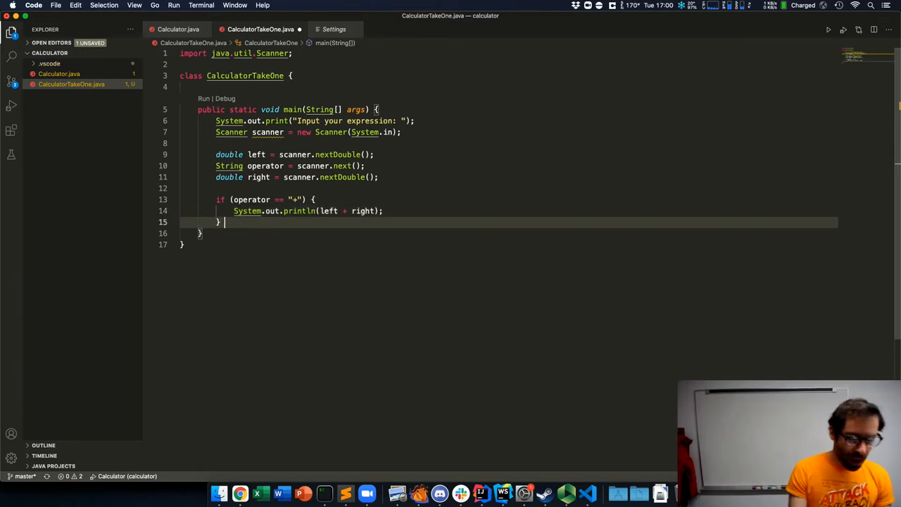
# Add an else branch throwing new UnsupportedOperationException() and save the file
pyautogui.write('else {')
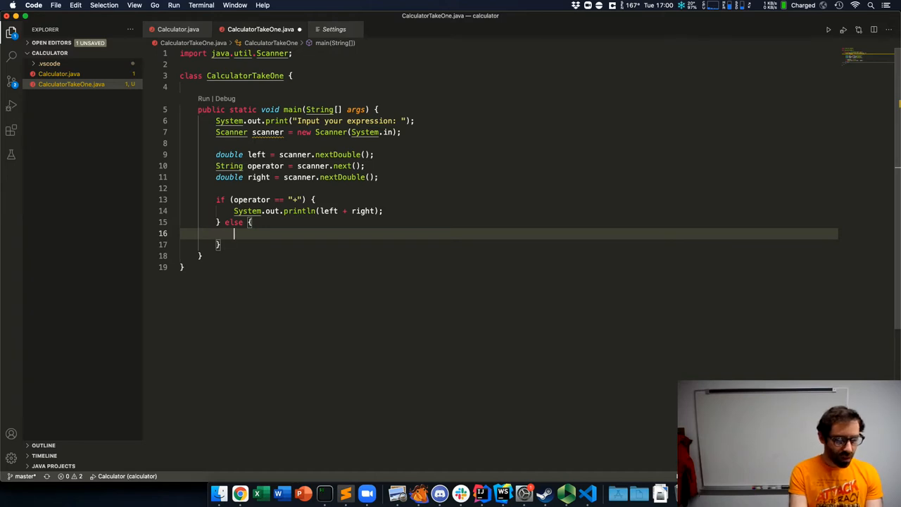
pyautogui.write('throw')
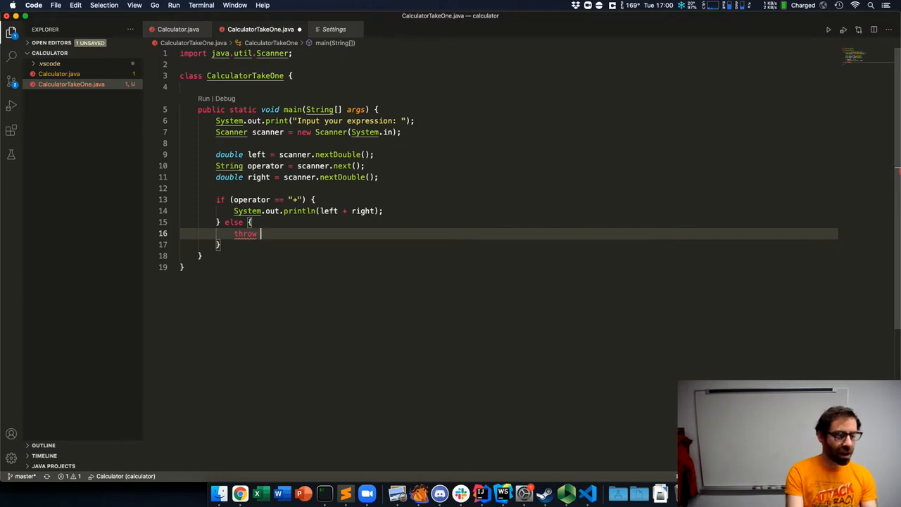
pyautogui.write('n')
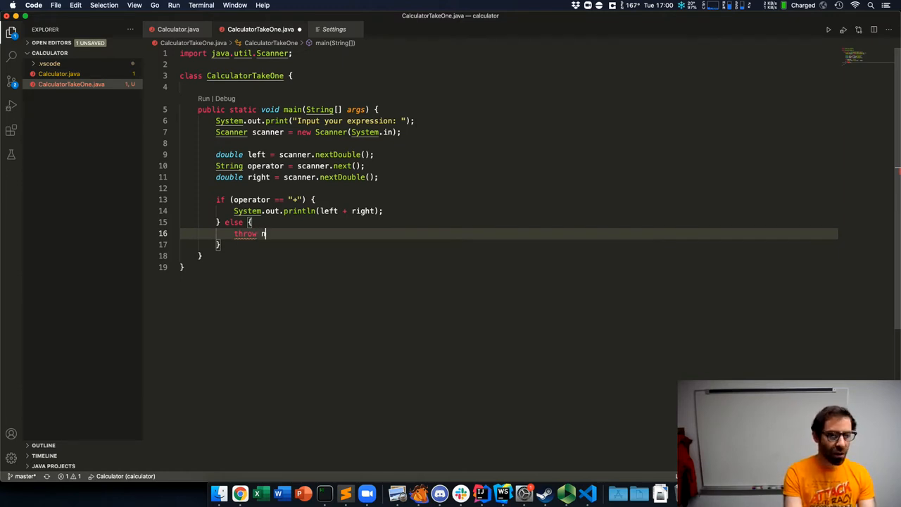
pyautogui.write('new UnsupportedOperationException();')
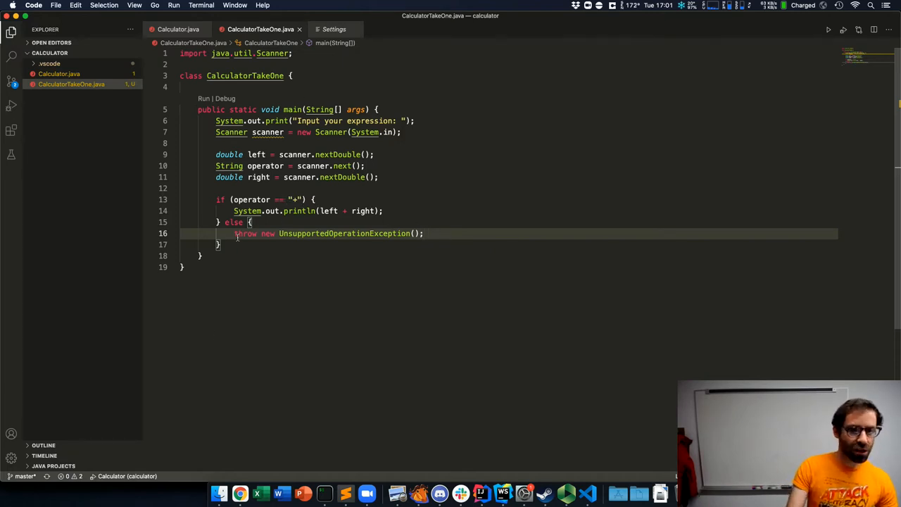
pyautogui.moveTo(397, 363)
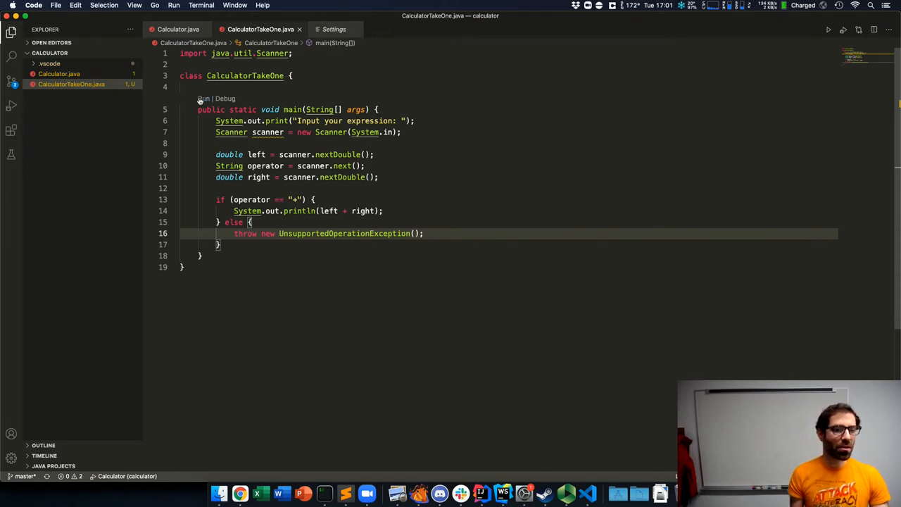
# Run CalculatorTakeOne with input 4 + 8, producing UnsupportedOperationException at line 16
pyautogui.click(203, 98)
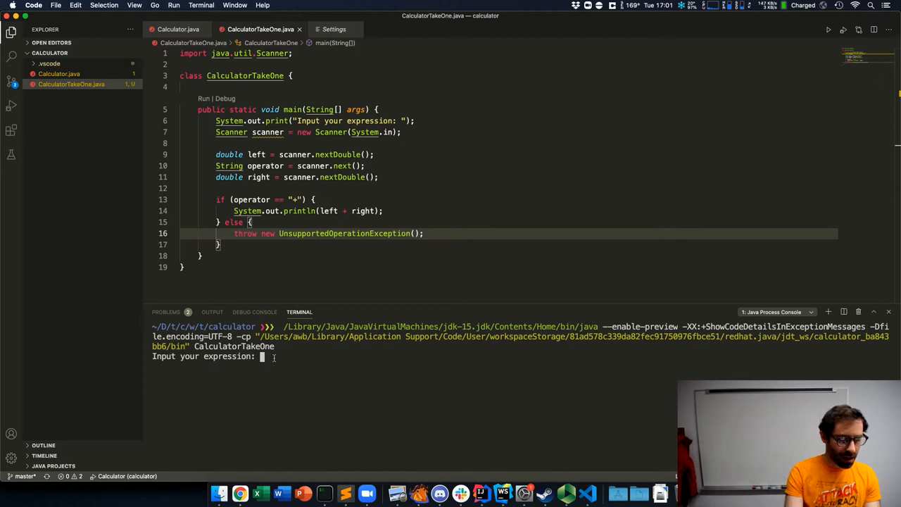
pyautogui.write('4 + 8')
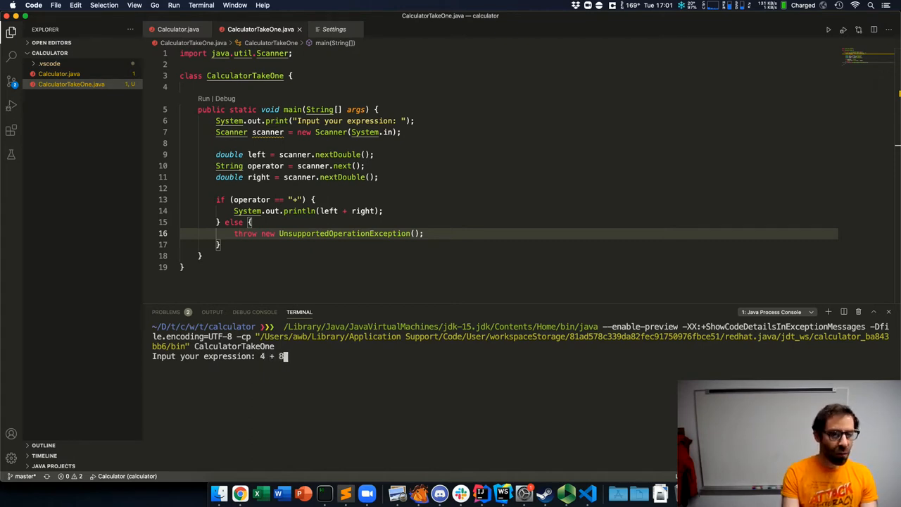
pyautogui.press('enter')
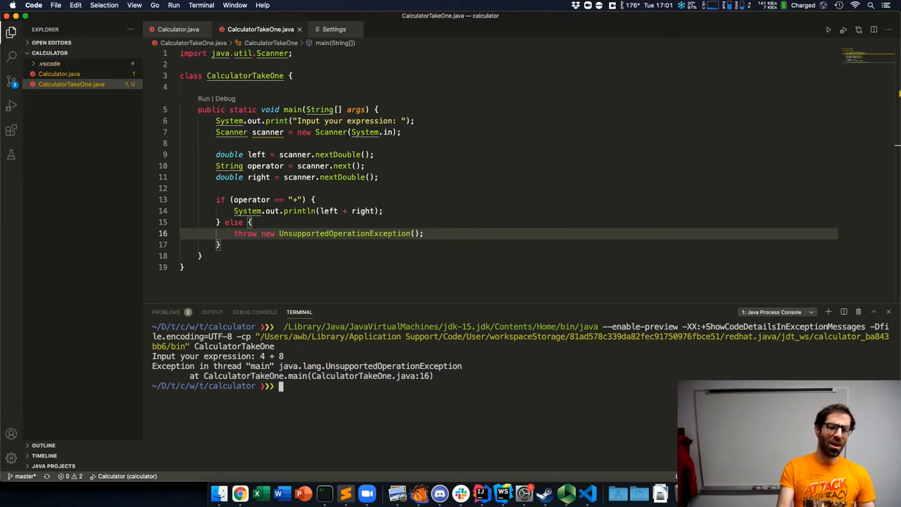
pyautogui.moveTo(254, 260)
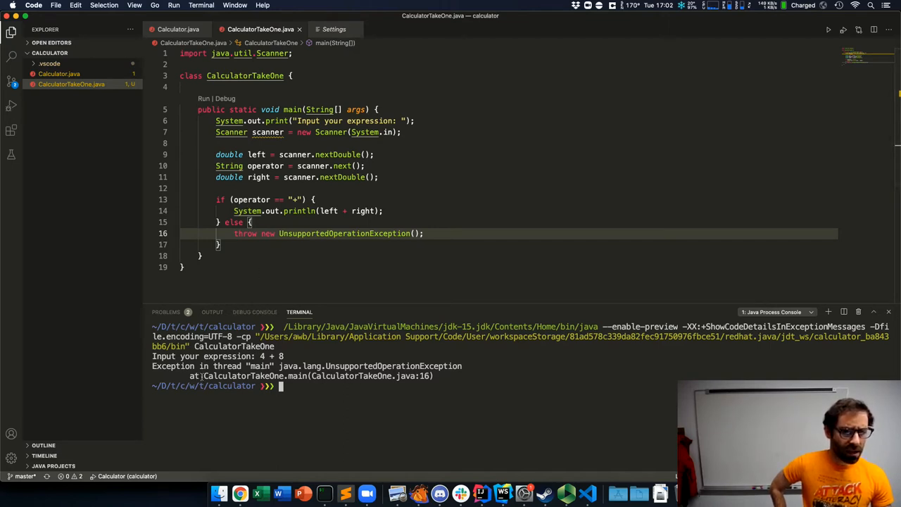
pyautogui.moveTo(317, 375)
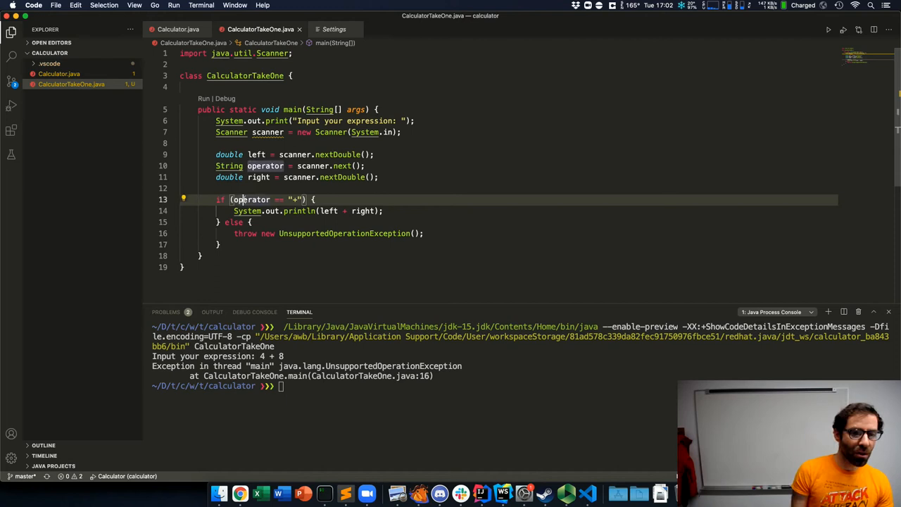
pyautogui.moveTo(251, 199)
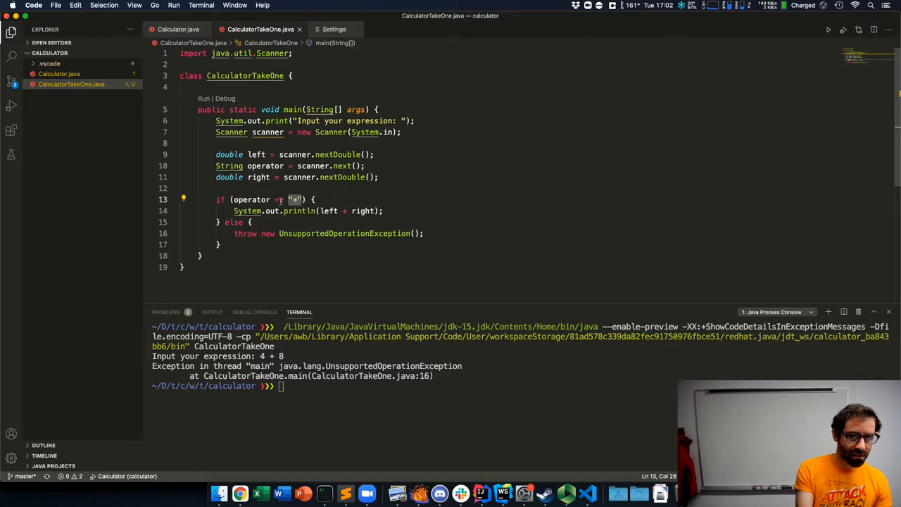
# Change the if condition to operator.equals("+"), save, and relaunch CalculatorTakeOne
pyautogui.write('=')
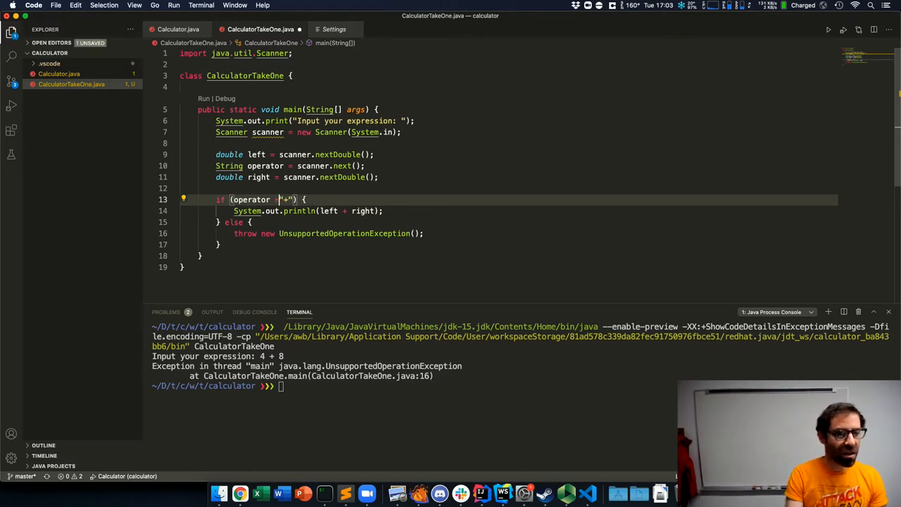
pyautogui.write('.equals(')
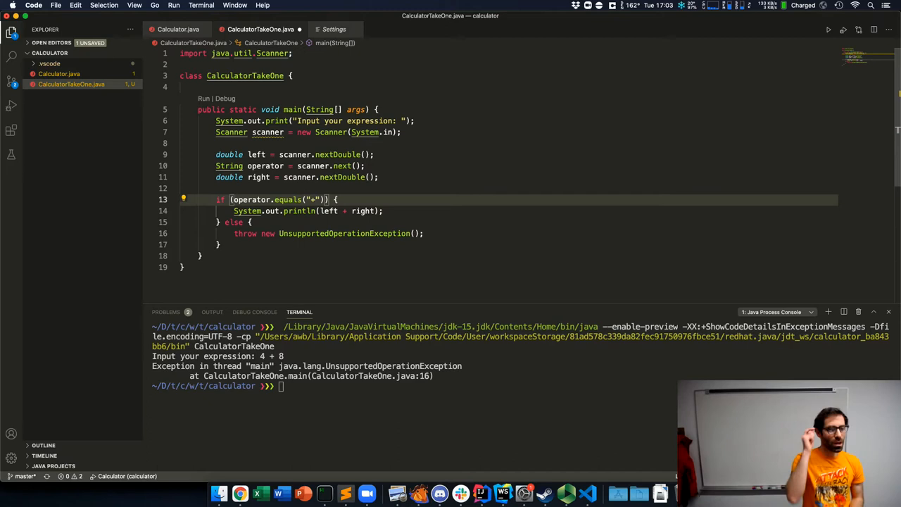
pyautogui.moveTo(297, 190)
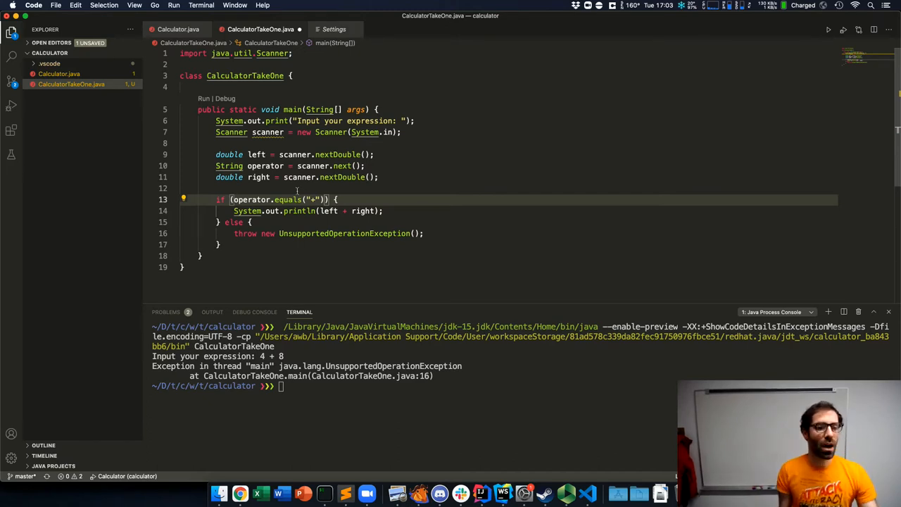
pyautogui.doubleClick(287, 200)
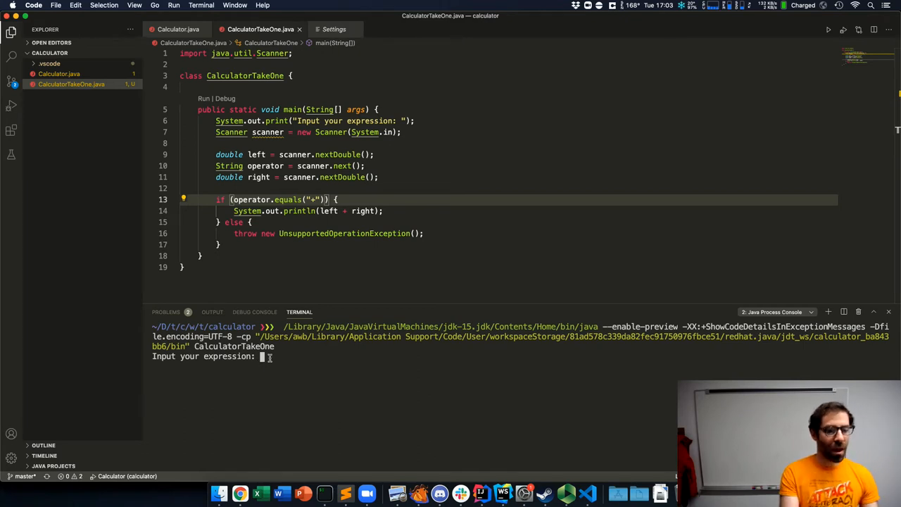
# Enter 4 + 8 in the terminal so the program prints 12.0
pyautogui.write('4 + 8')
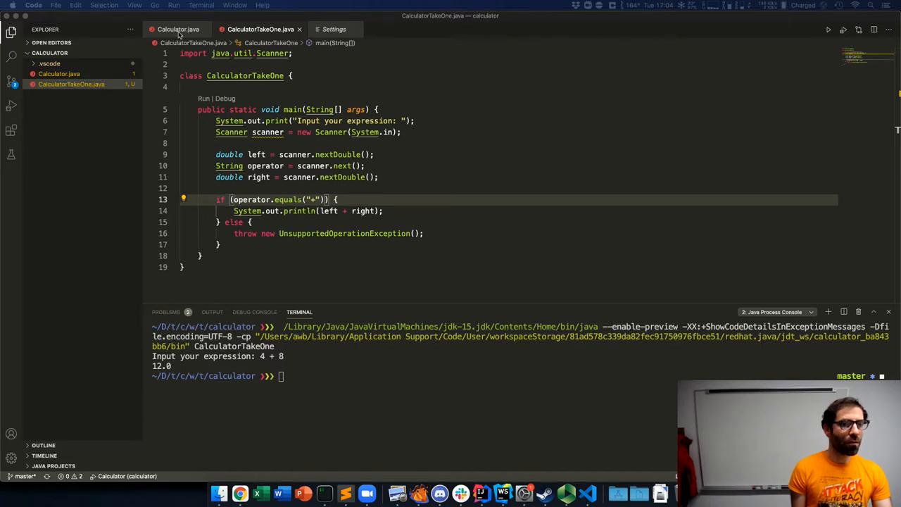
# Compare Calculator.java with CalculatorTakeOne.java, reviewing the quit-controlled loop and counter
pyautogui.click(177, 29)
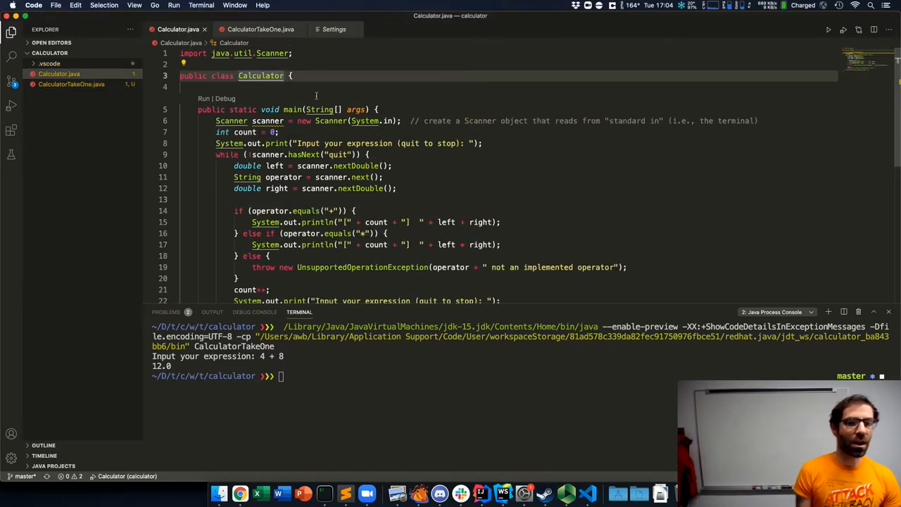
pyautogui.moveTo(307, 210)
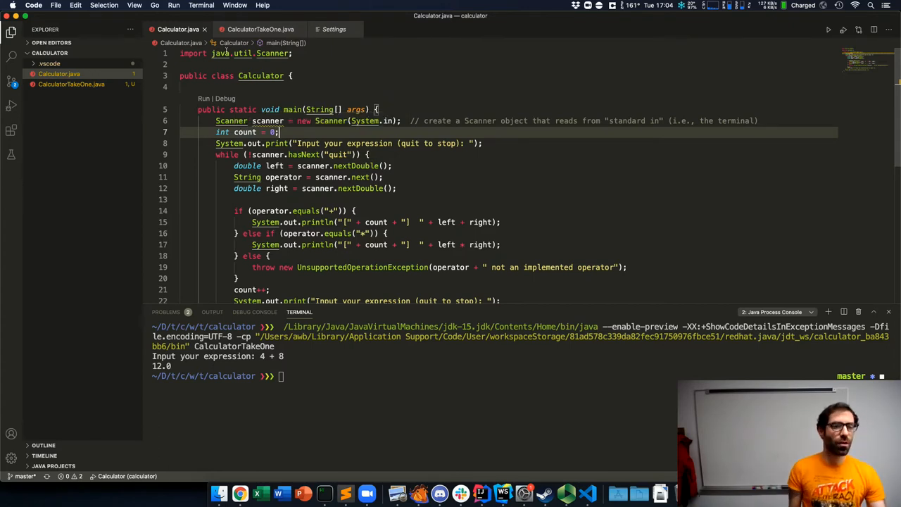
pyautogui.click(260, 29)
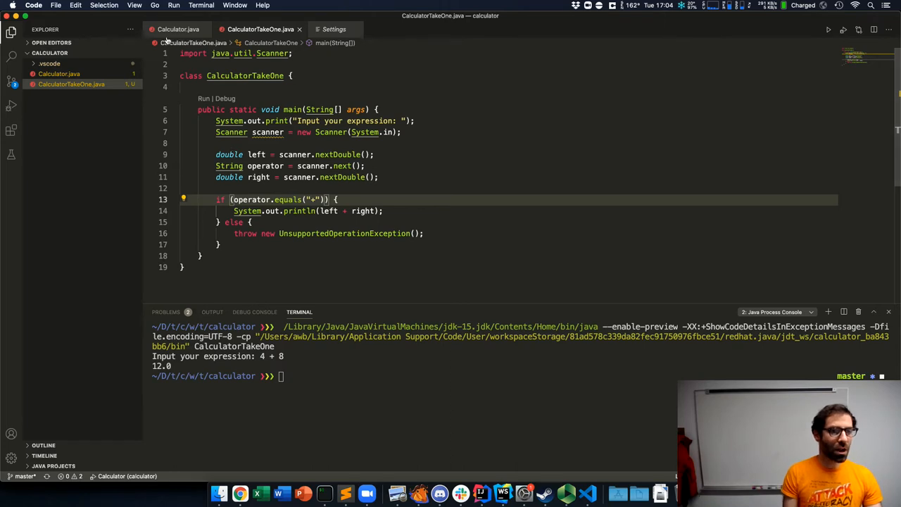
pyautogui.click(177, 29)
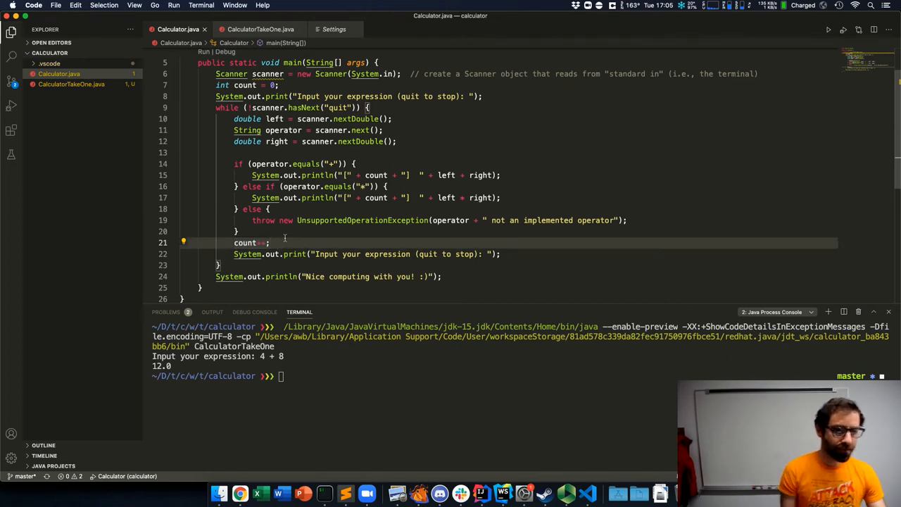
pyautogui.moveTo(622, 121)
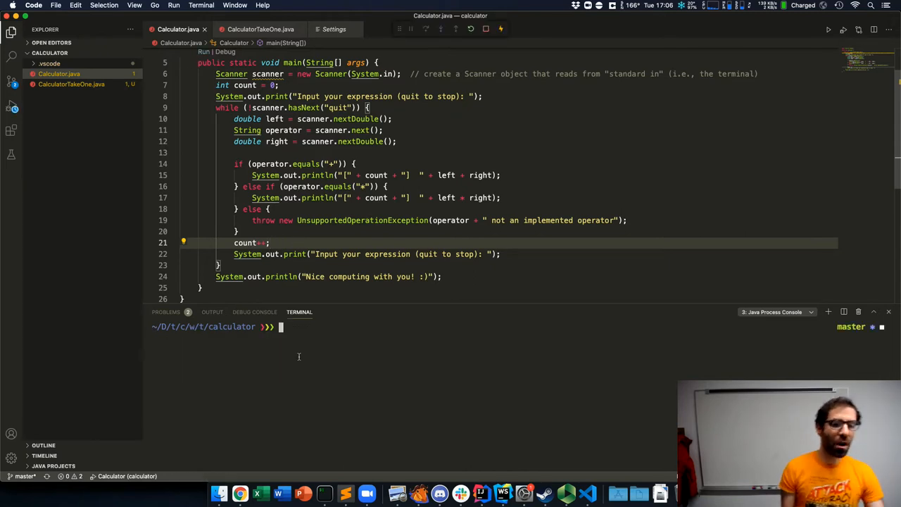
# Enter 4 * 8 and 7 + 5, getting 32.0 and 7.05.0, then quit
pyautogui.click(828, 30)
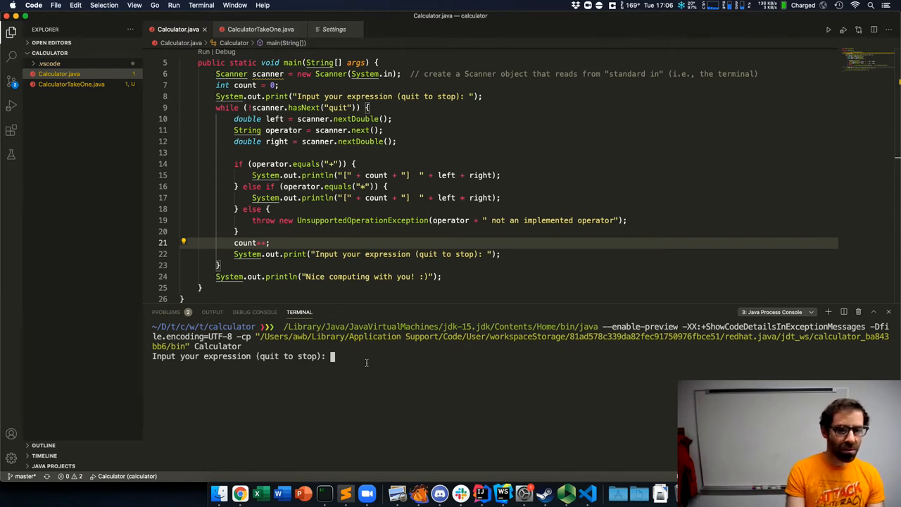
pyautogui.write('4 * 8')
pyautogui.write('7 + 5')
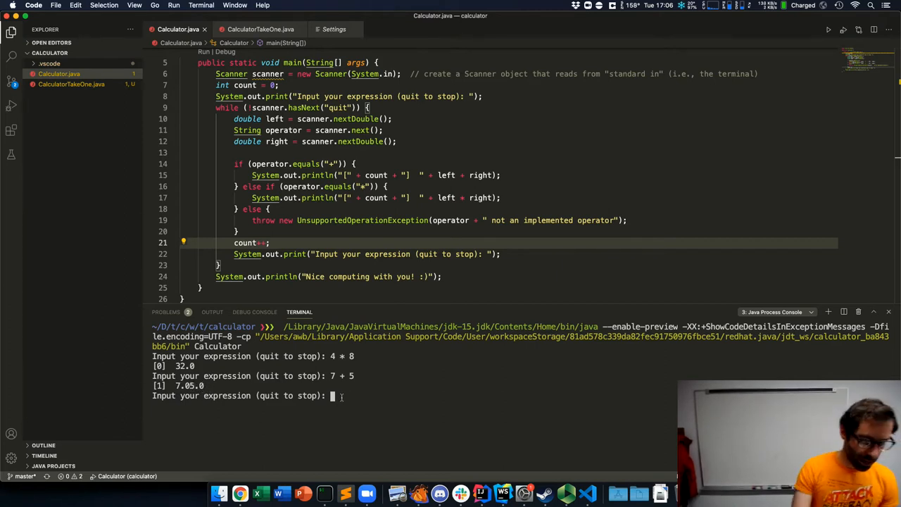
pyautogui.write('quit')
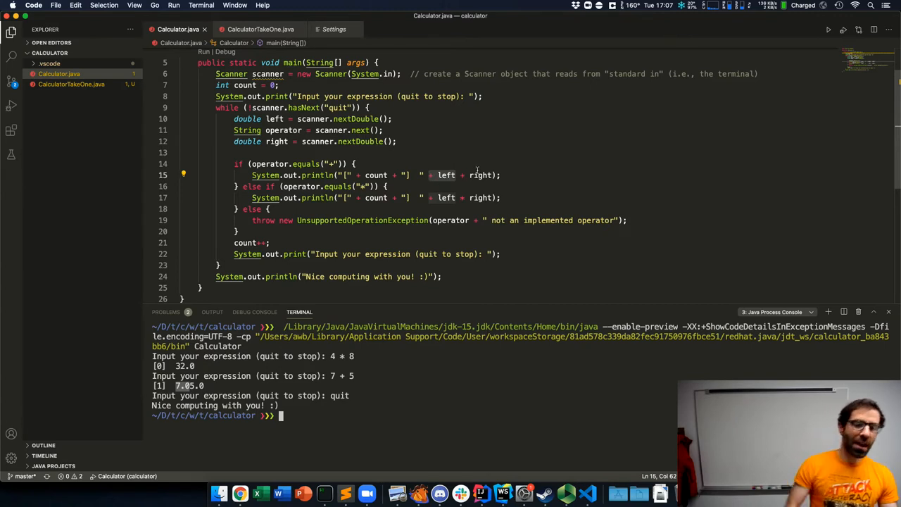
pyautogui.moveTo(480, 175)
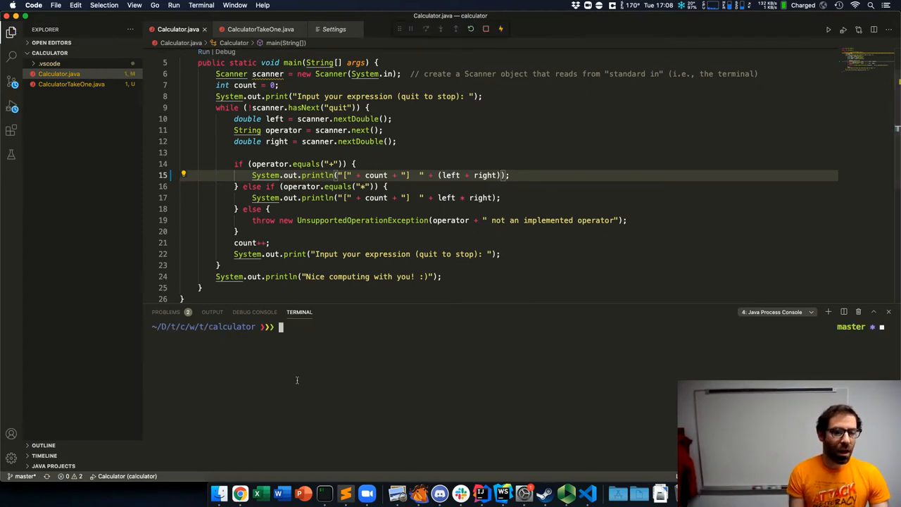
# Focus the terminal of the relaunched Calculator with left + right parenthesized
pyautogui.click(828, 30)
pyautogui.write('5 + 7')
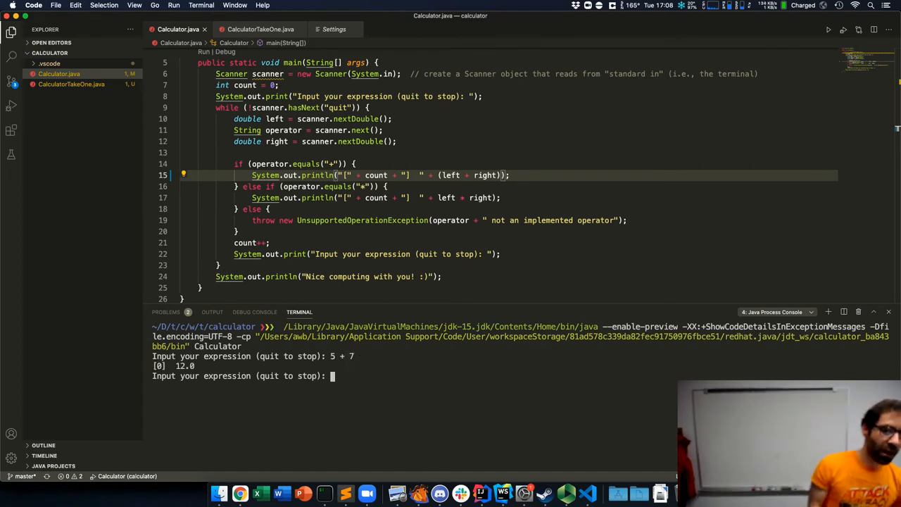
# Quit the Calculator, which prints "Nice computing with you! :)" and returns to the shell
pyautogui.write('quit')
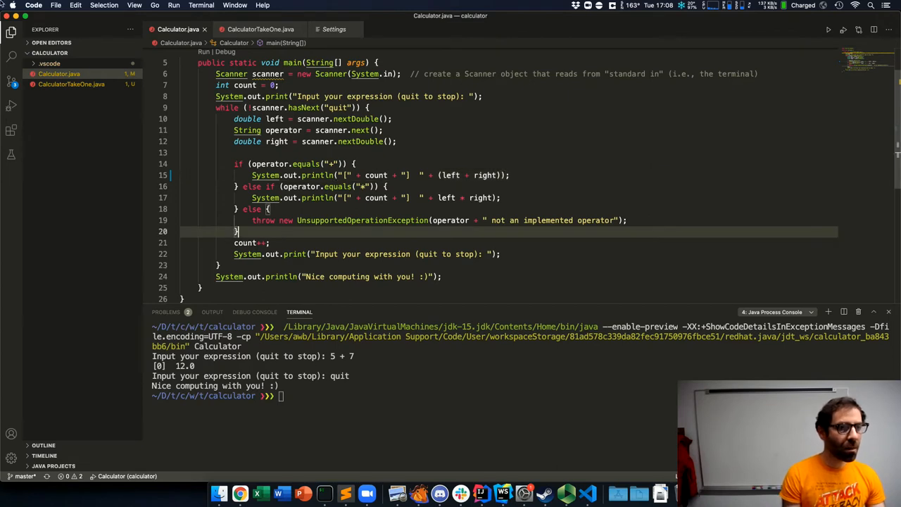
pyautogui.click(55, 5)
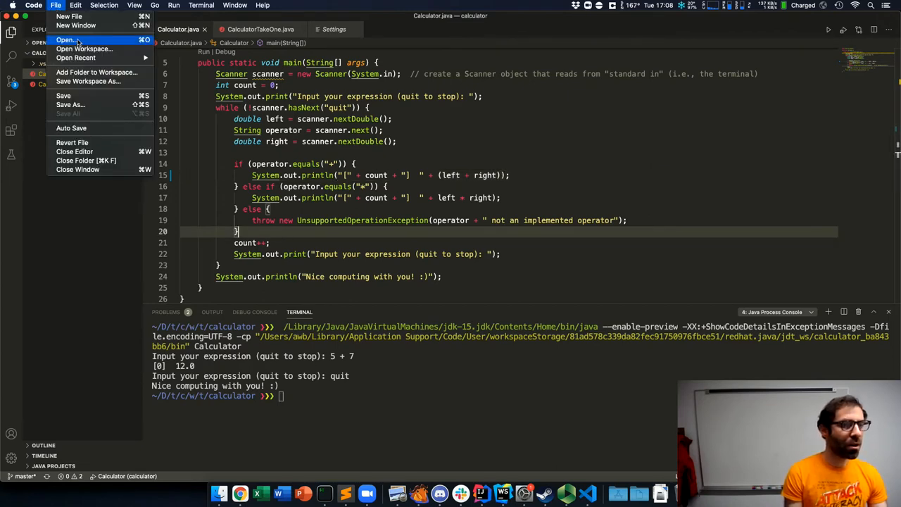
# Open the mean project folder and view Mean.java from the Explorer
pyautogui.click(65, 40)
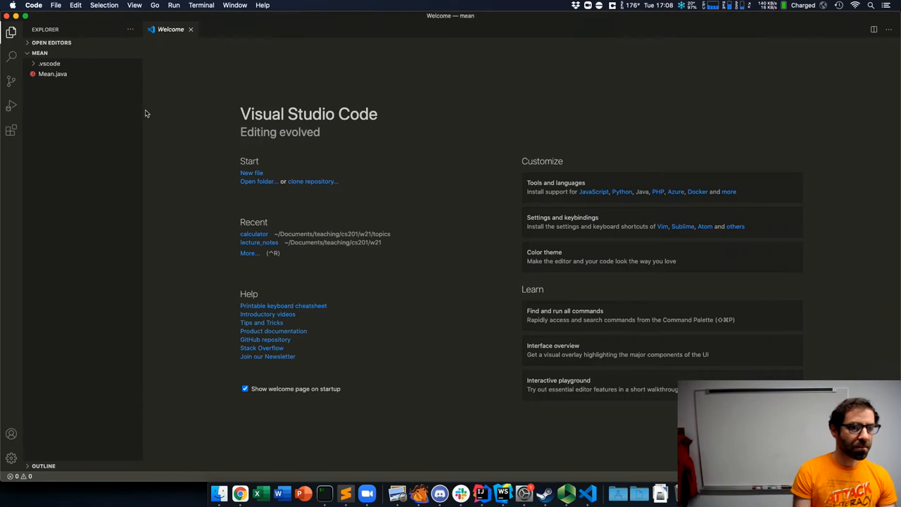
pyautogui.click(53, 73)
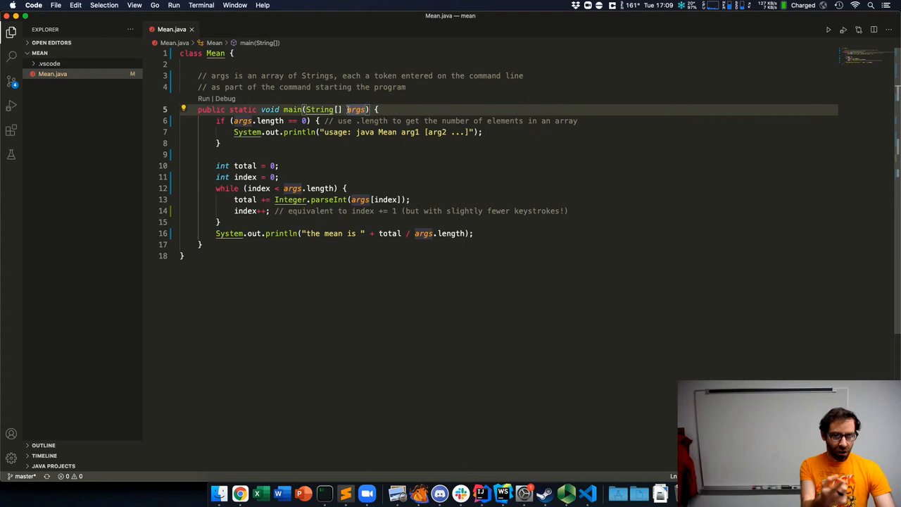
pyautogui.moveTo(356, 109)
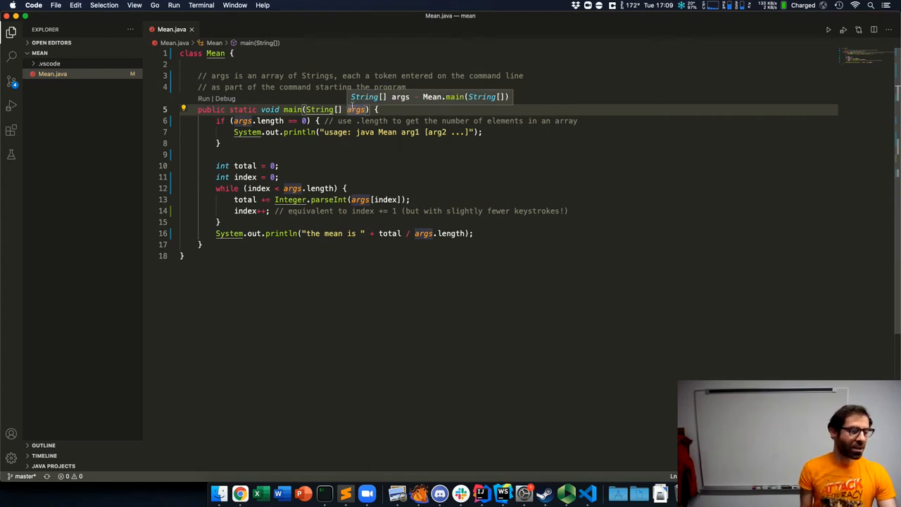
pyautogui.moveTo(322, 106)
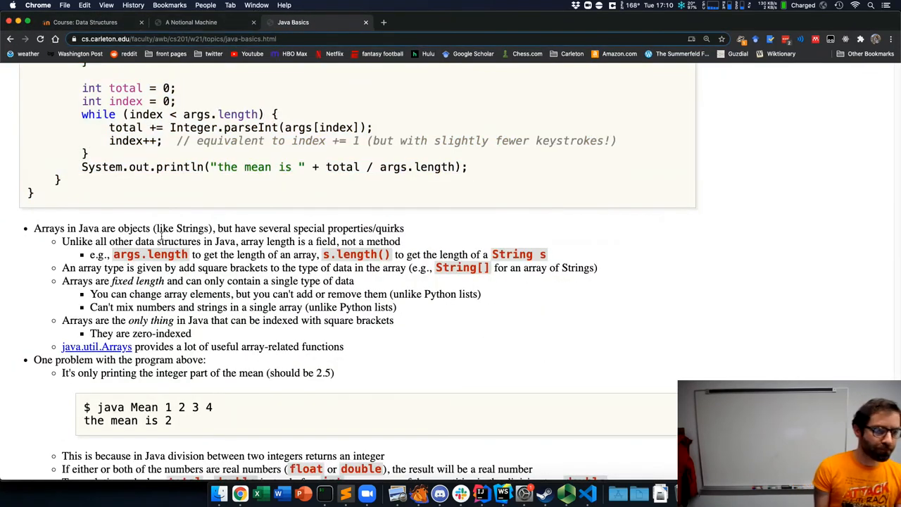
# Scroll to the Mean program in the Java Basics notes, highlighting args.length and main's String parameter
pyautogui.scroll(-3)
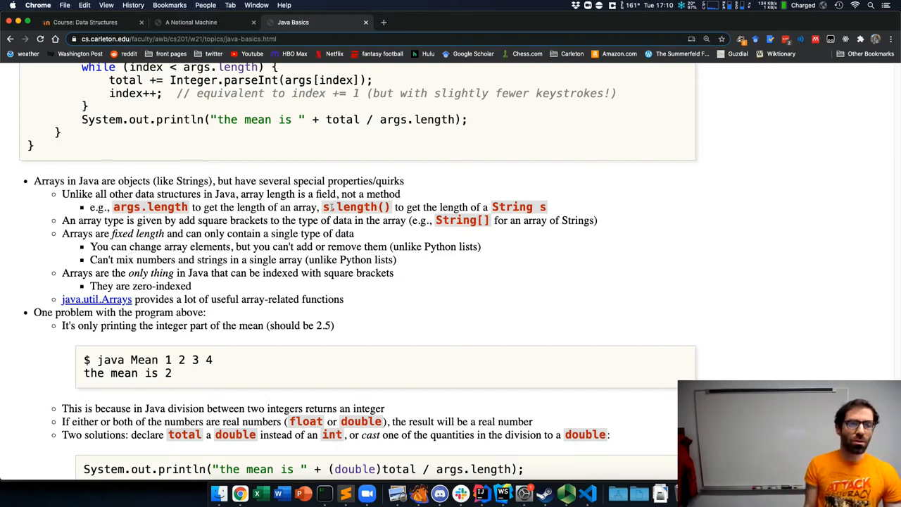
pyautogui.doubleClick(355, 207)
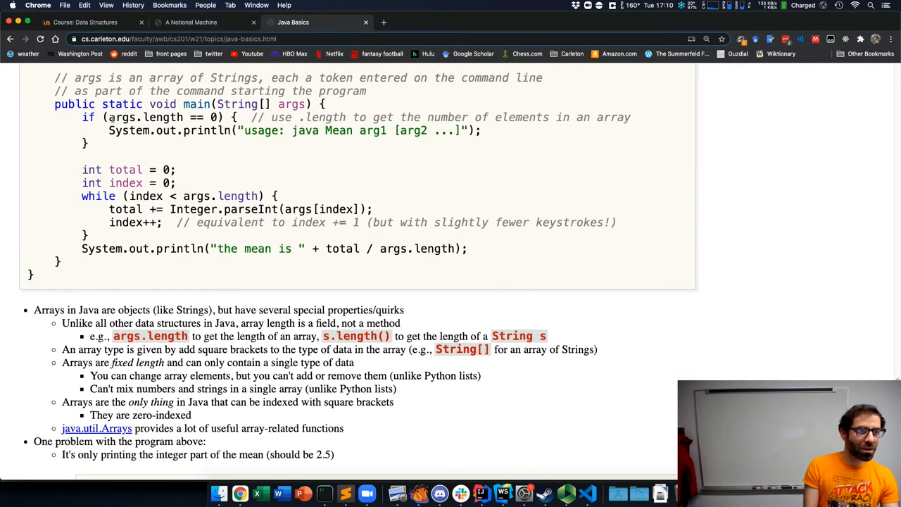
pyautogui.doubleClick(146, 116)
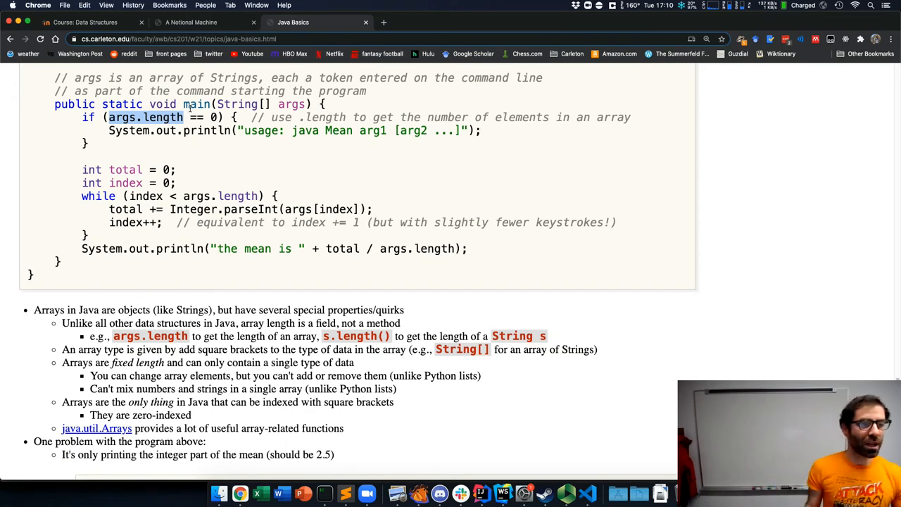
pyautogui.scroll(-3)
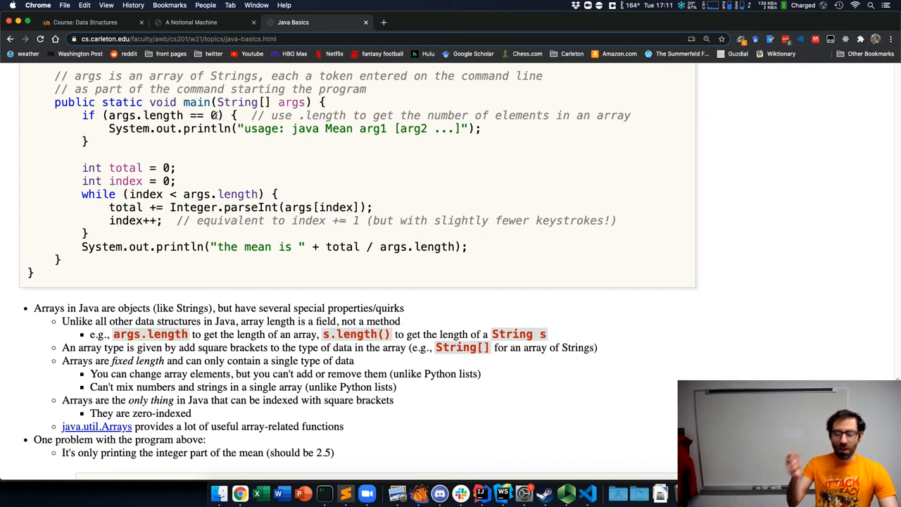
pyautogui.moveTo(233, 90)
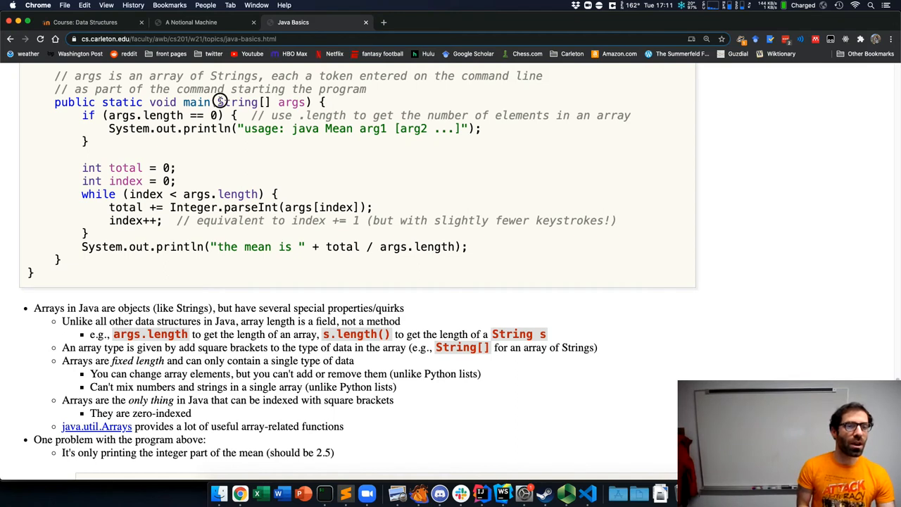
pyautogui.doubleClick(238, 102)
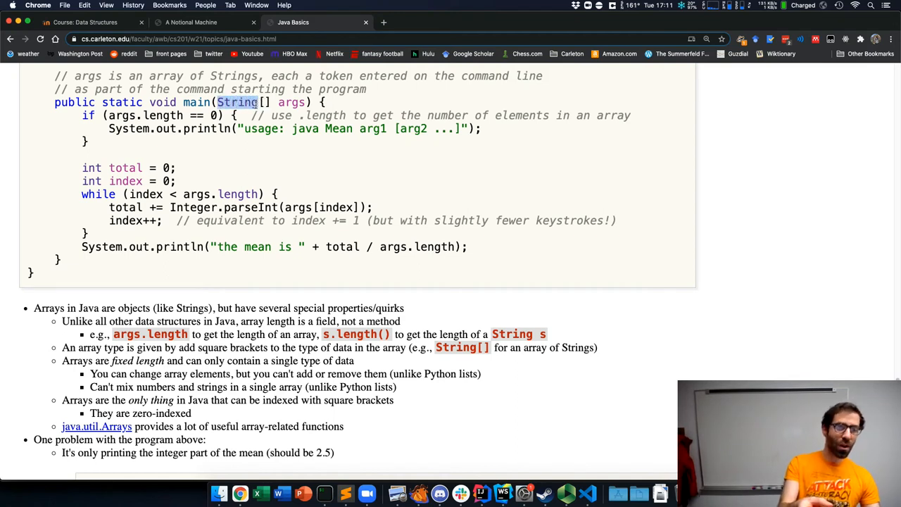
pyautogui.click(237, 102)
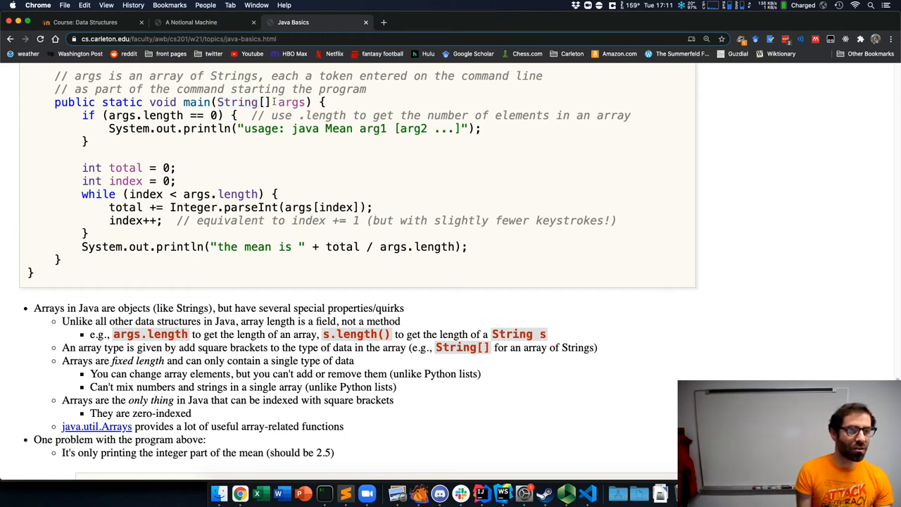
pyautogui.doubleClick(237, 102)
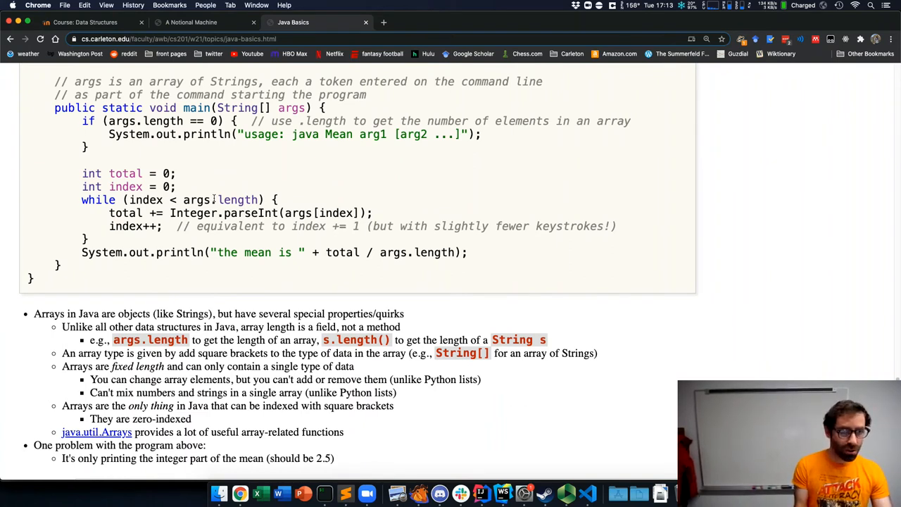
# Open the Strings notes' 'Official API documentation' link in a new Chrome tab
pyautogui.scroll(-3)
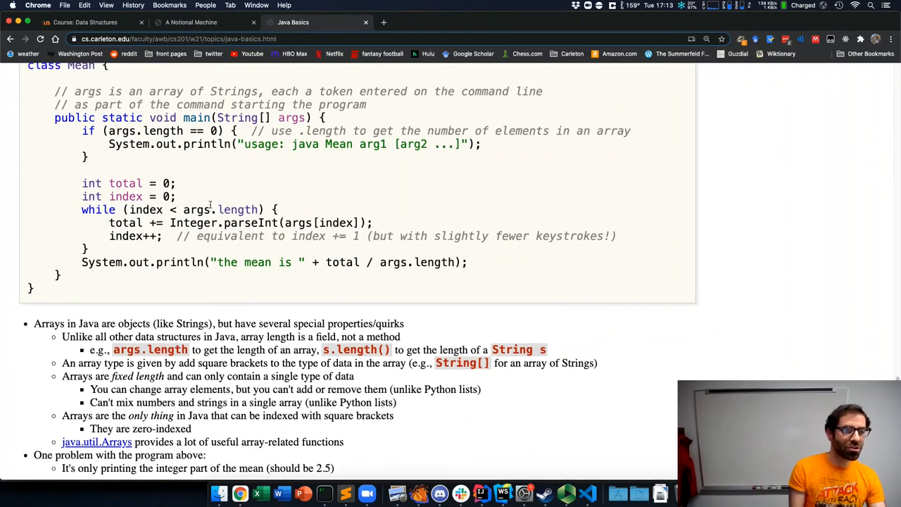
pyautogui.scroll(-3)
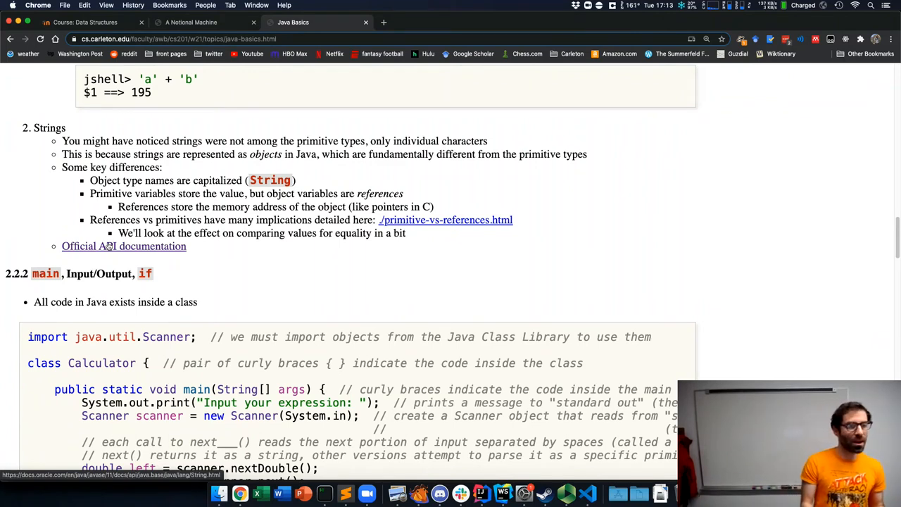
pyautogui.rightClick(123, 245)
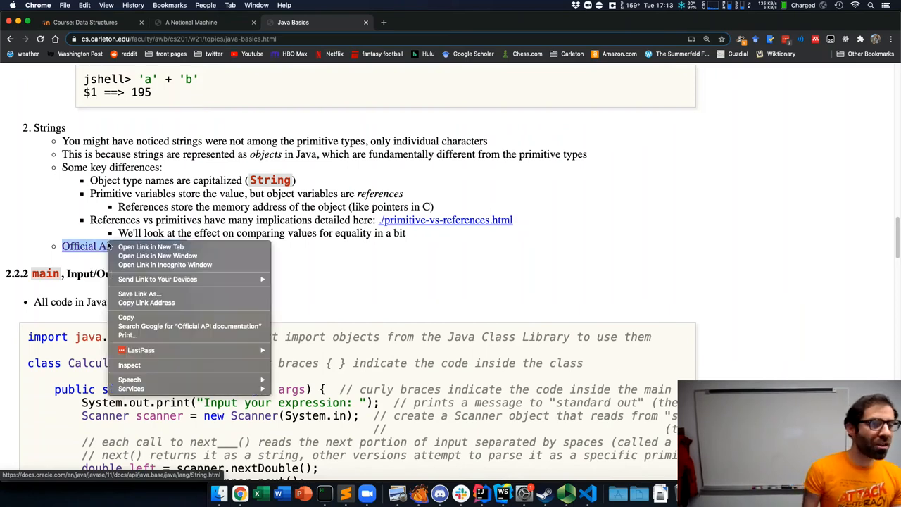
pyautogui.click(150, 246)
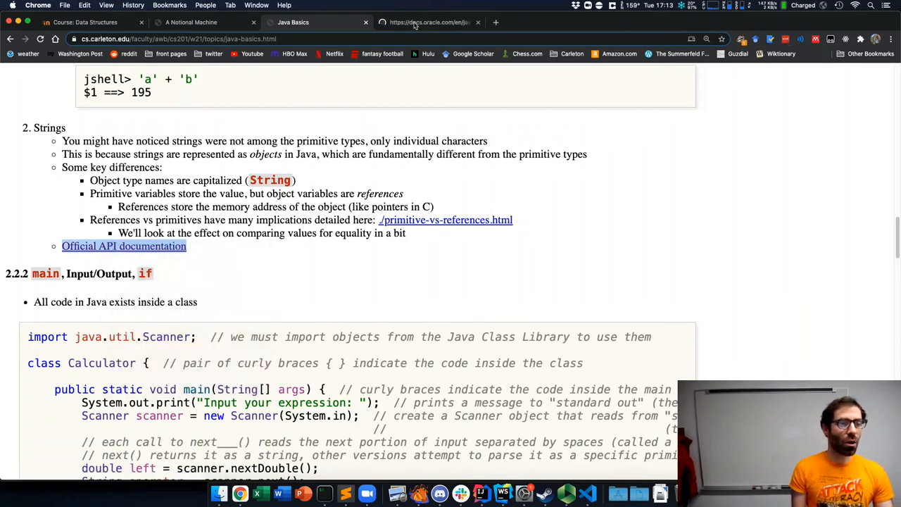
# Open the Java SE 11 String page and browse its Constructor and Method Summary tables
pyautogui.click(123, 246)
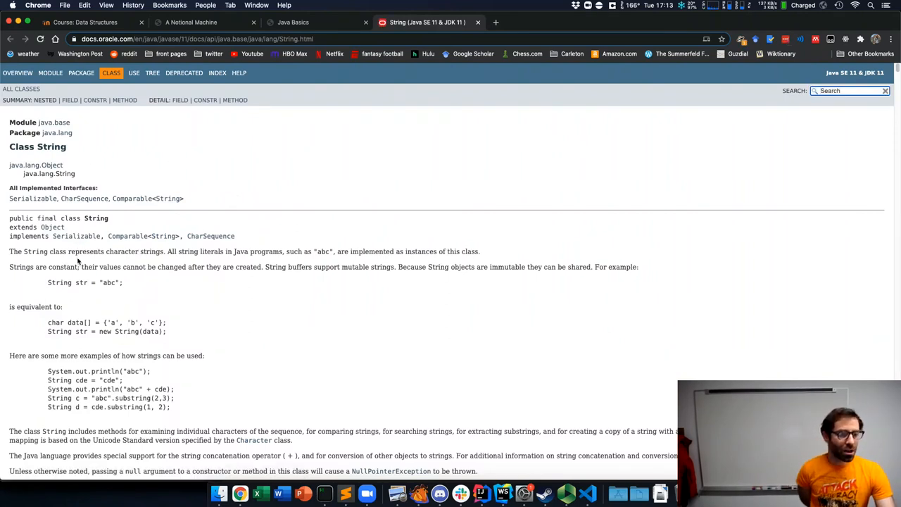
pyautogui.scroll(-3)
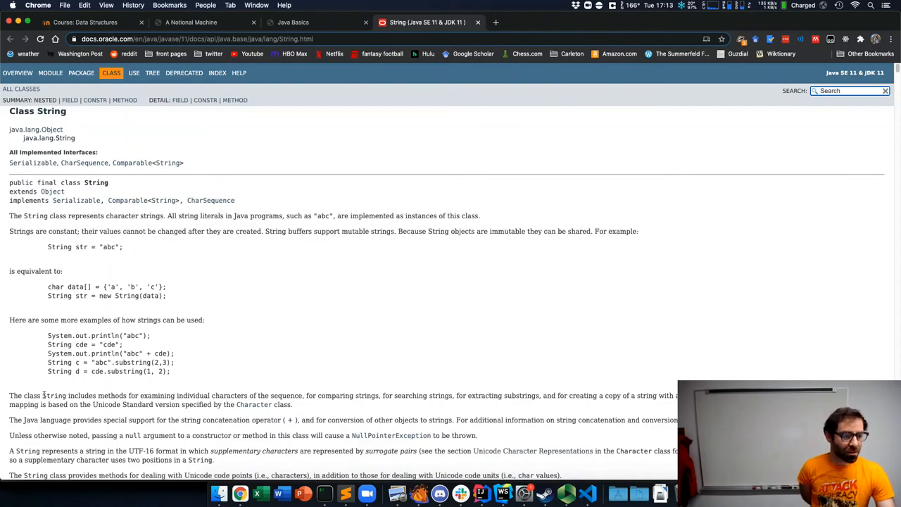
pyautogui.scroll(-3)
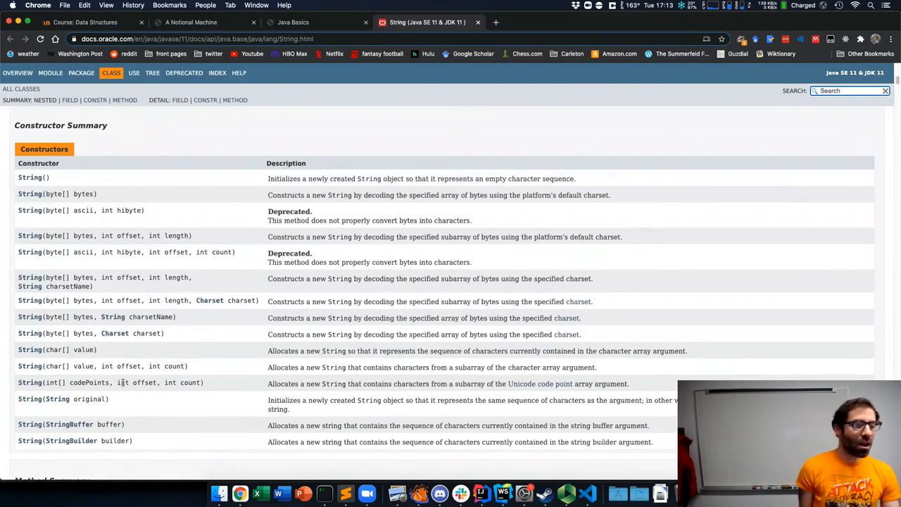
pyautogui.scroll(-3)
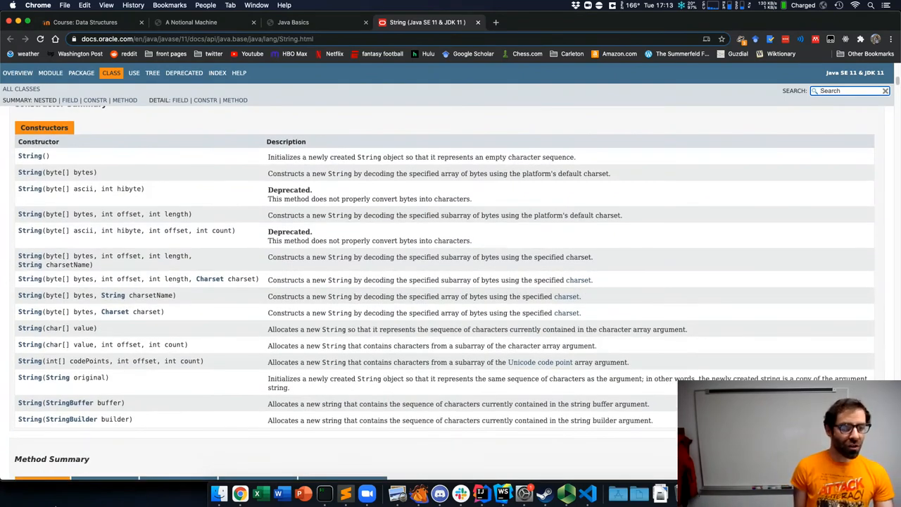
pyautogui.scroll(-3)
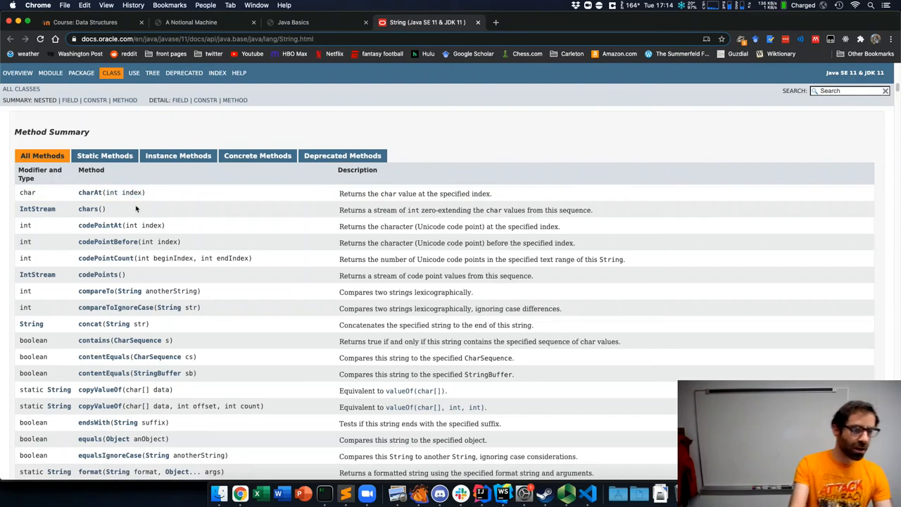
pyautogui.scroll(-3)
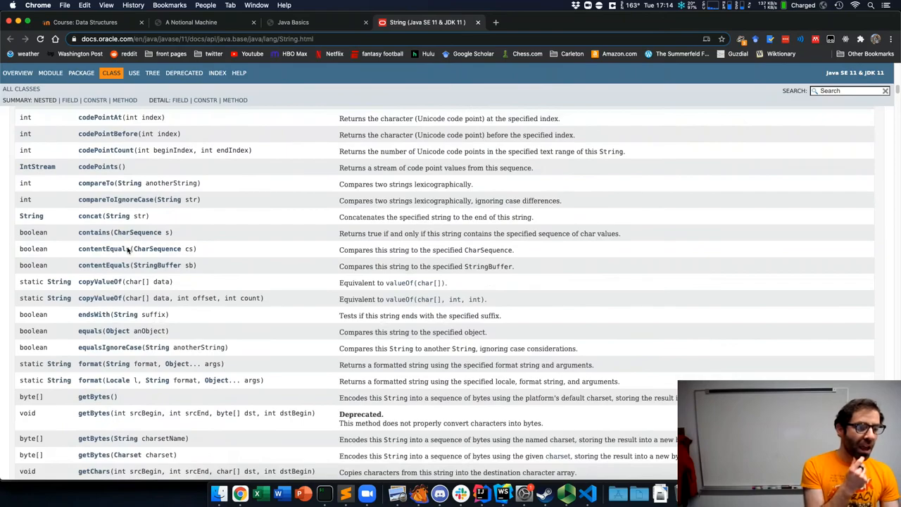
pyautogui.scroll(-3)
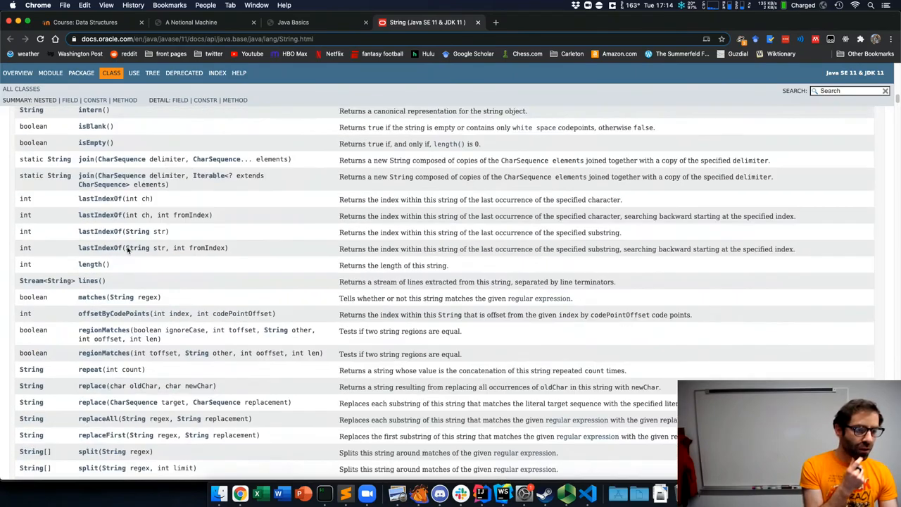
pyautogui.scroll(-3)
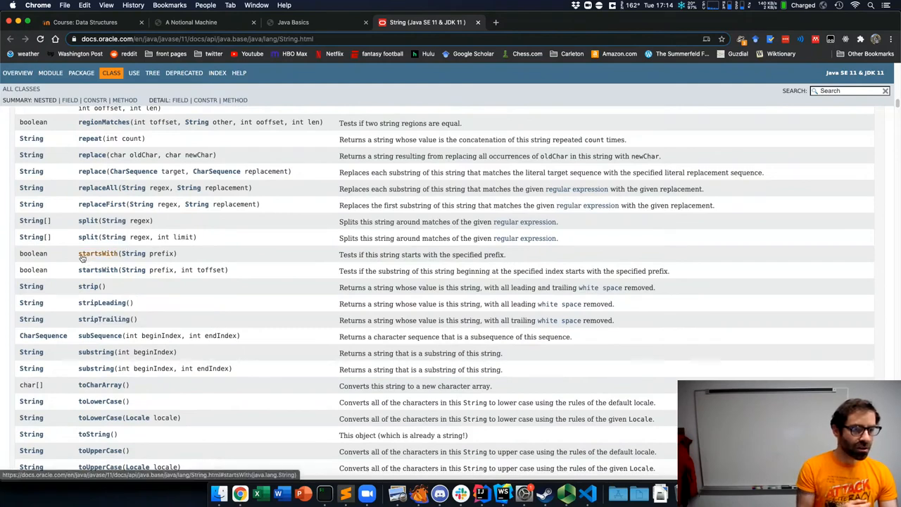
pyautogui.moveTo(95, 352)
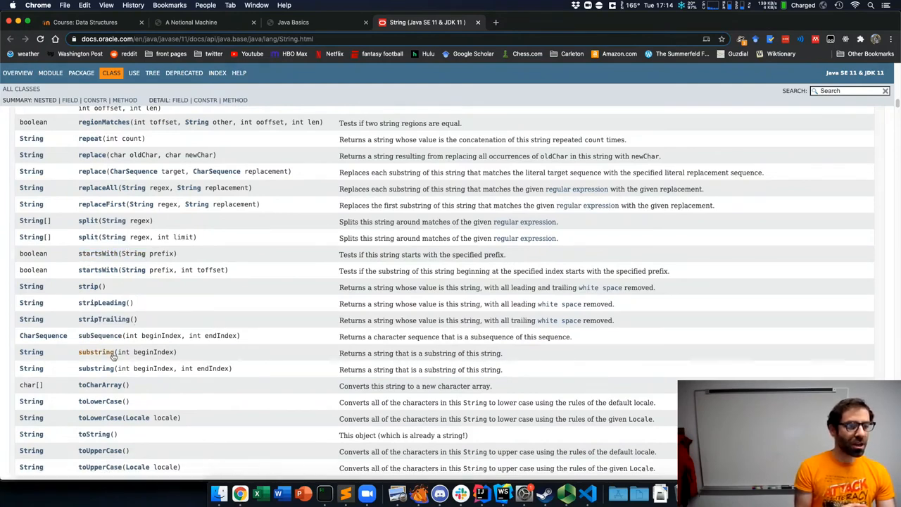
pyautogui.moveTo(141, 358)
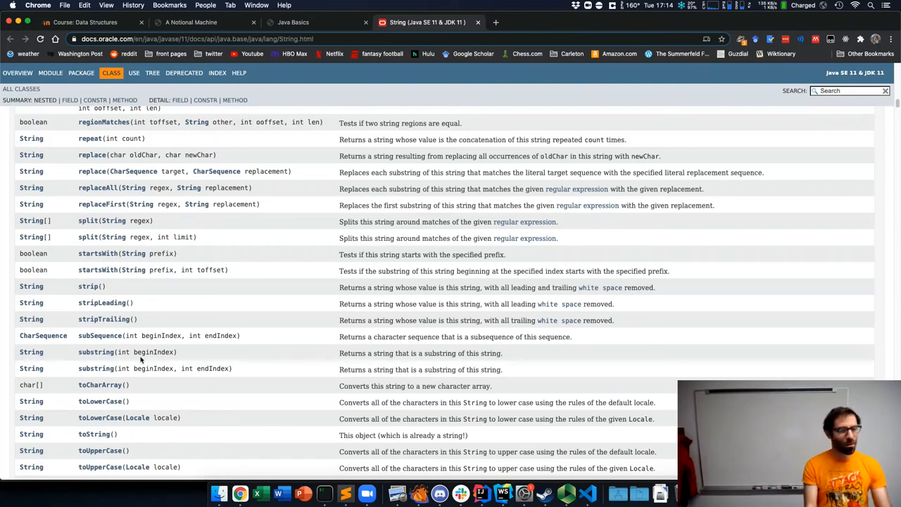
pyautogui.moveTo(100, 384)
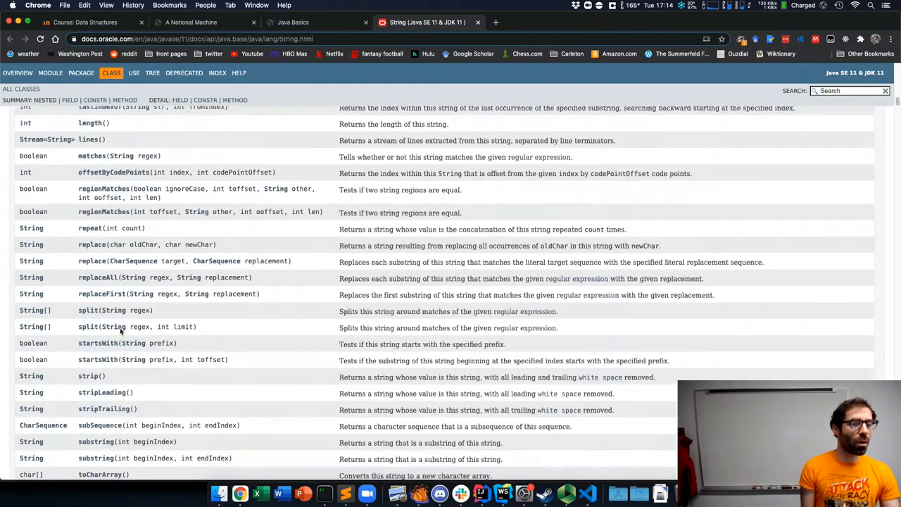
pyautogui.scroll(3)
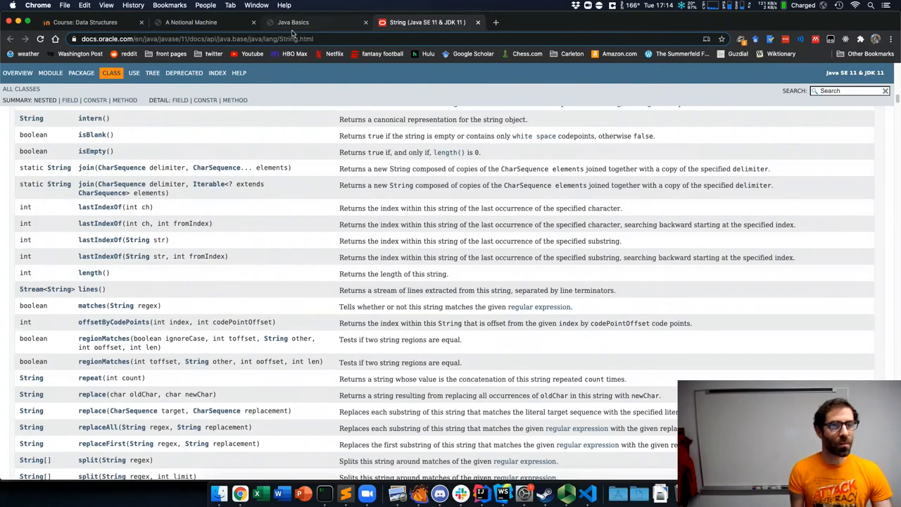
# Find the Mean program in section 2.2.4 of the Java Basics notes, then return to VS Code
pyautogui.click(293, 22)
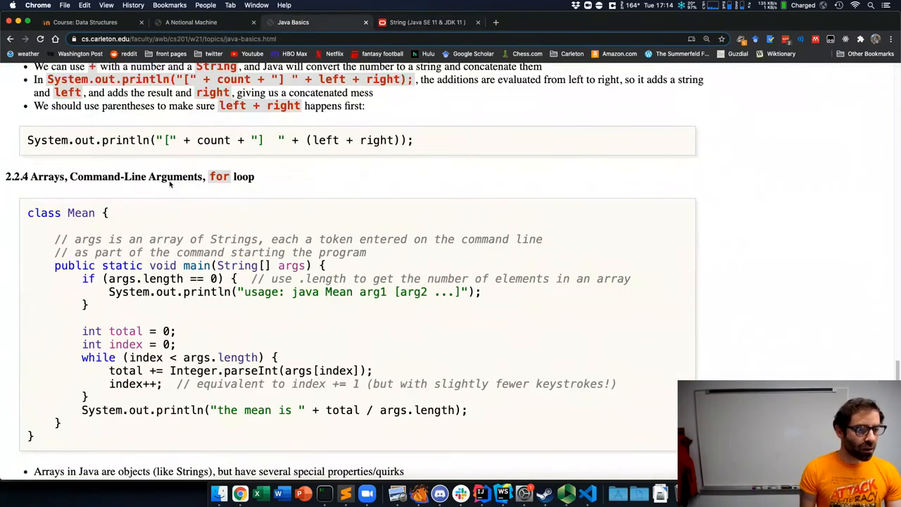
pyautogui.scroll(-3)
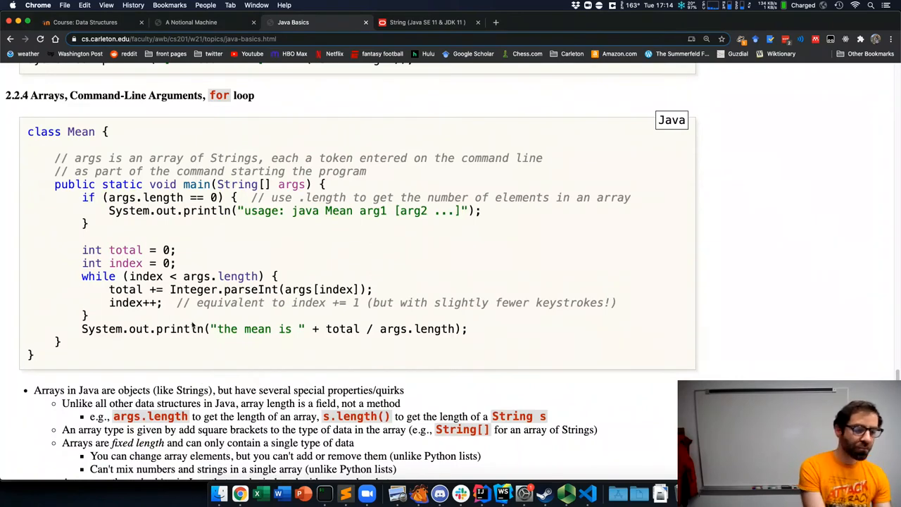
pyautogui.scroll(-3)
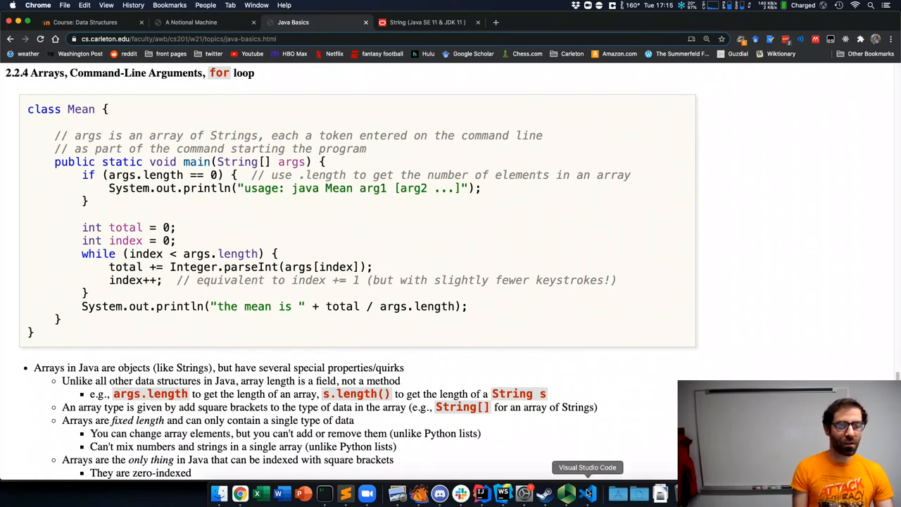
pyautogui.click(586, 492)
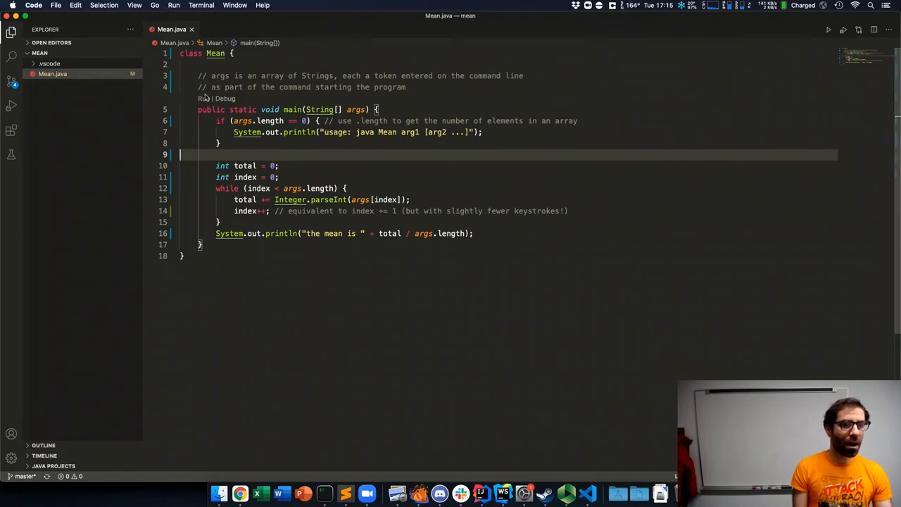
# Run Mean.java's main method so VS Code prompts for program arguments
pyautogui.click(204, 98)
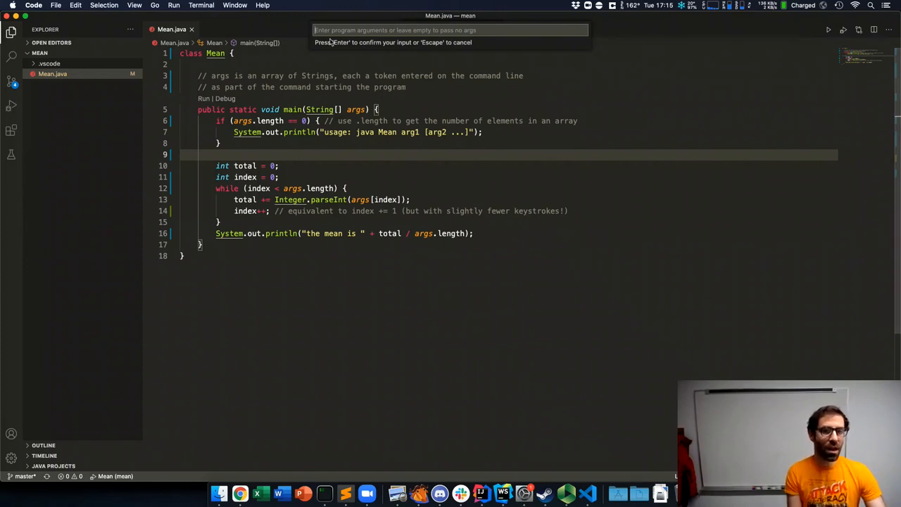
# Pass the arguments 1 2 3 4 to Mean, which prints 'the mean is 2'
pyautogui.write('12')
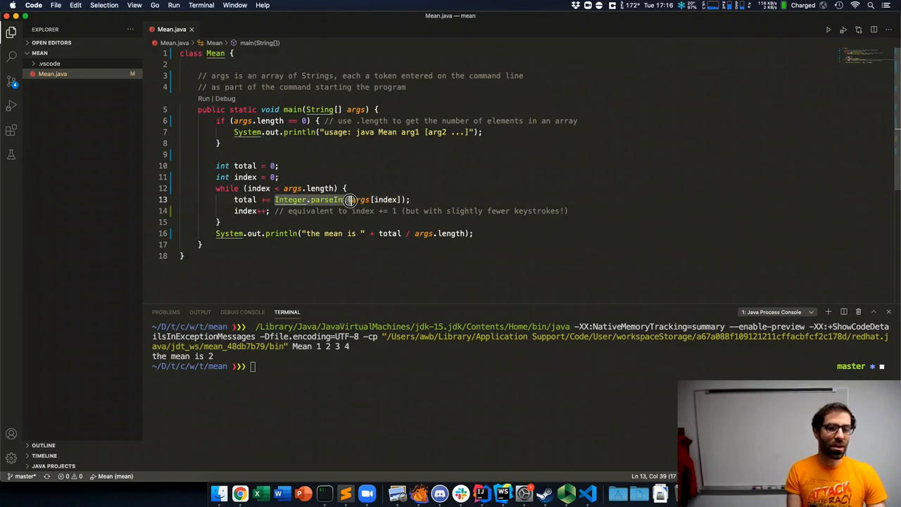
pyautogui.moveTo(331, 199)
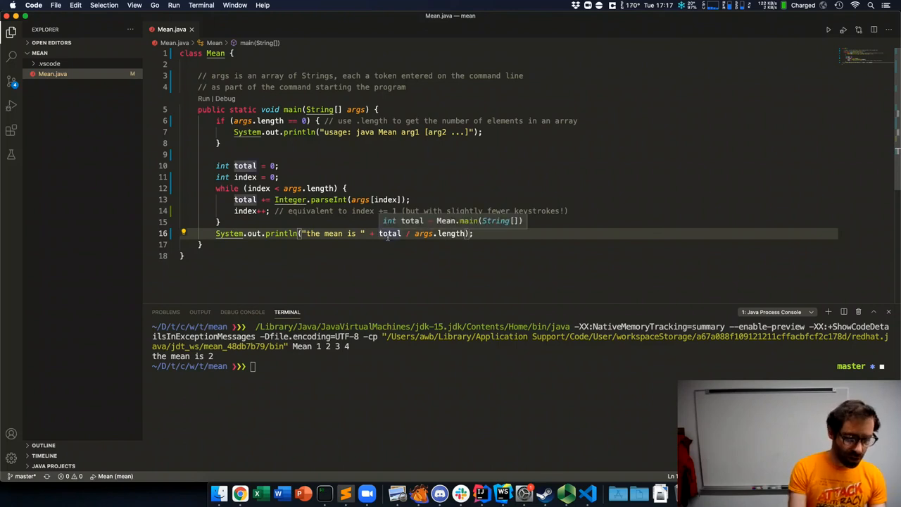
# Cast total to float instead of double in Mean's output line
pyautogui.write('(double)')
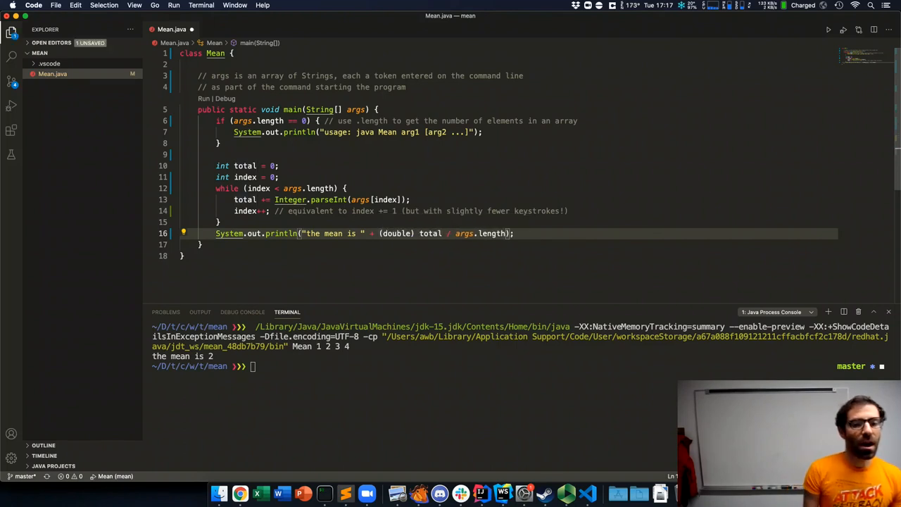
pyautogui.doubleClick(396, 233)
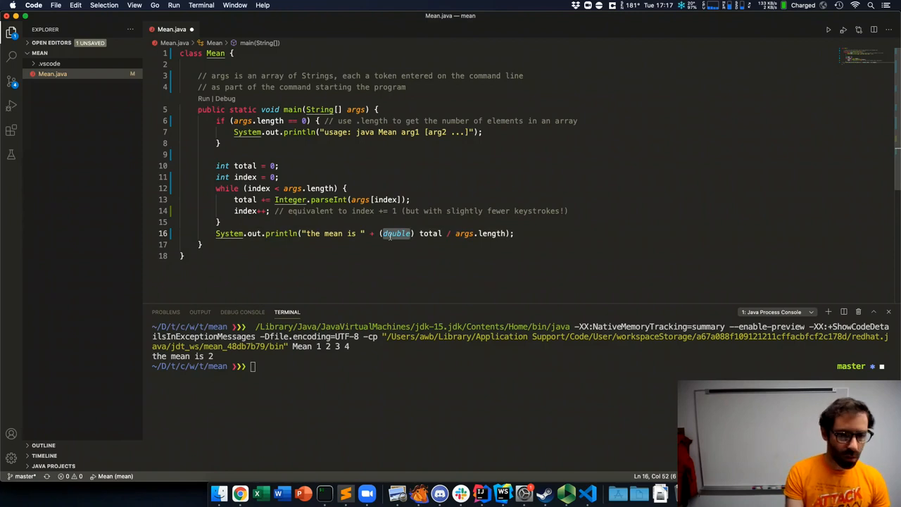
pyautogui.write('float')
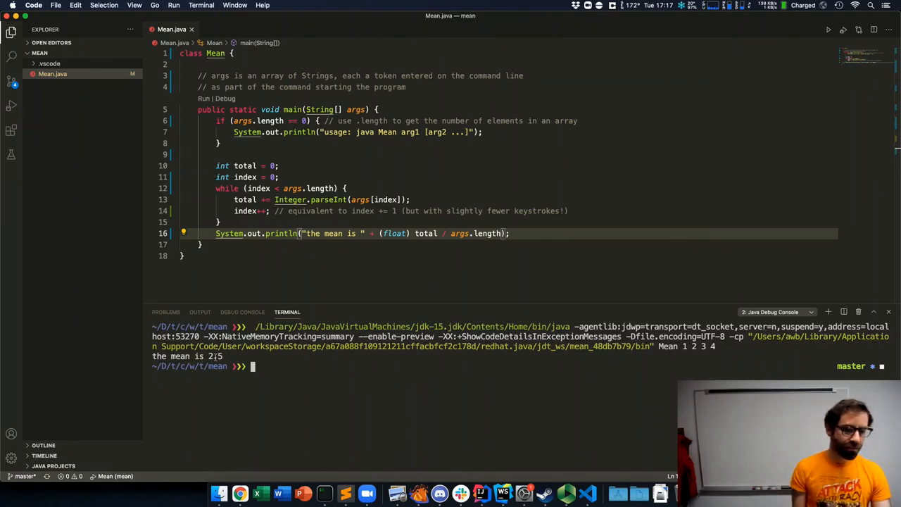
# Check the Chrome notes' integer-division cast fix, then return to Mean.java in VS Code
pyautogui.click(240, 493)
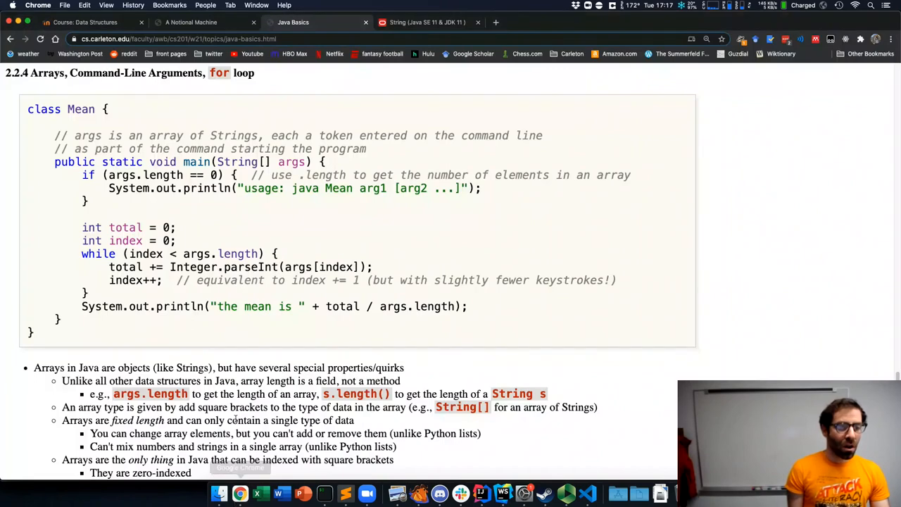
pyautogui.scroll(-3)
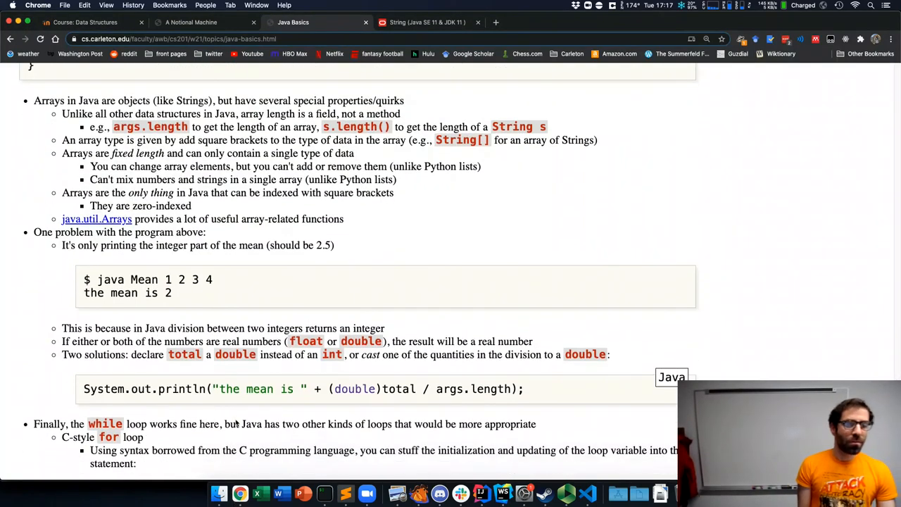
pyautogui.scroll(-3)
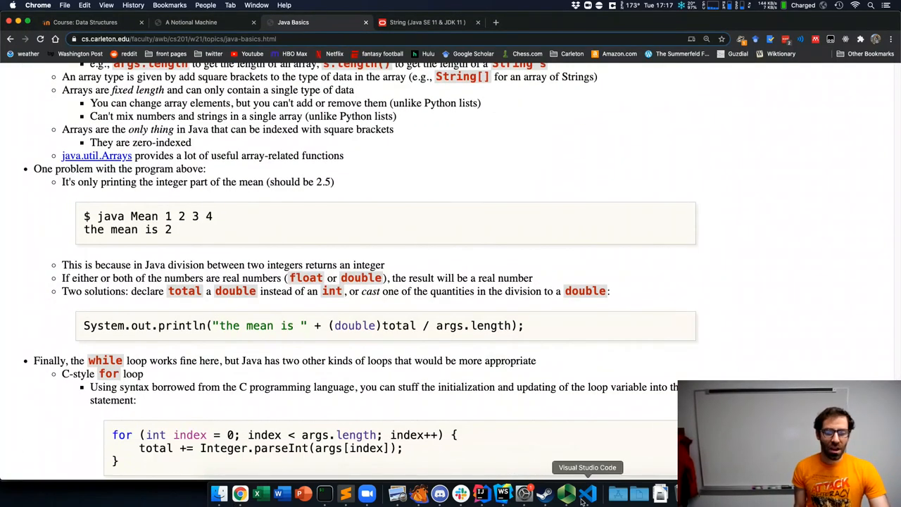
pyautogui.click(587, 493)
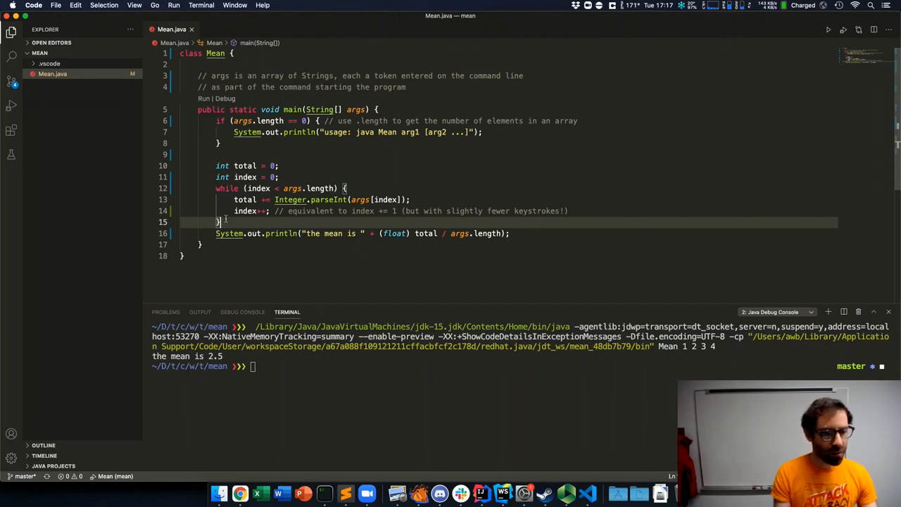
# Switch to the Java Basics notes section on C-style and for-each loops
pyautogui.press('enter')
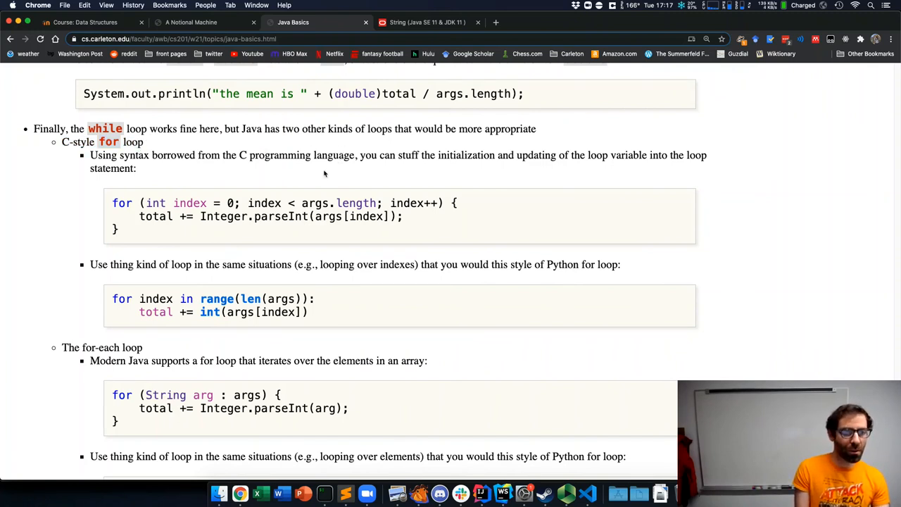
pyautogui.moveTo(588, 493)
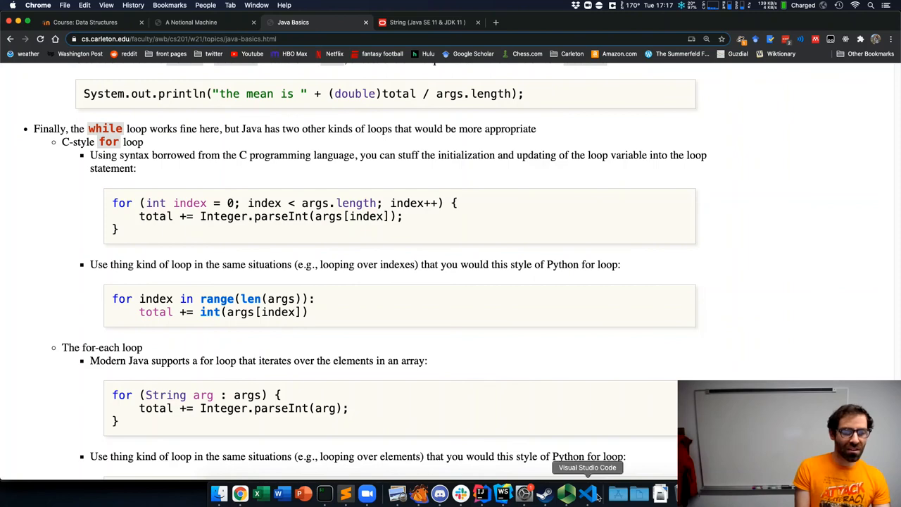
pyautogui.click(586, 492)
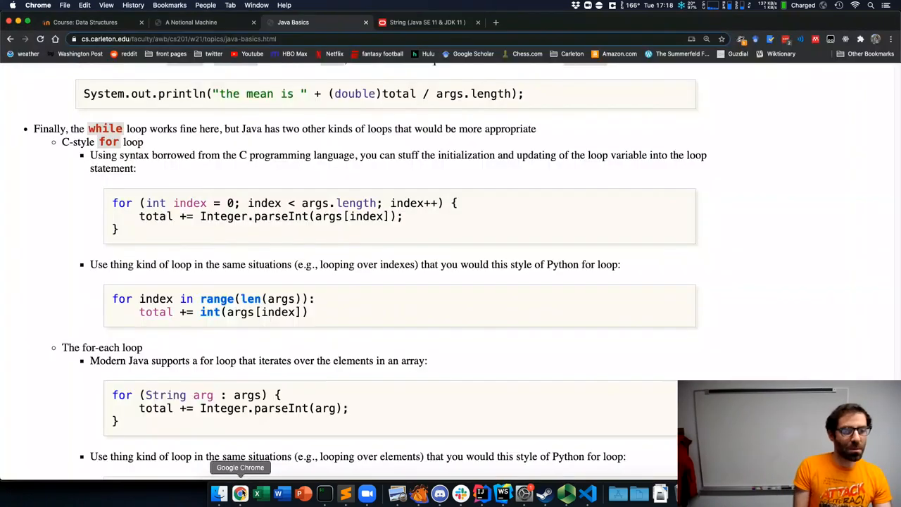
pyautogui.doubleClick(121, 203)
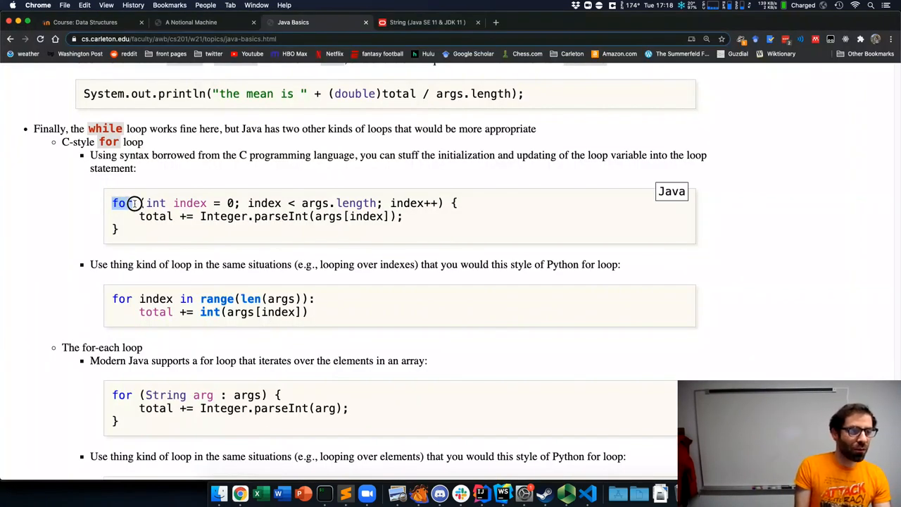
pyautogui.moveTo(134, 203); pyautogui.dragTo(235, 203)
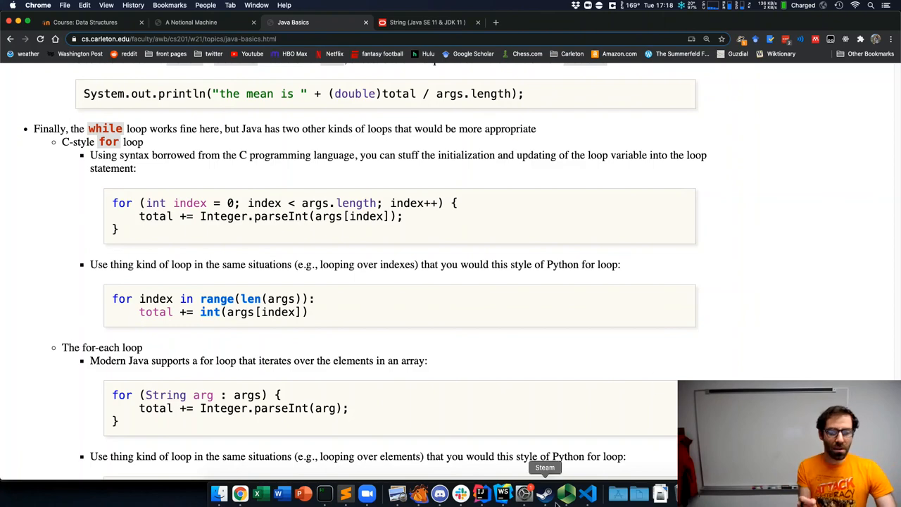
pyautogui.scroll(3)
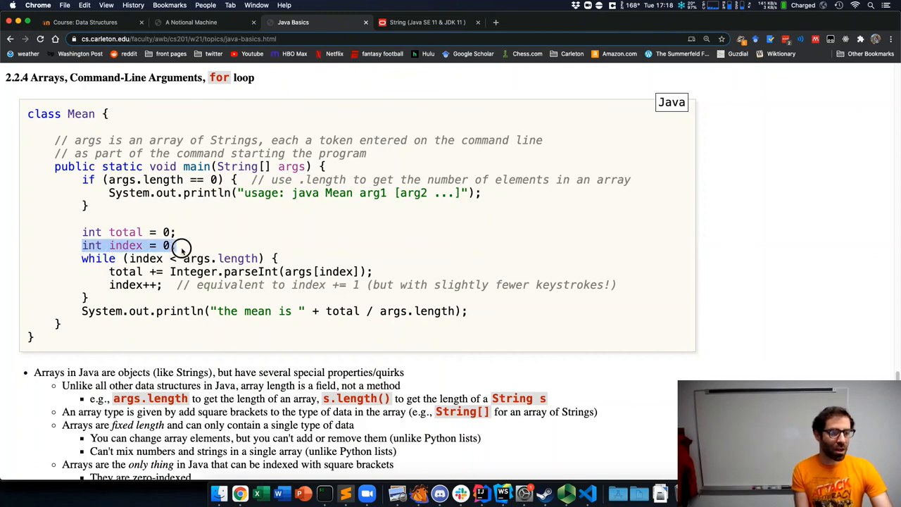
pyautogui.scroll(-3)
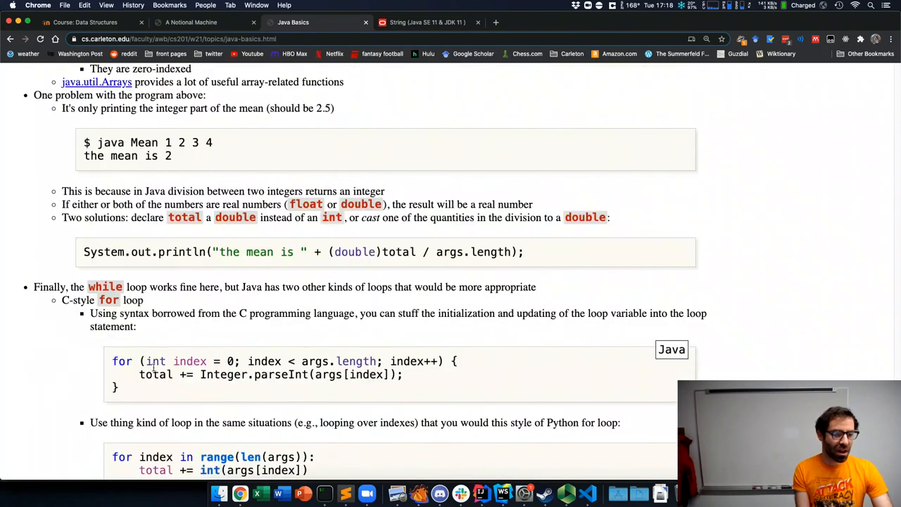
pyautogui.moveTo(146, 361); pyautogui.dragTo(239, 361)
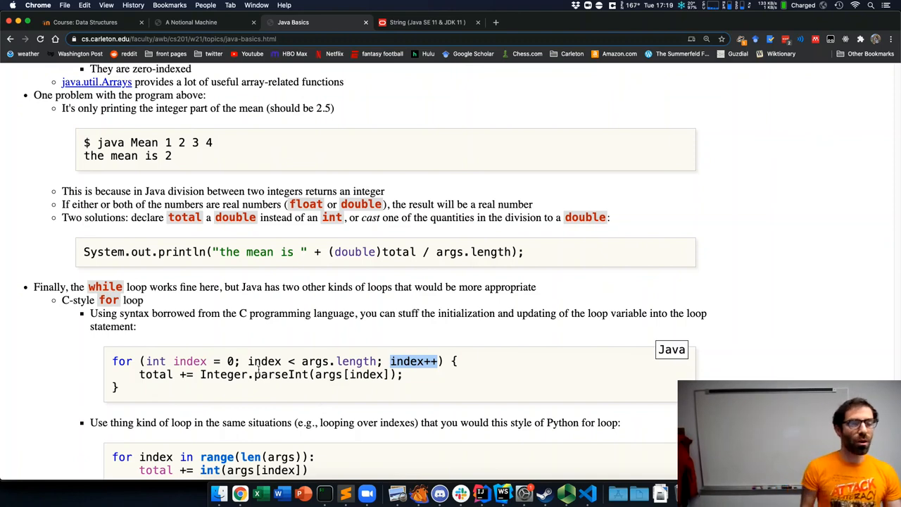
pyautogui.scroll(-3)
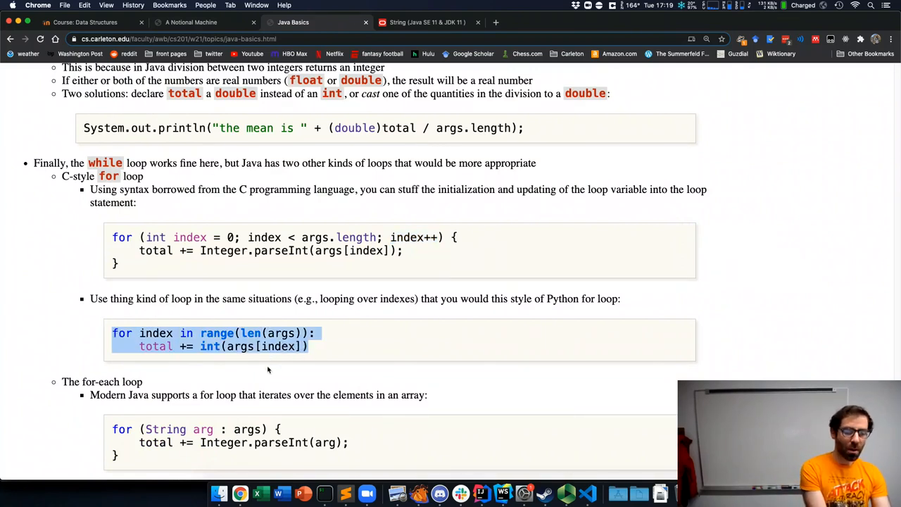
pyautogui.click(281, 345)
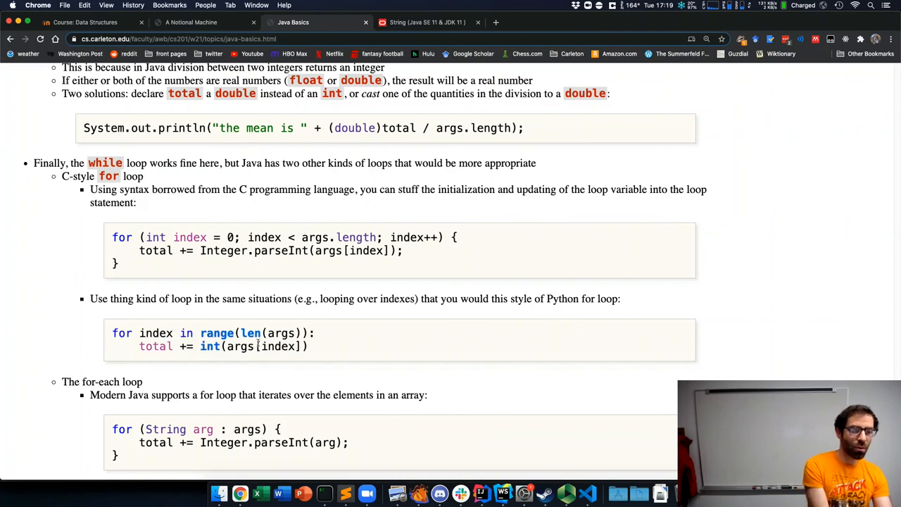
pyautogui.doubleClick(281, 333)
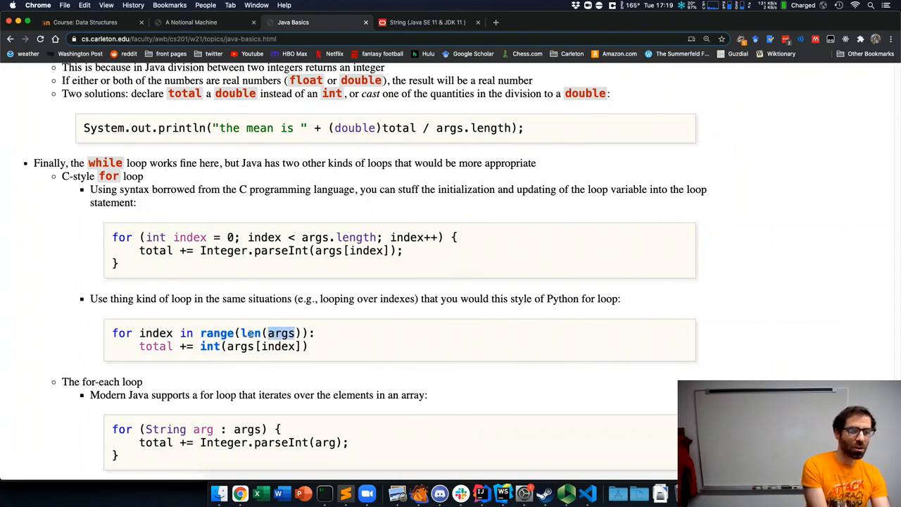
pyautogui.doubleClick(270, 332)
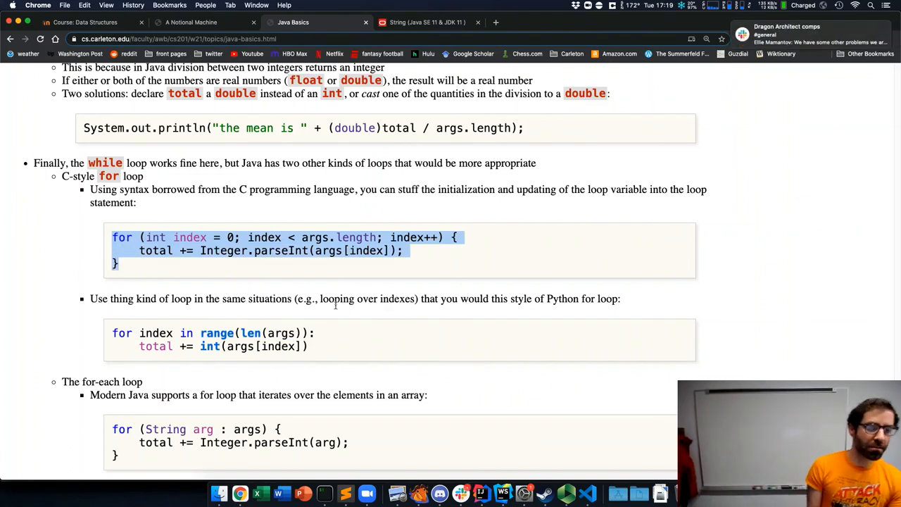
pyautogui.scroll(-3)
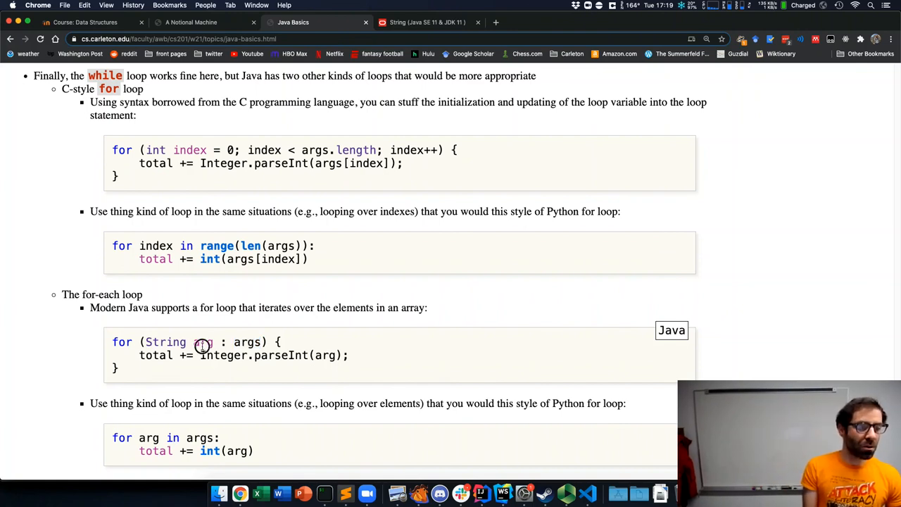
pyautogui.doubleClick(202, 342)
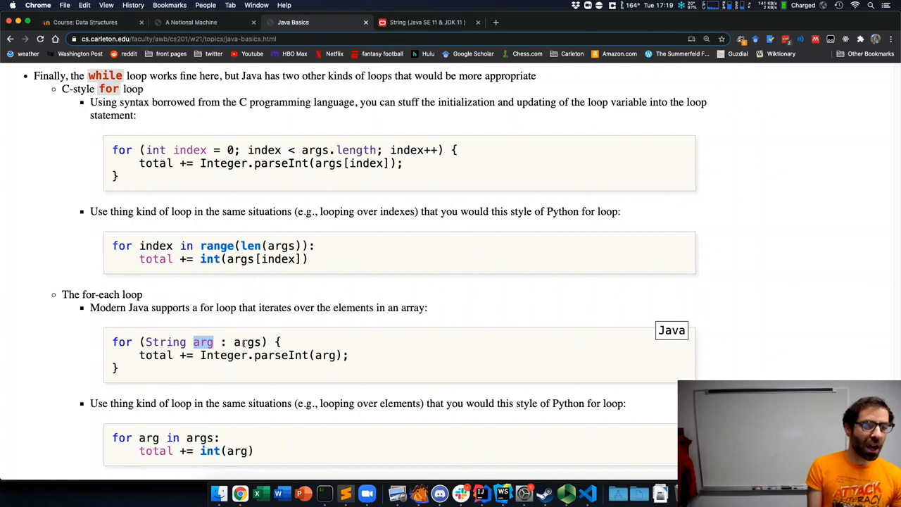
pyautogui.doubleClick(247, 341)
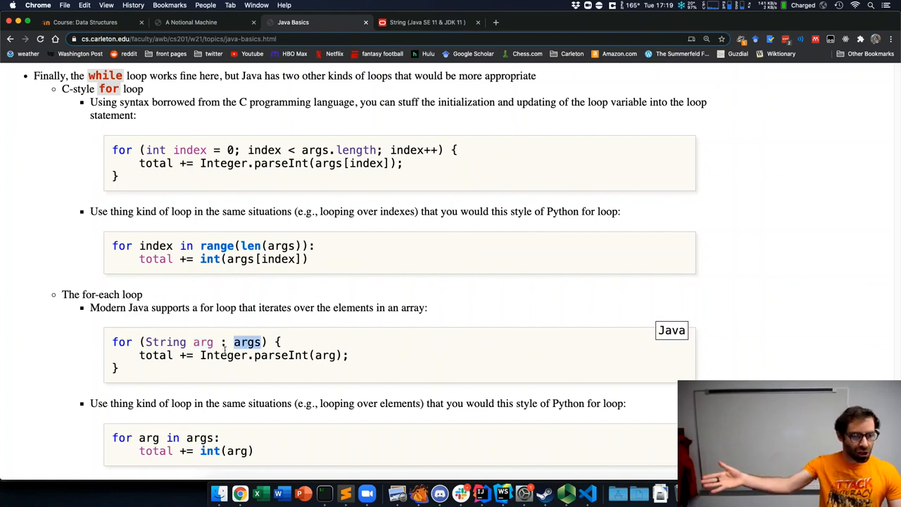
pyautogui.moveTo(112, 437); pyautogui.dragTo(249, 450)
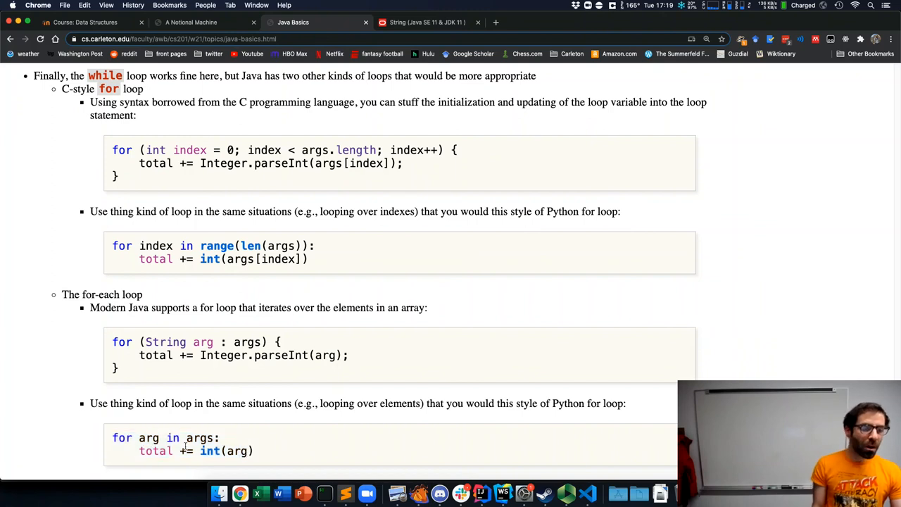
pyautogui.doubleClick(149, 437)
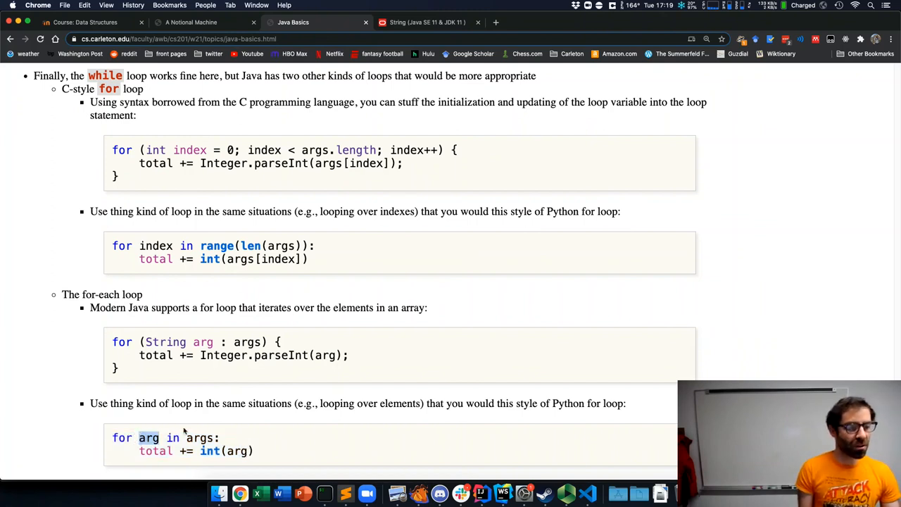
pyautogui.doubleClick(200, 437)
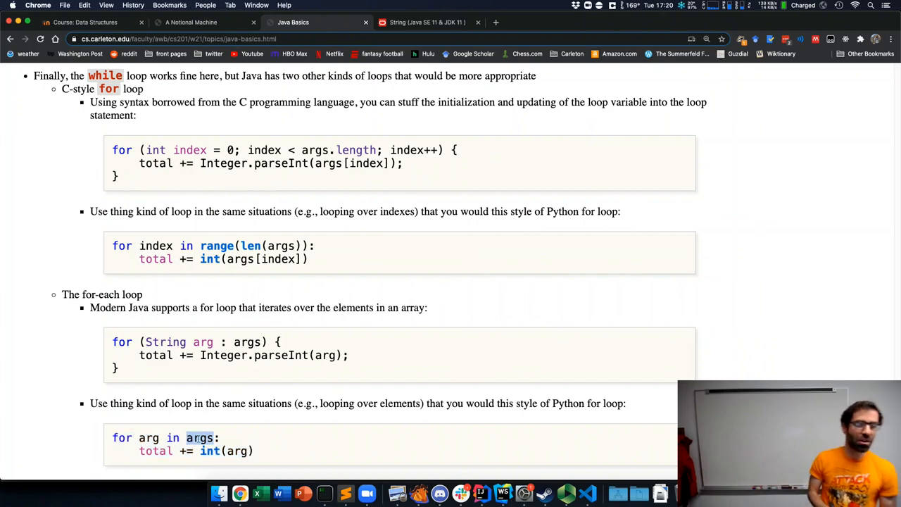